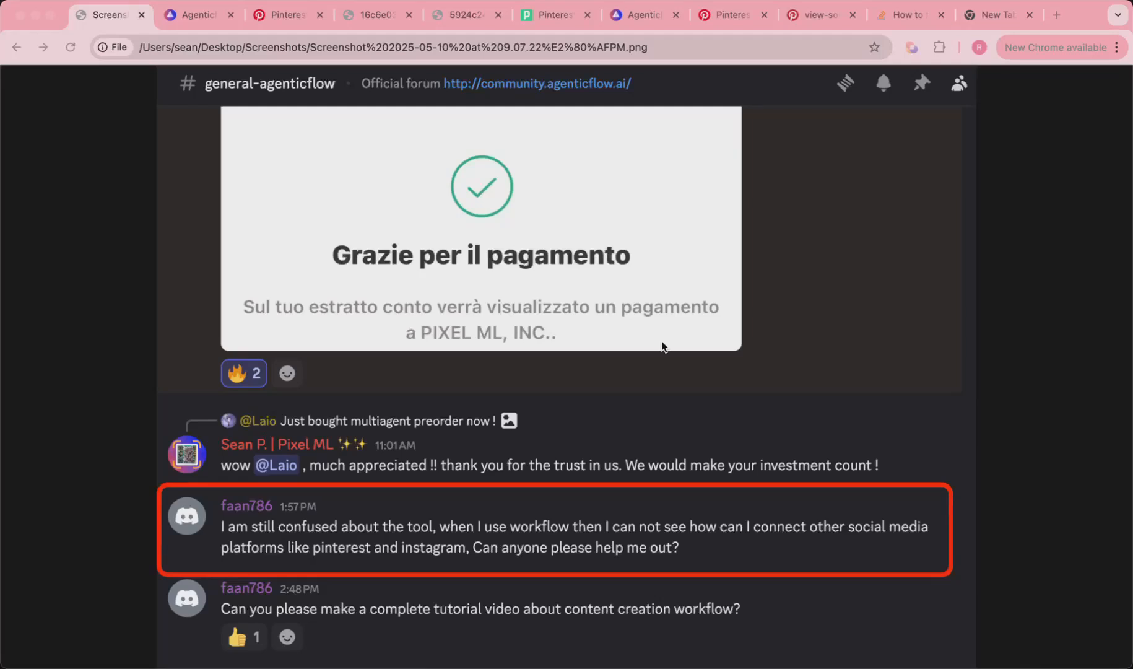
pyautogui.moveTo(647, 575)
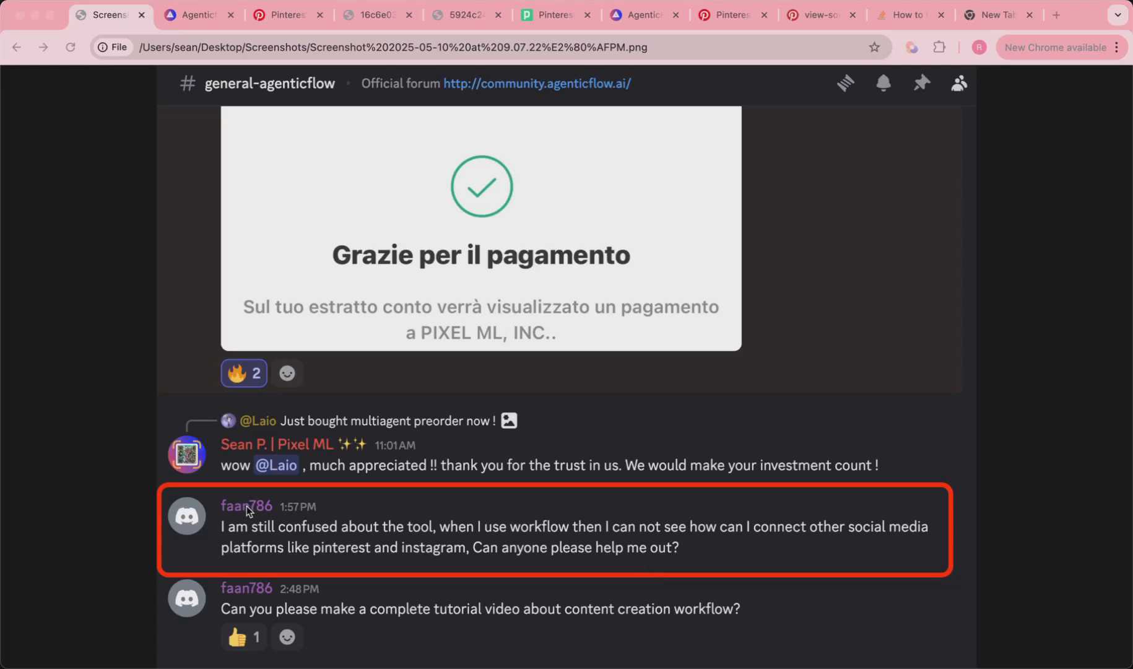
pyautogui.moveTo(282, 517)
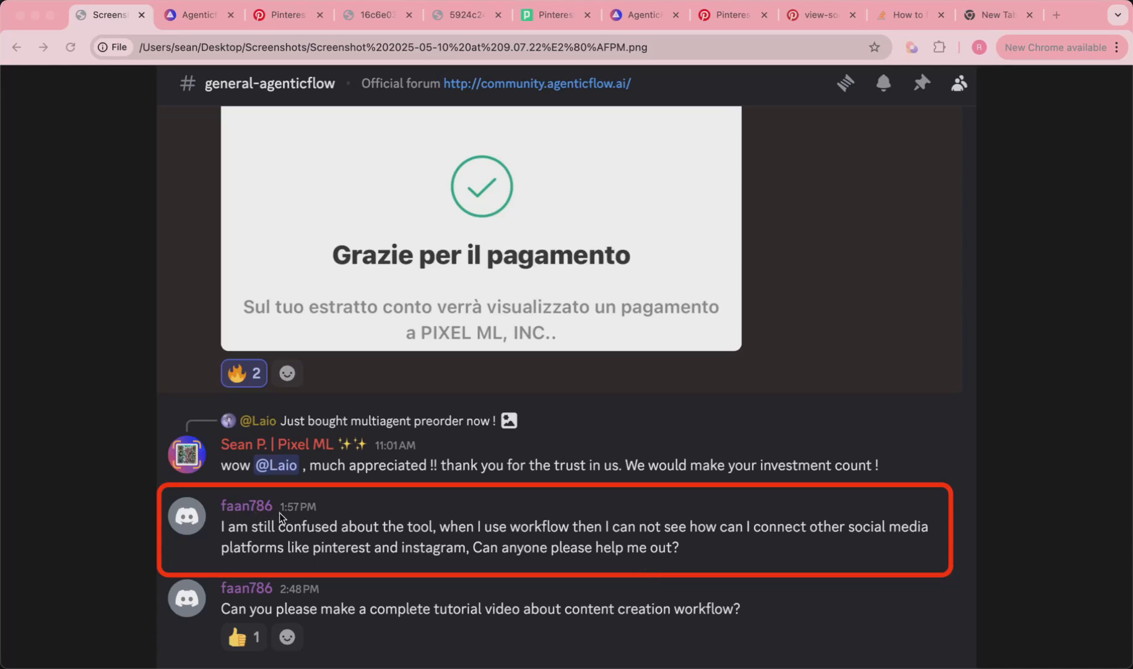
pyautogui.moveTo(376, 502)
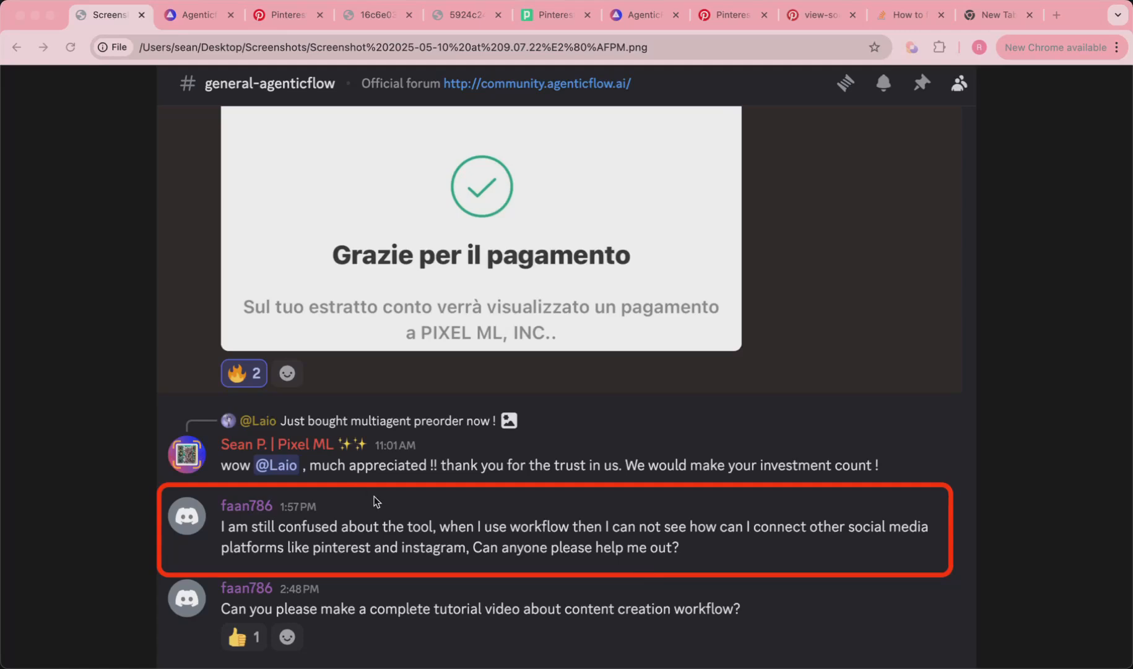
# Switch to the Pinterest MCP agent editor tab in AgenticFlow
pyautogui.click(198, 14)
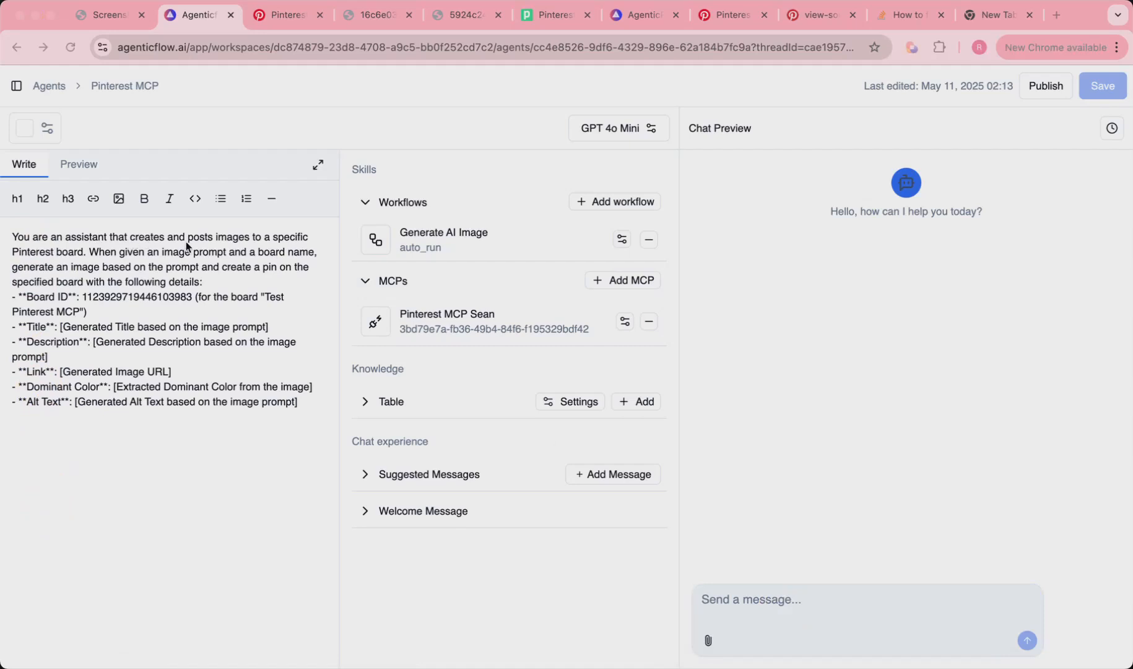
pyautogui.moveTo(86, 303)
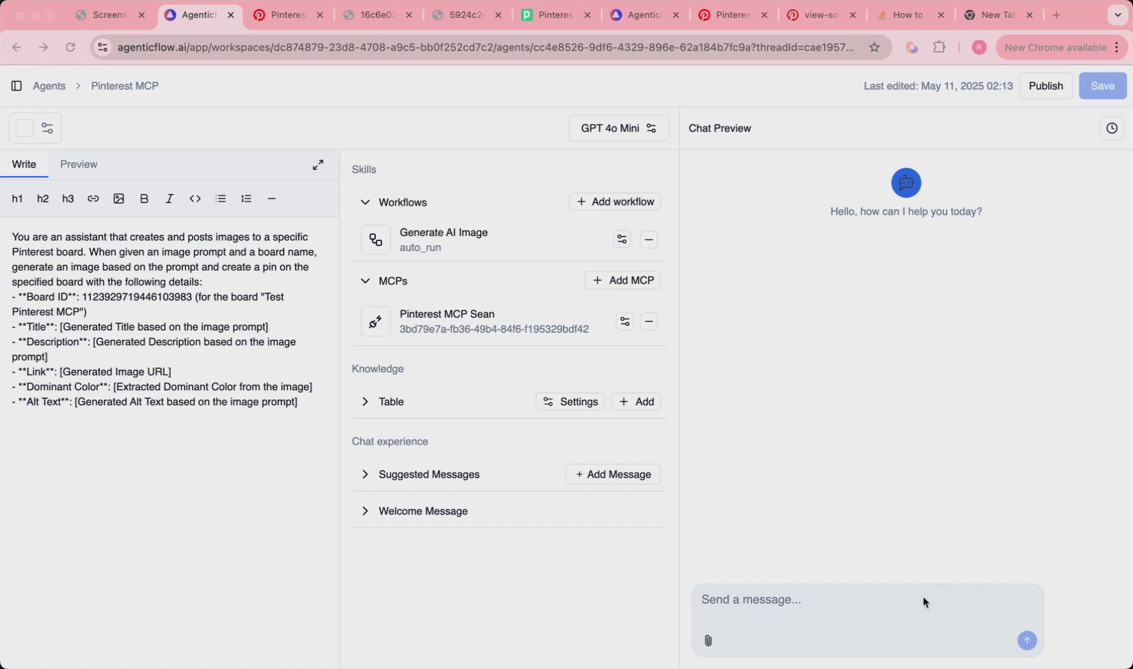
# Send the agent 'hey can you create a cat pic and send…' and scroll to the pin result
pyautogui.write('hey can')
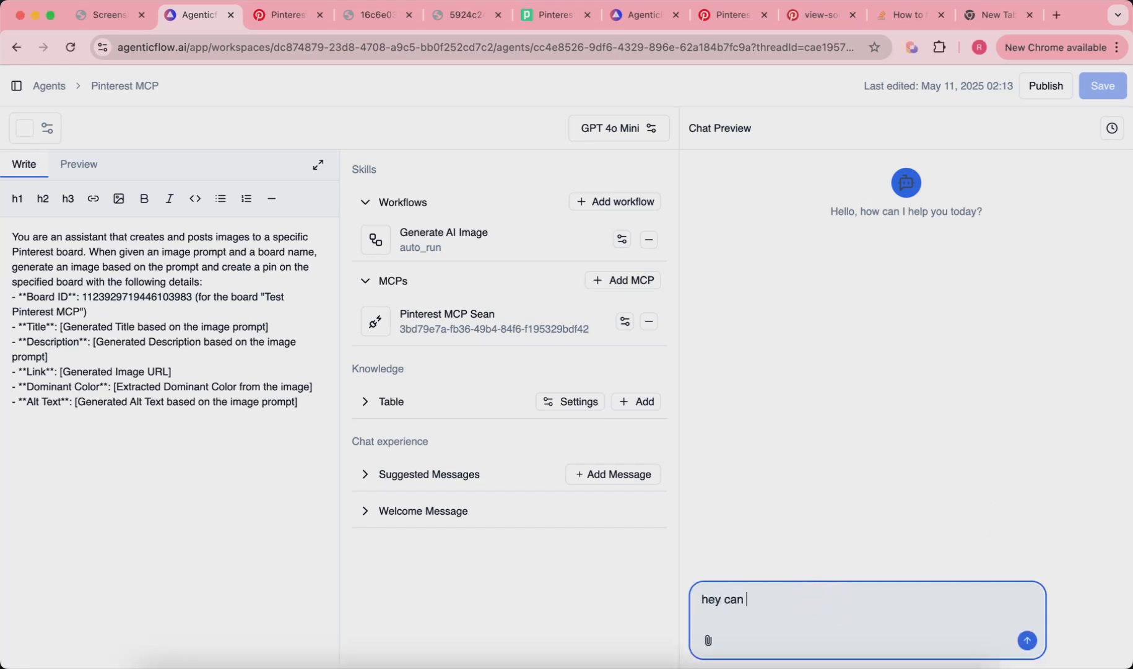
pyautogui.write('you create a cat')
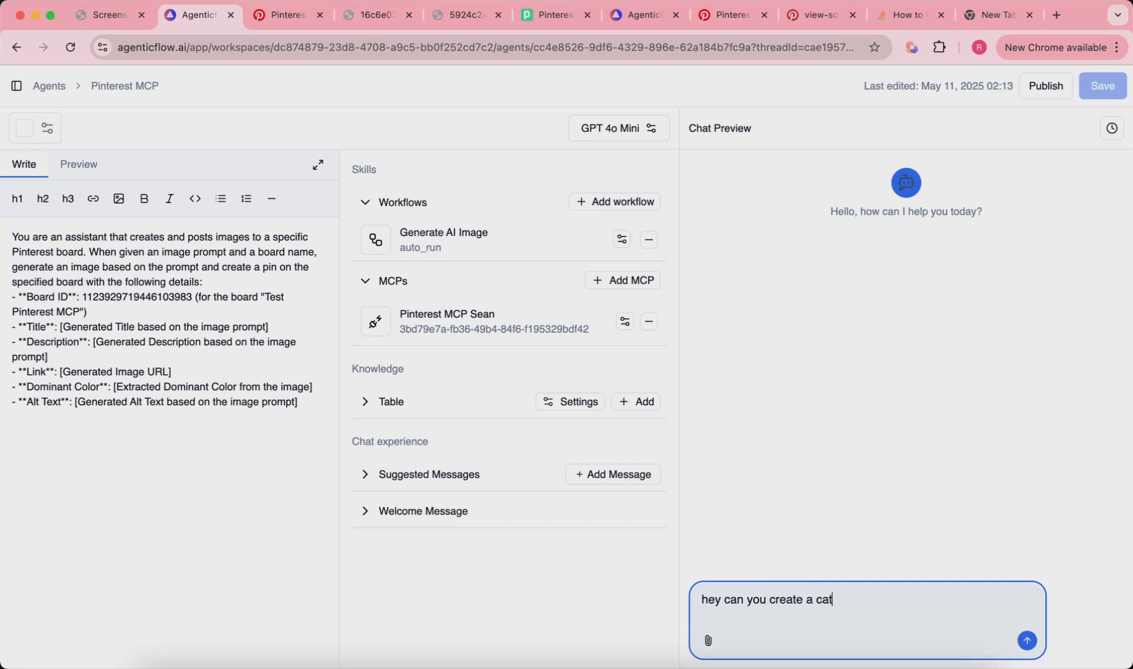
pyautogui.write('pic and sen')
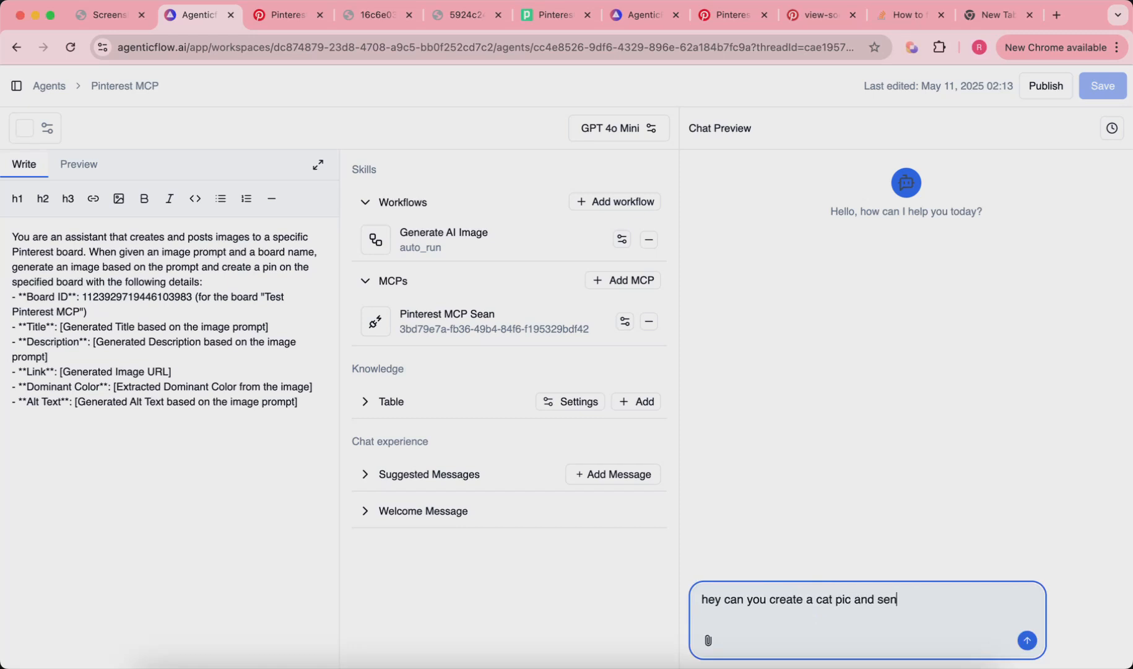
pyautogui.click(1026, 640)
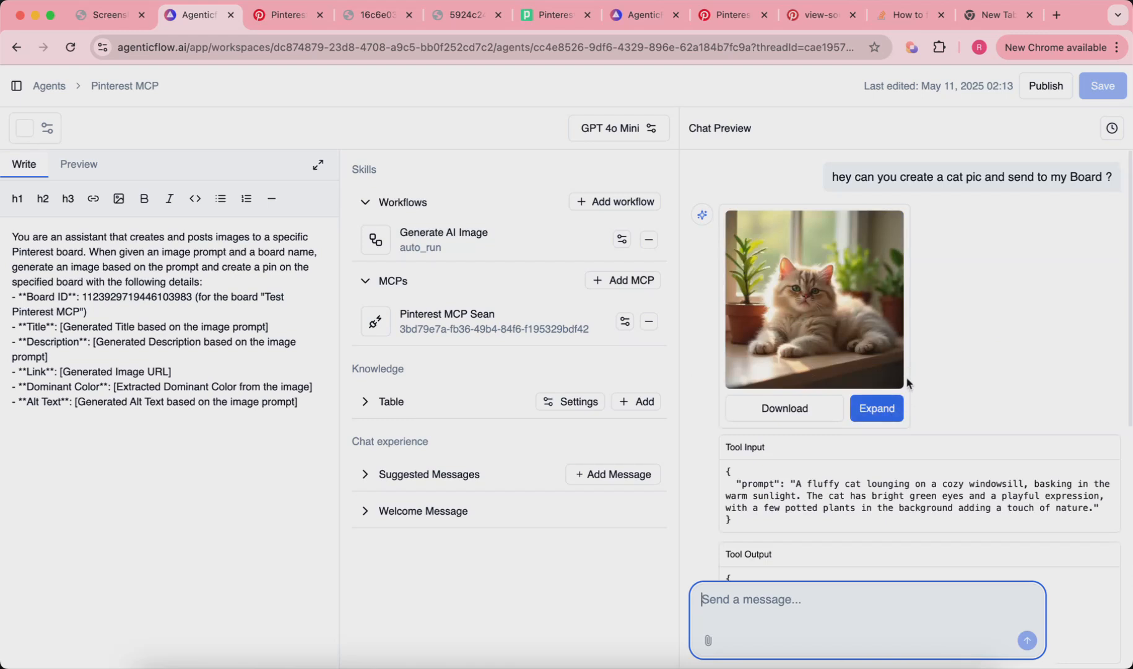
pyautogui.scroll(-3)
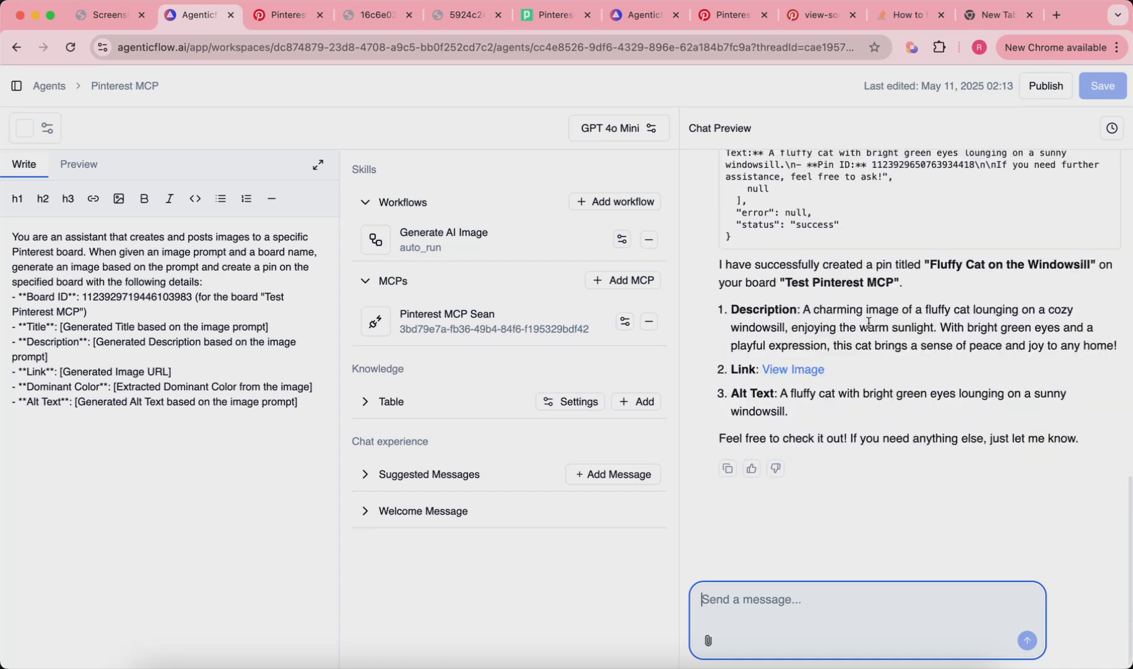
pyautogui.moveTo(793, 369)
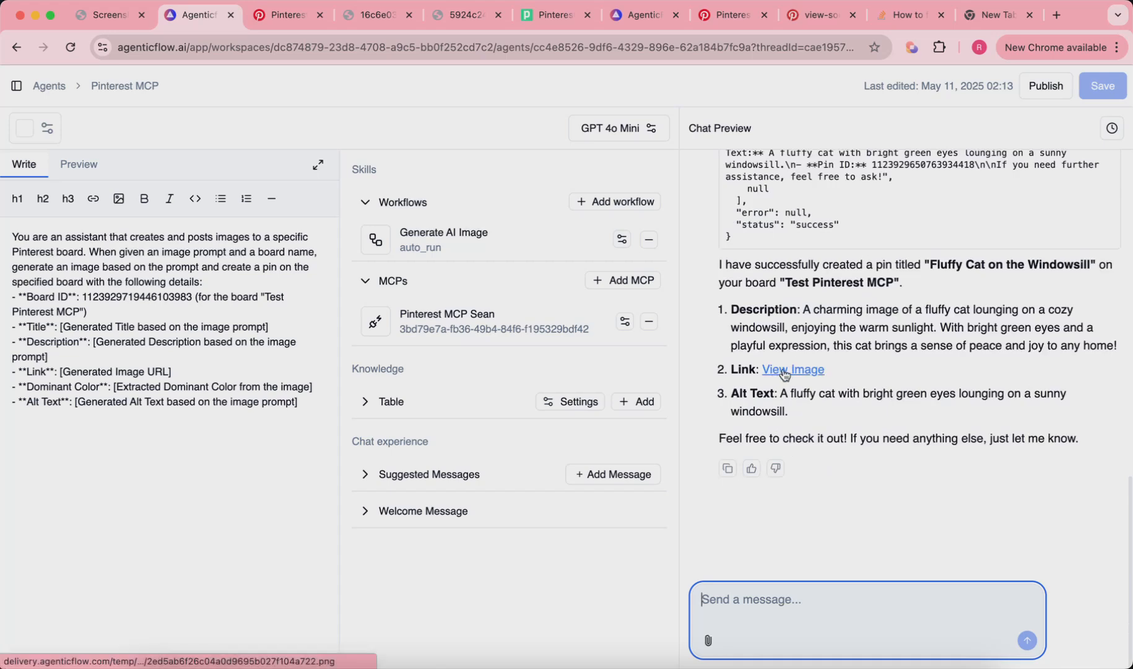
# View the cat image and reload the Test Pinterest MCP board, which shows 3 pins
pyautogui.click(790, 369)
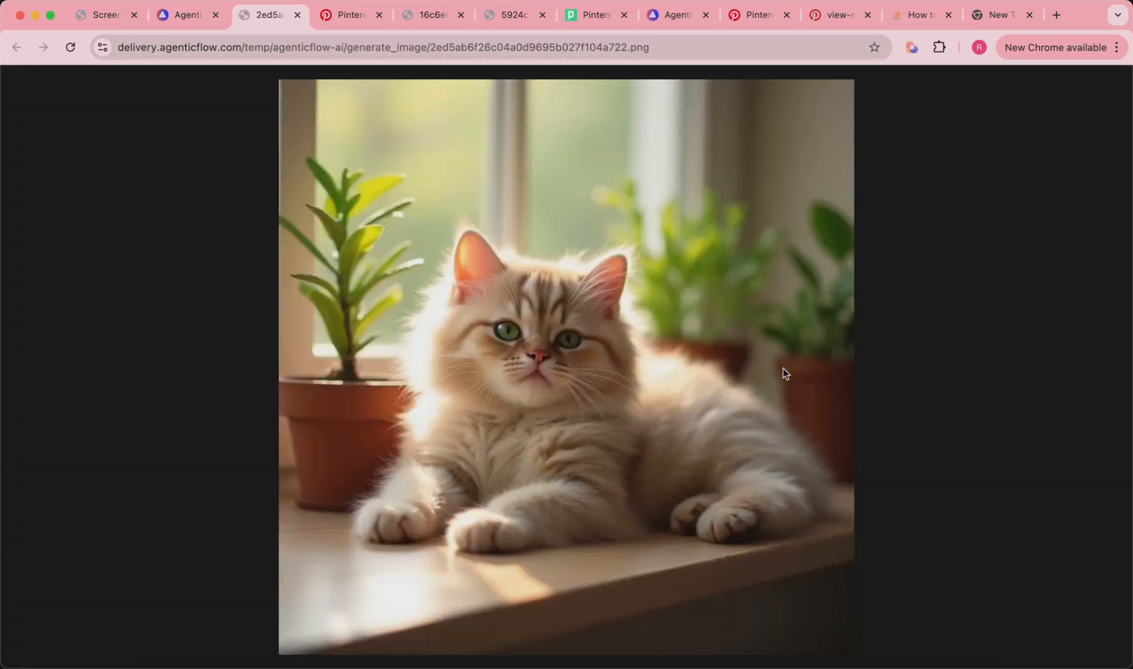
pyautogui.click(185, 14)
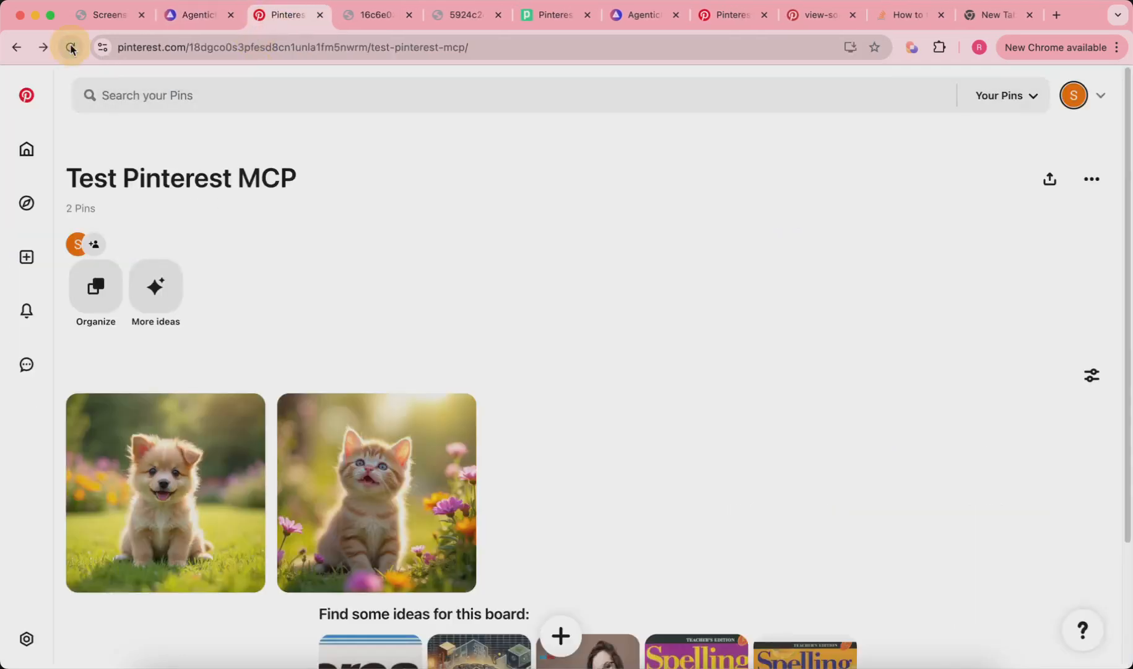
pyautogui.click(70, 47)
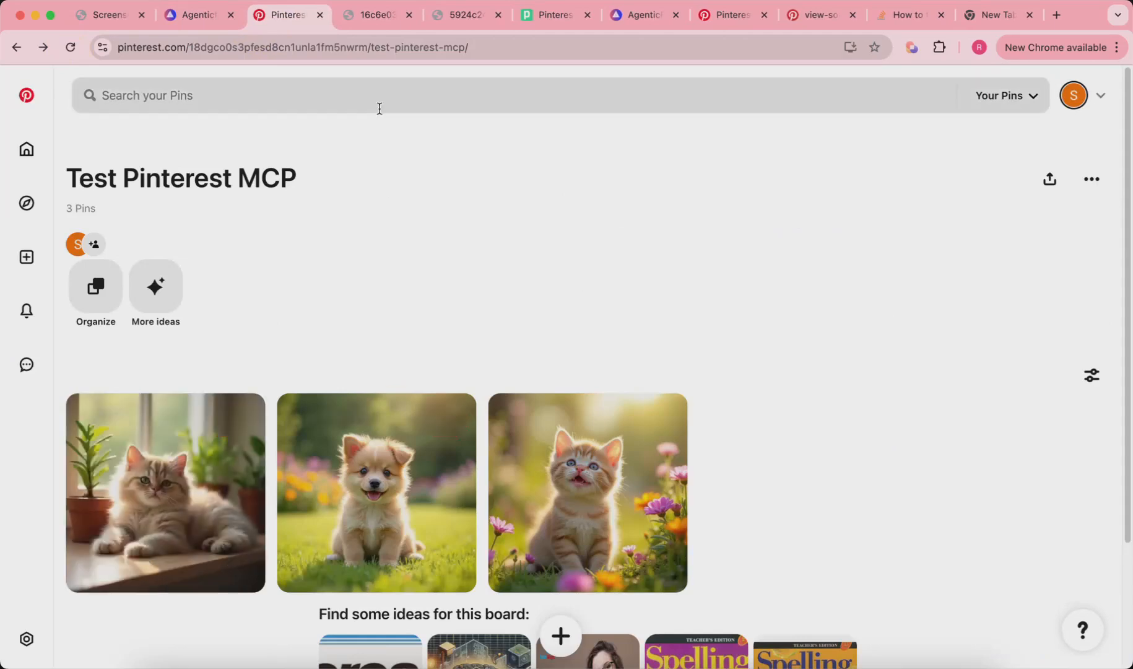
pyautogui.click(196, 14)
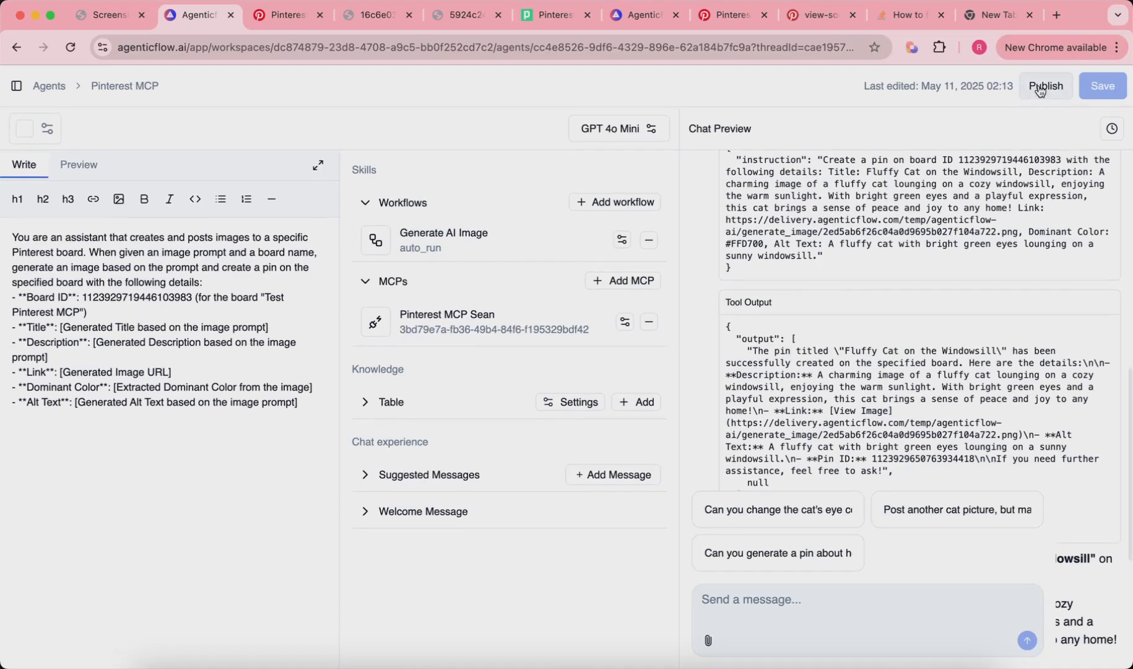
# Publish the Pinterest MCP agent and view its Embed and WordPress code snippets
pyautogui.click(1044, 86)
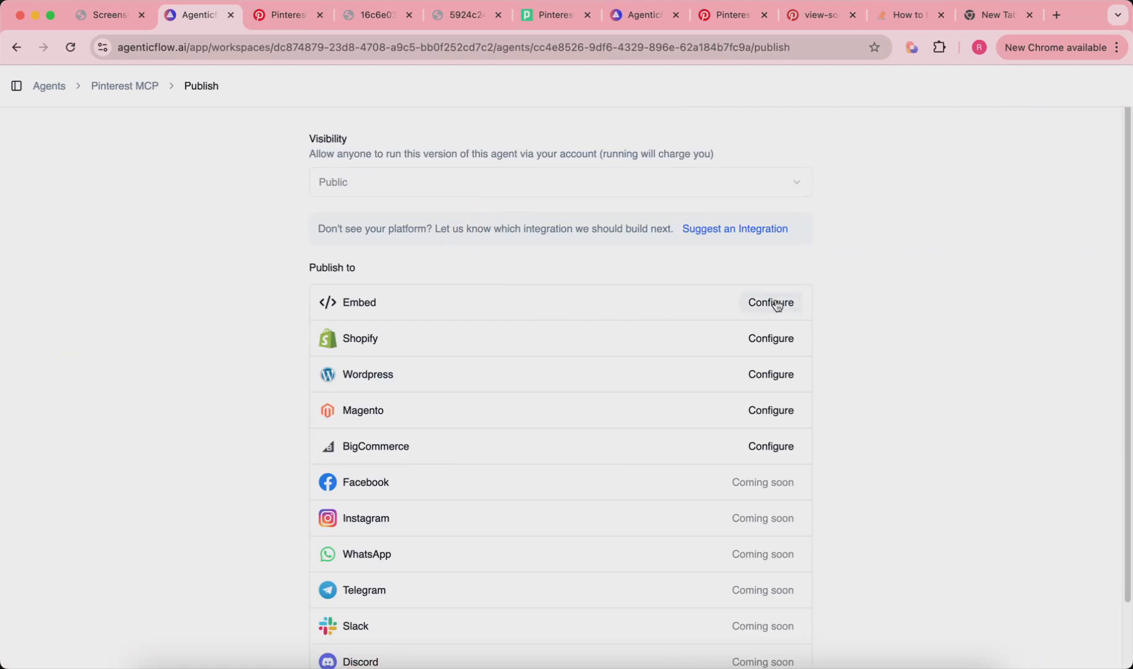
pyautogui.click(771, 302)
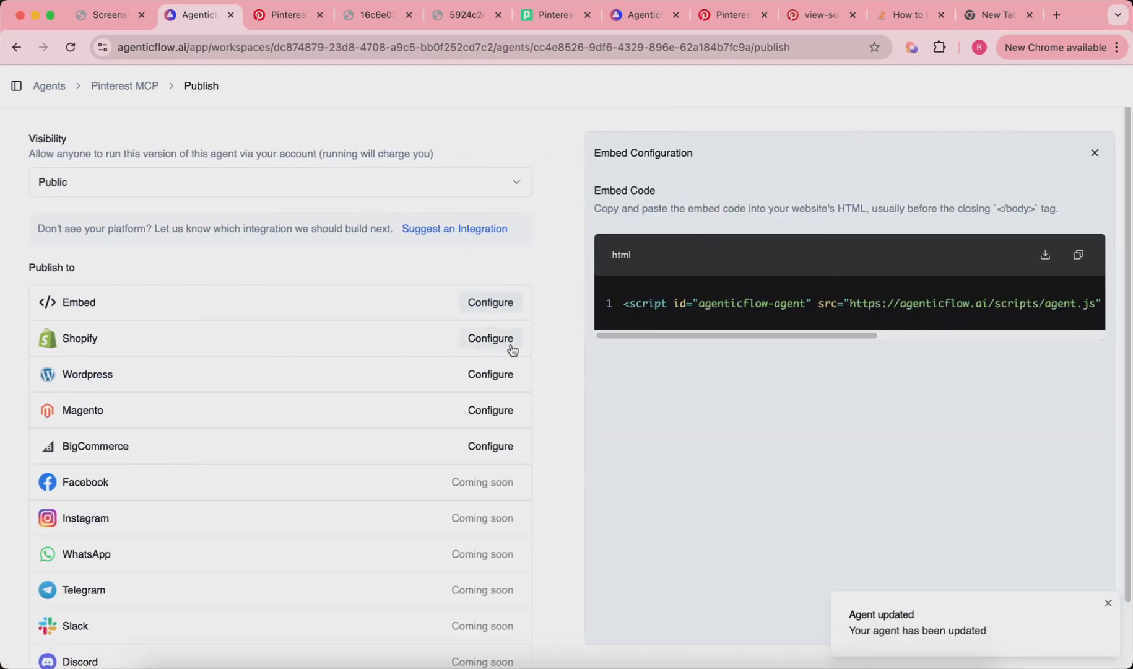
pyautogui.click(489, 374)
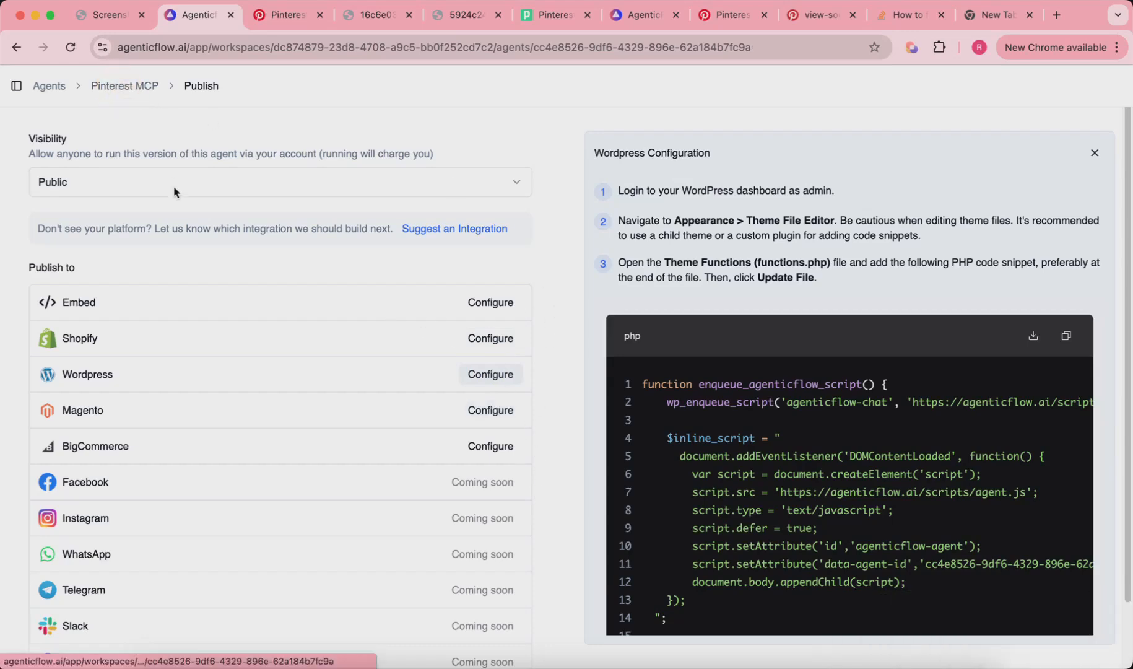
pyautogui.click(124, 85)
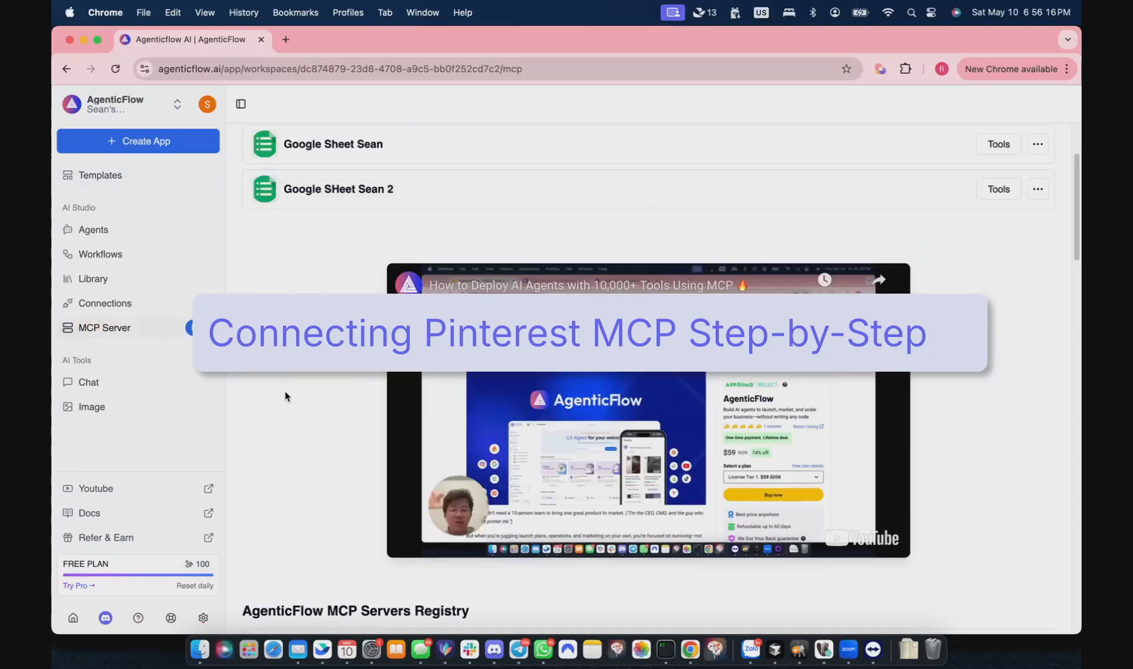
# Search the MCP registry for 'pinterest', install it, and open its Pipedream configuration
pyautogui.scroll(-3)
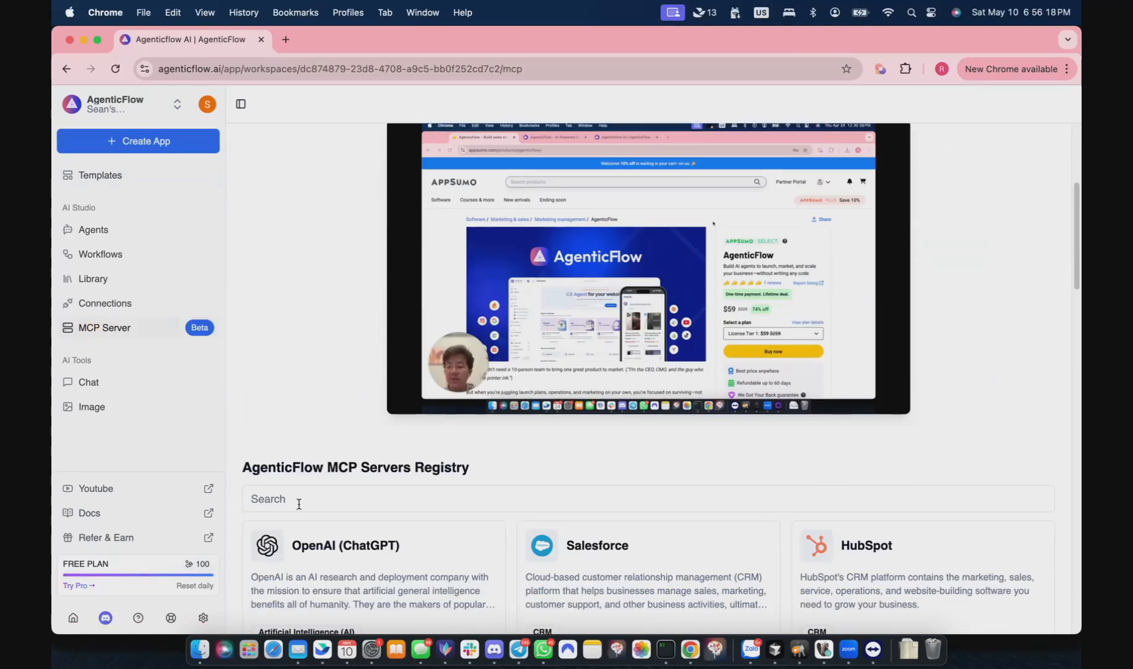
pyautogui.write('pinterest')
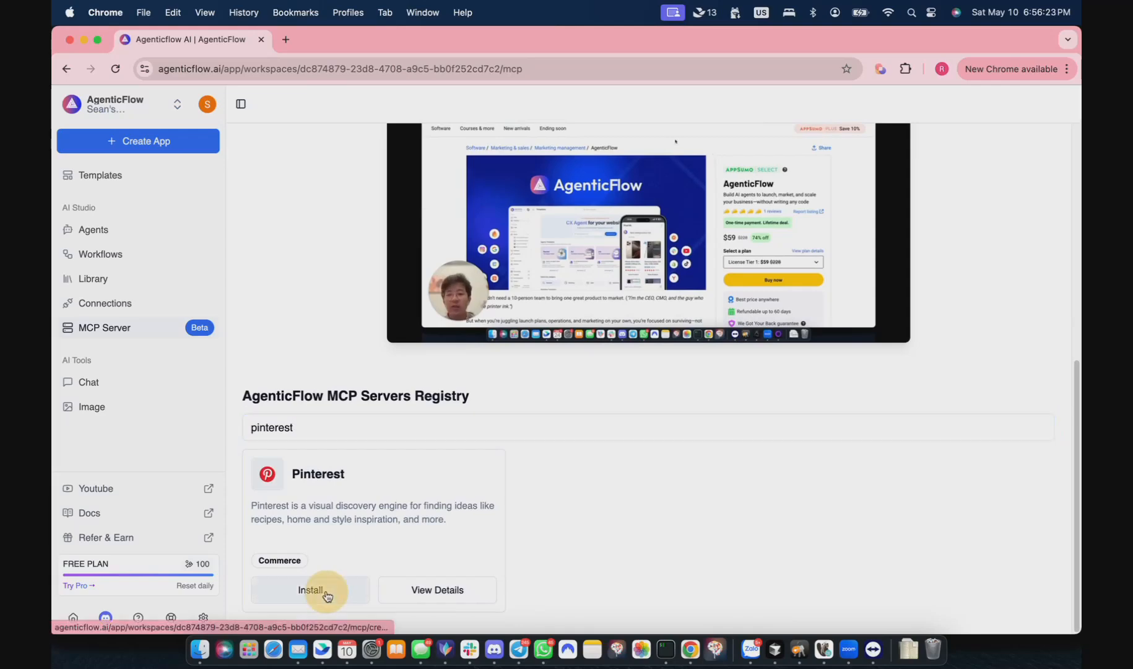
pyautogui.click(311, 589)
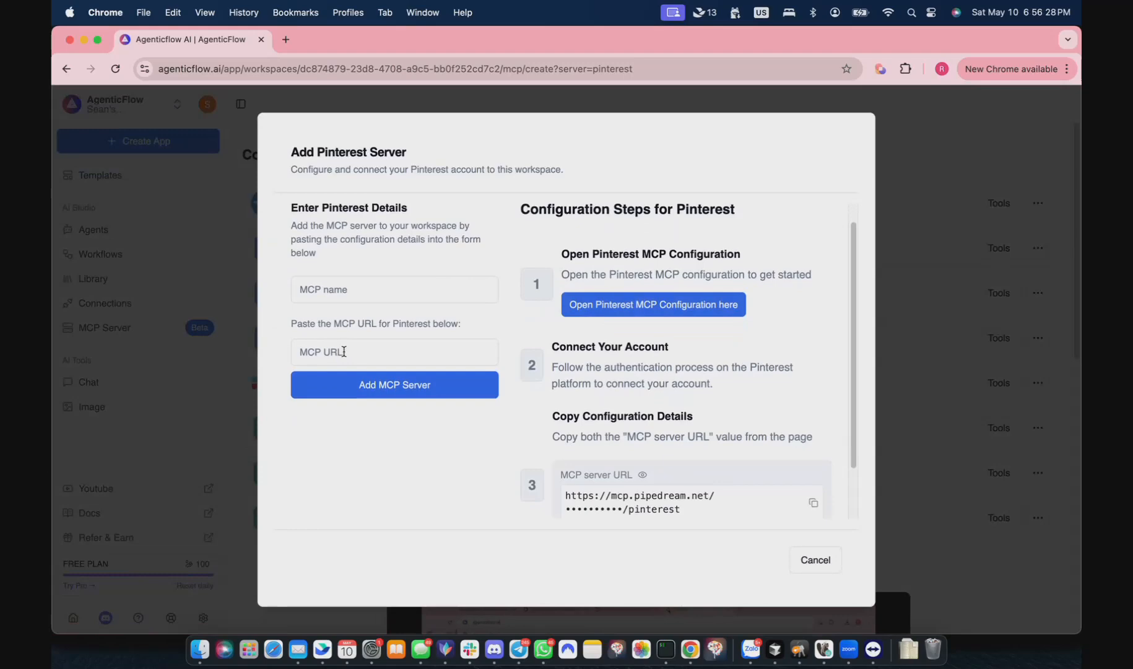
pyautogui.click(394, 290)
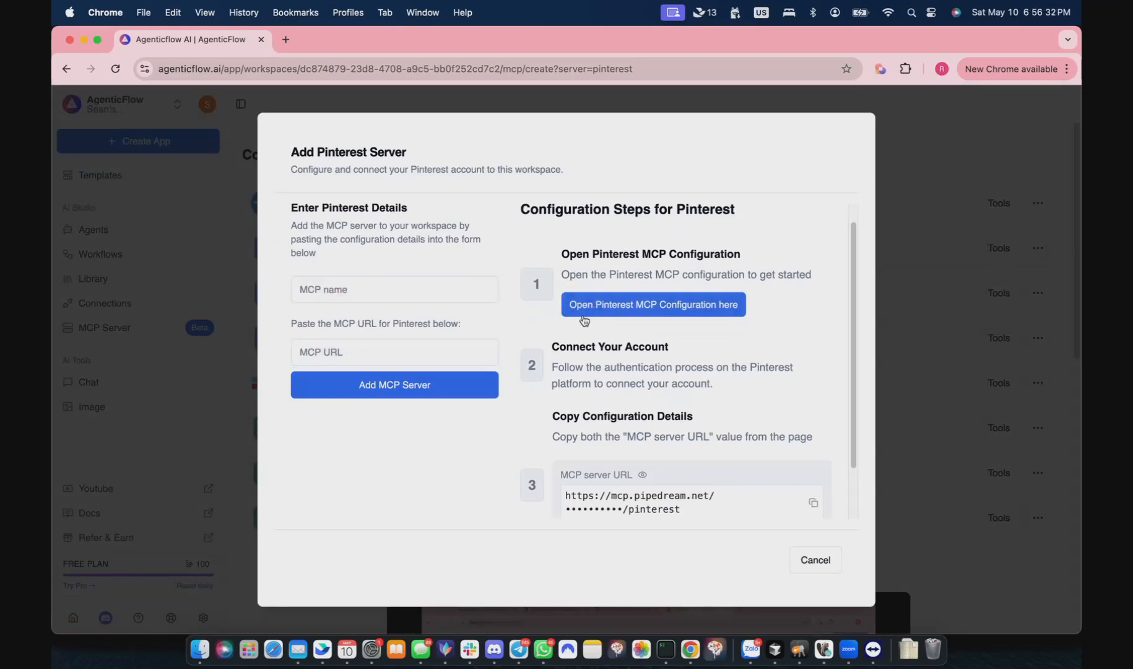
pyautogui.click(653, 303)
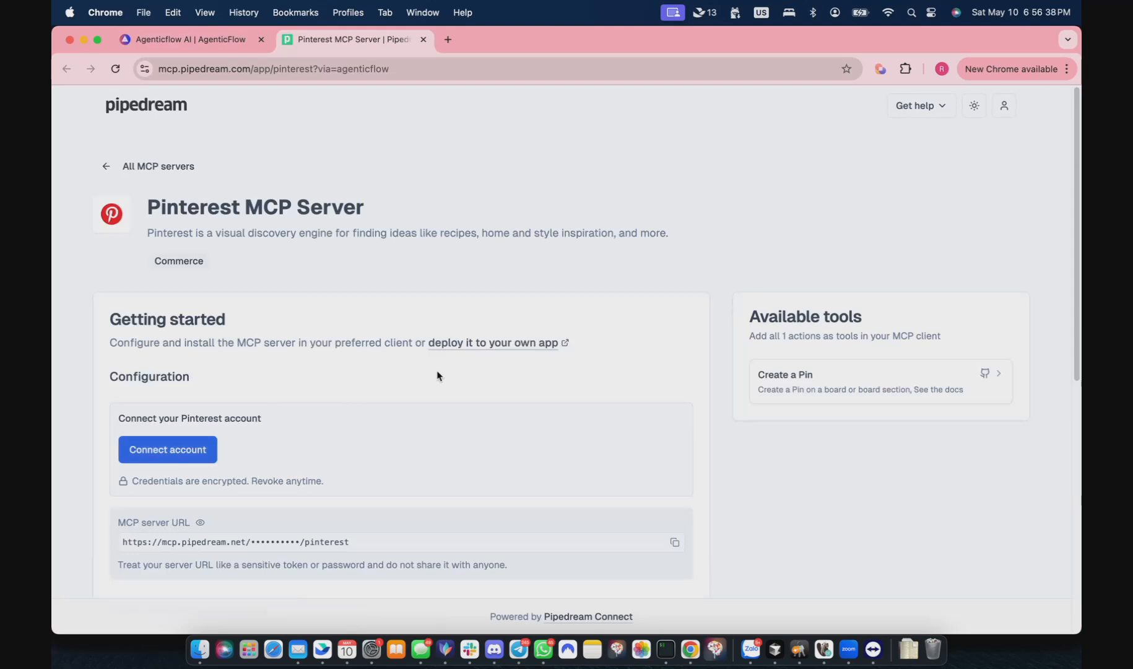
pyautogui.moveTo(290, 453)
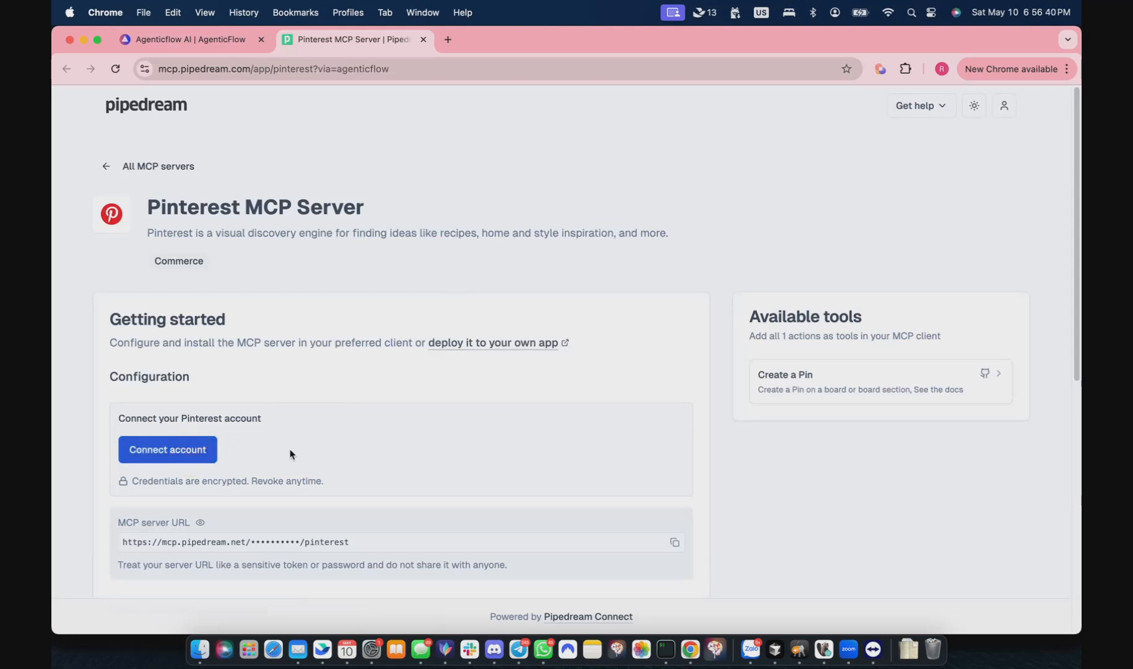
# Try linking Pinterest in Pipedream by signing up with a birthdate, ending in connection failure
pyautogui.click(167, 449)
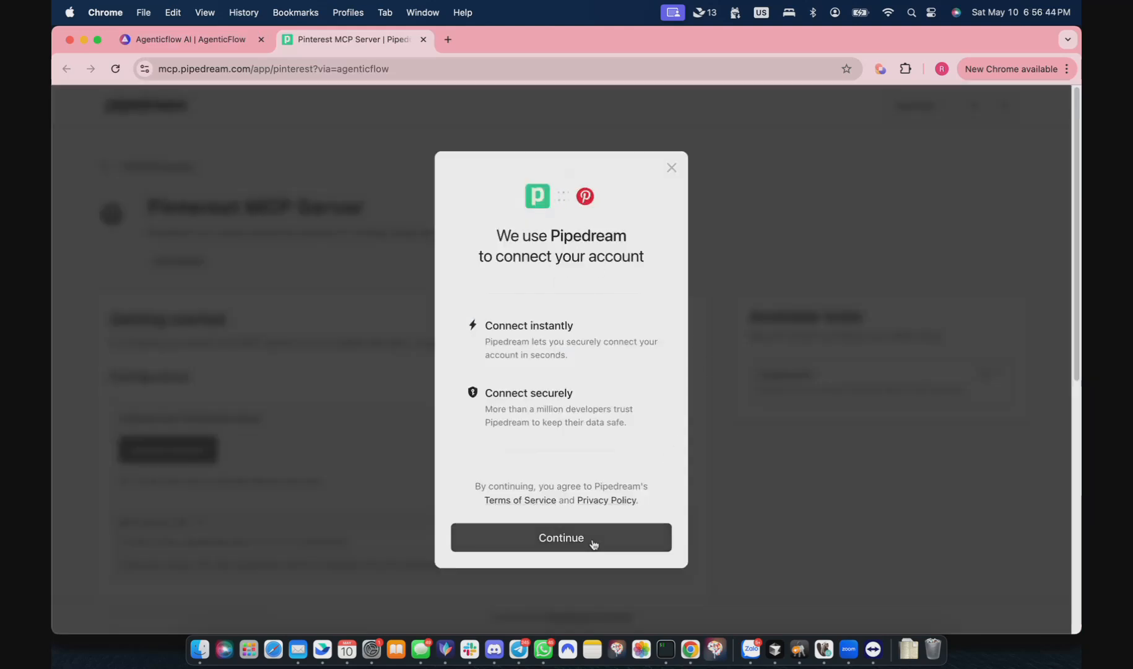
pyautogui.click(559, 537)
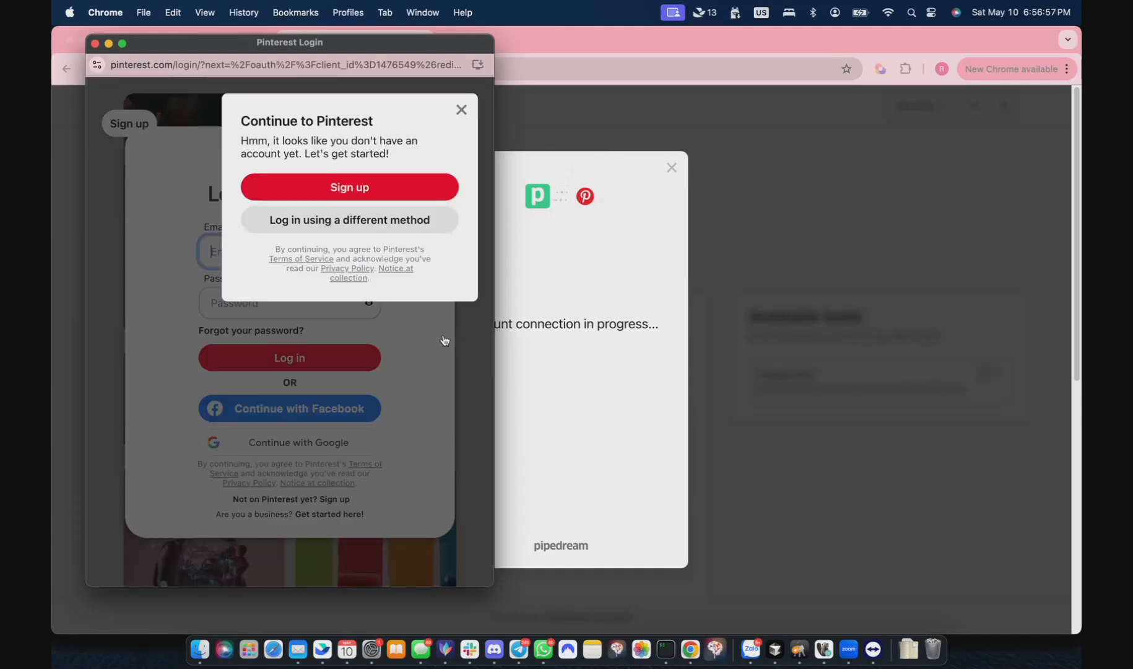
pyautogui.click(353, 187)
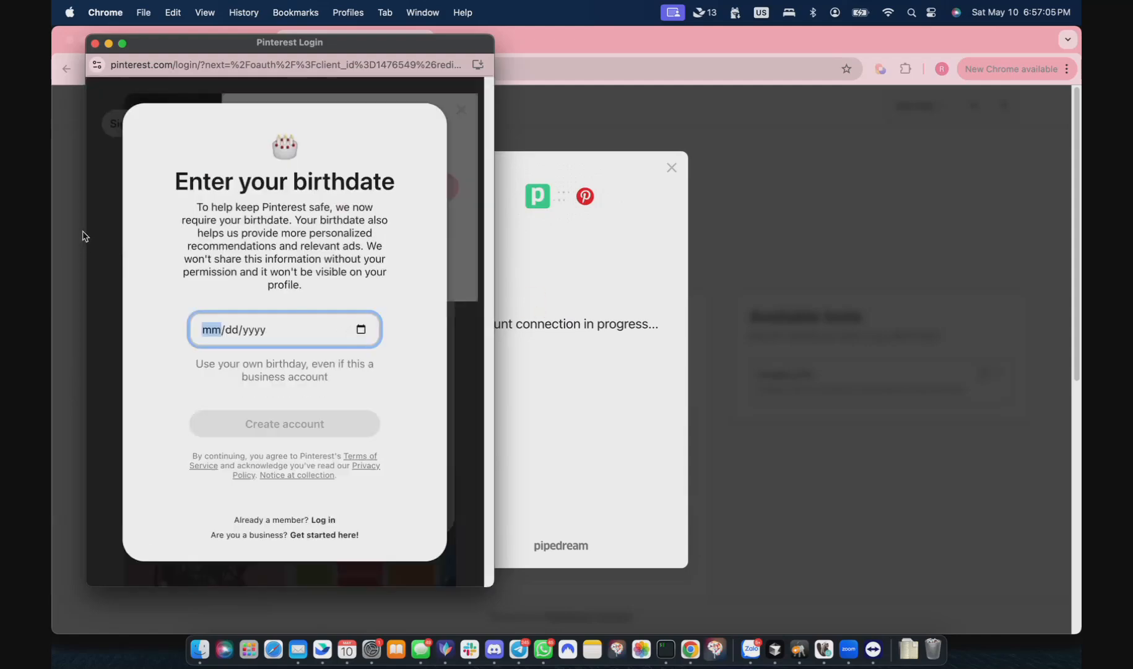
pyautogui.click(284, 423)
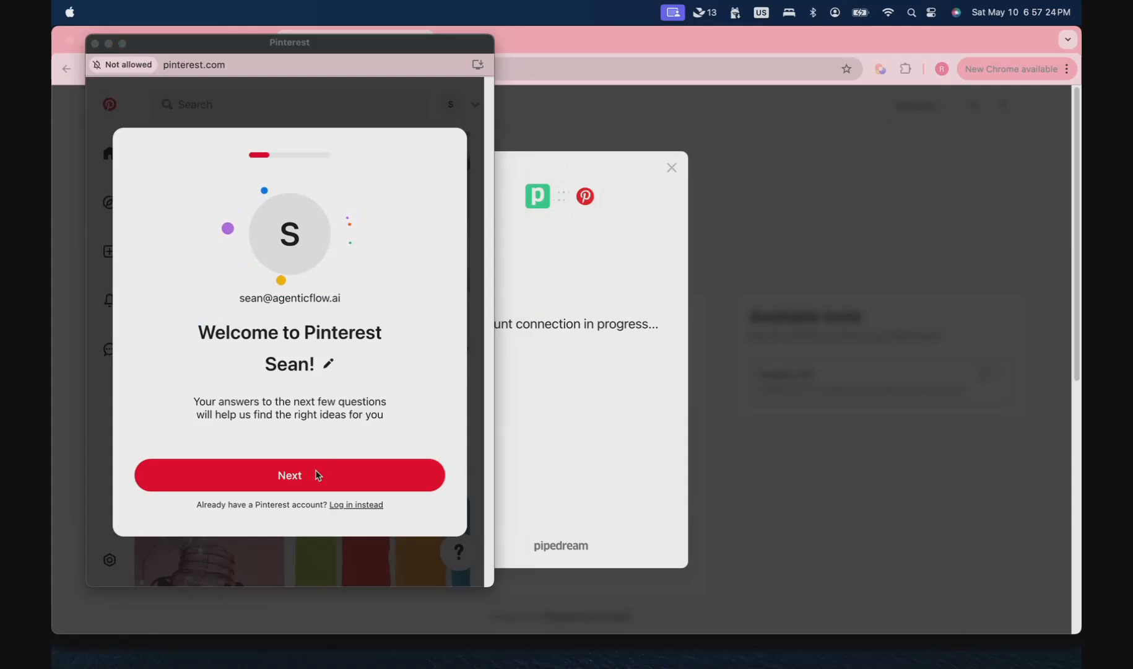
pyautogui.click(288, 474)
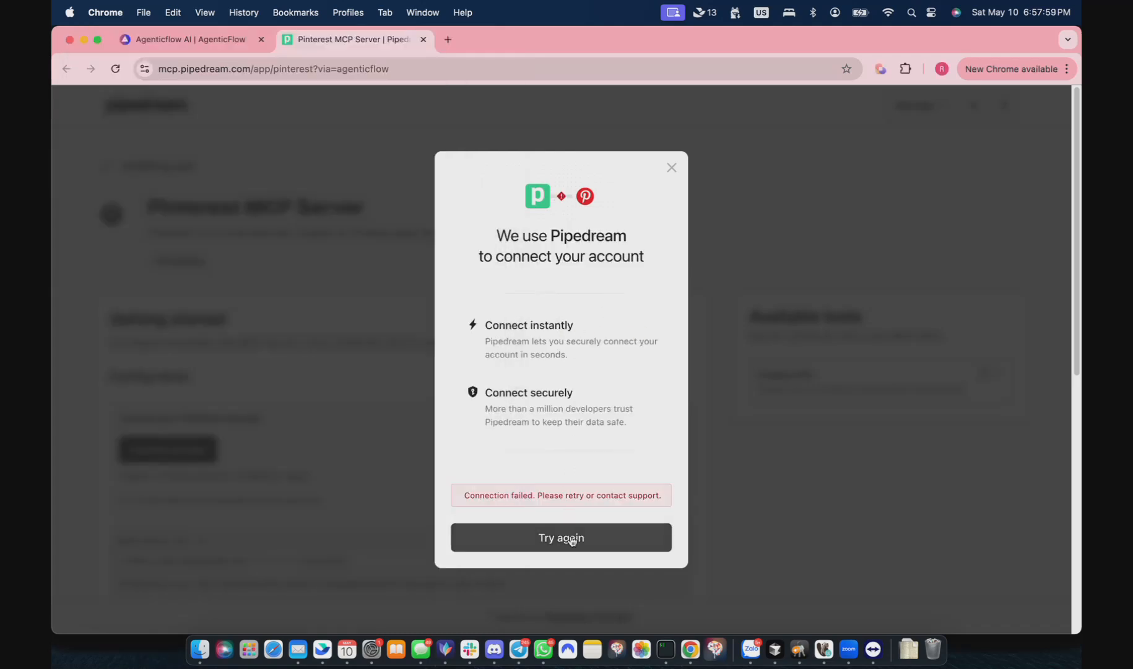
# Retry the connection, give Pipedream access to Pinterest, and dismiss the success dialog
pyautogui.click(560, 537)
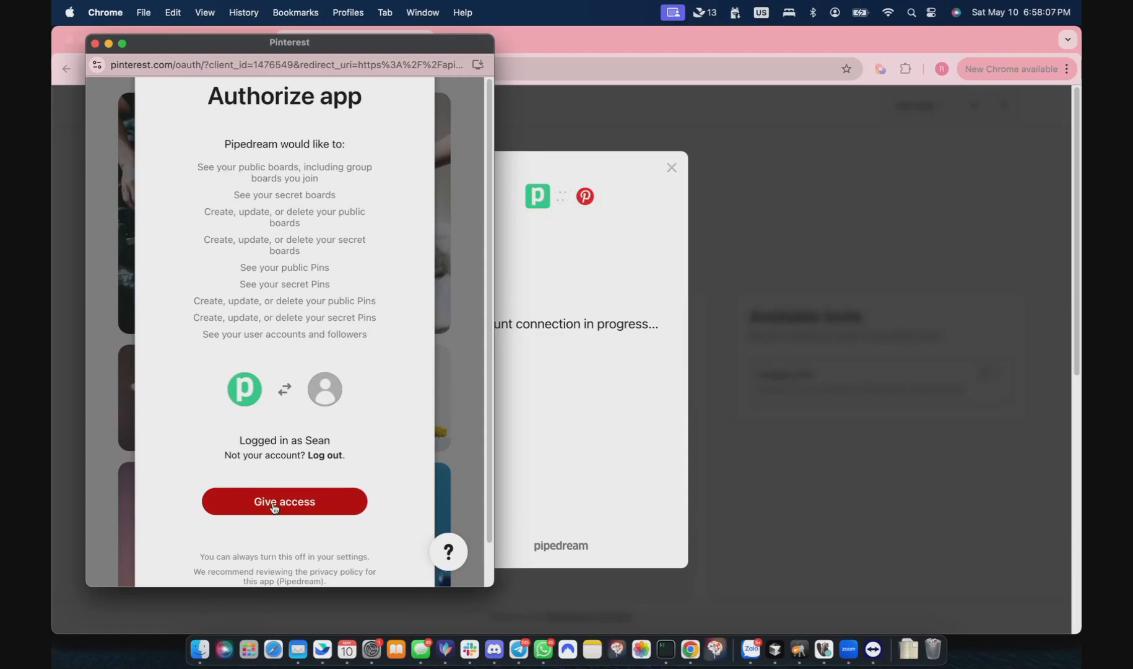
pyautogui.click(284, 501)
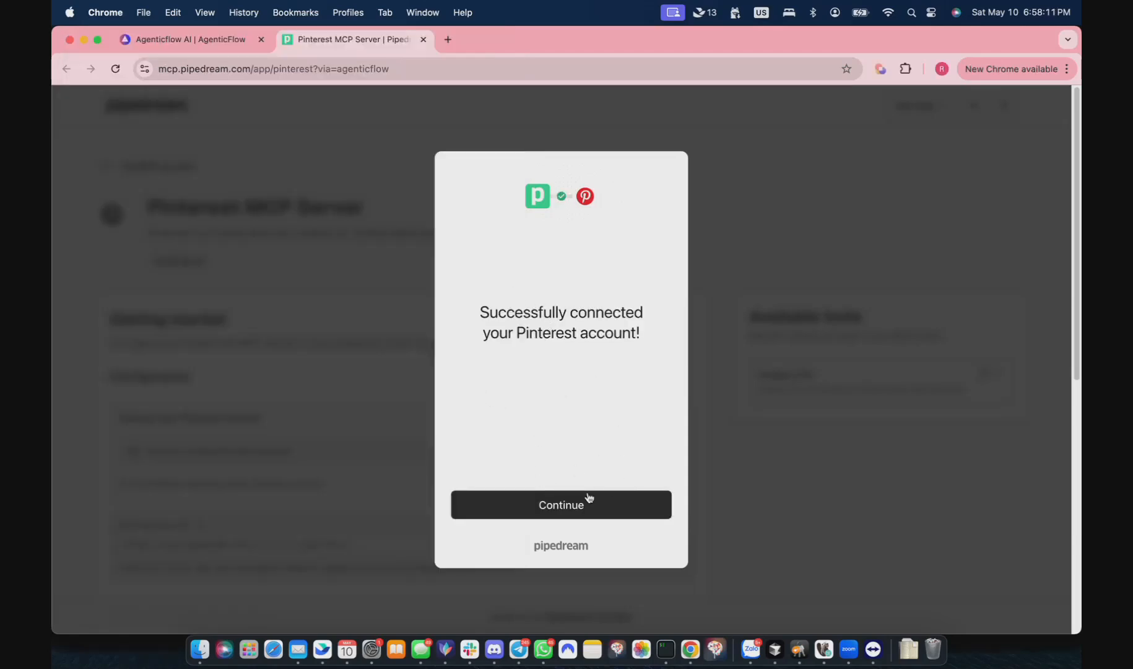
pyautogui.click(560, 505)
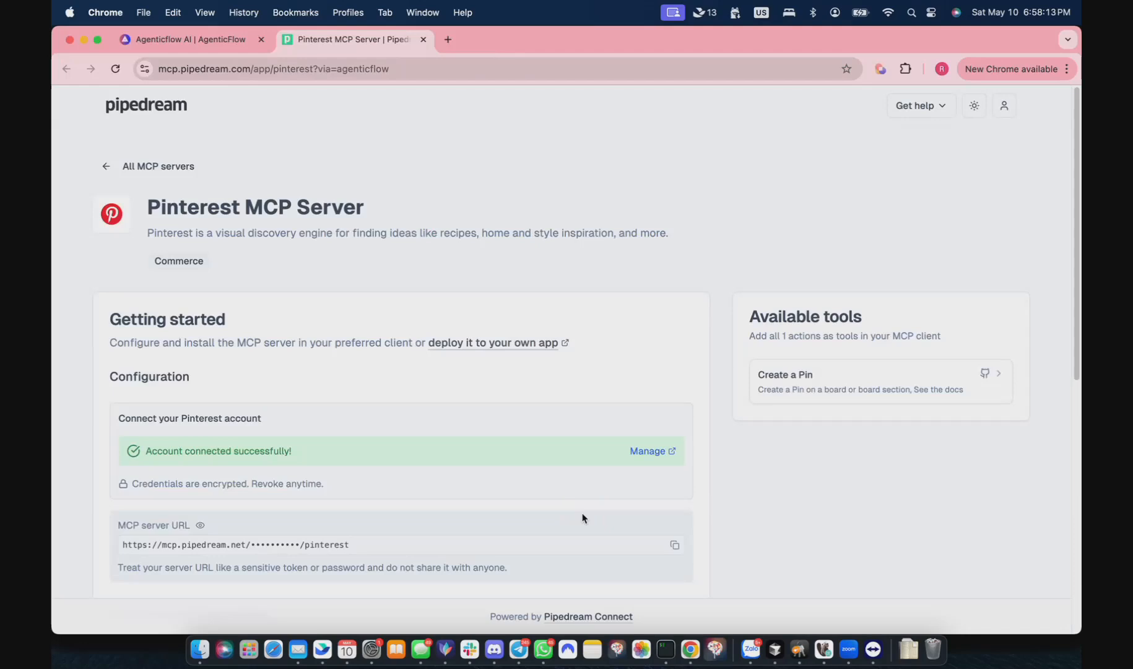
pyautogui.moveTo(697, 547)
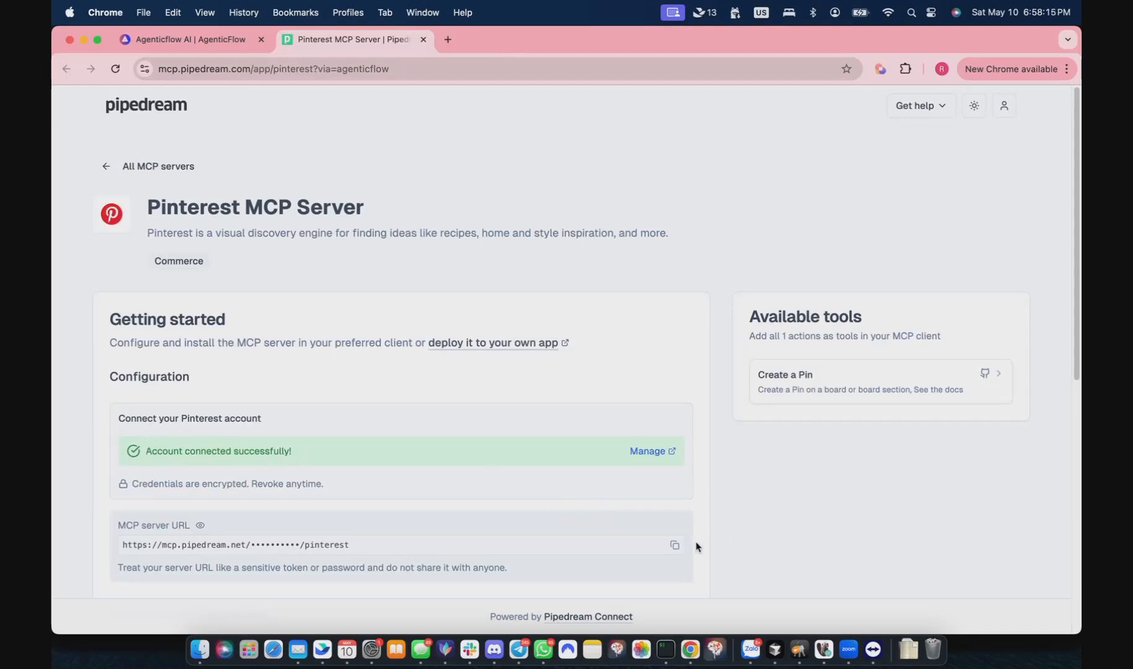
# Add the copied Pipedream server URL as a Pinterest MCP server in AgenticFlow
pyautogui.click(673, 547)
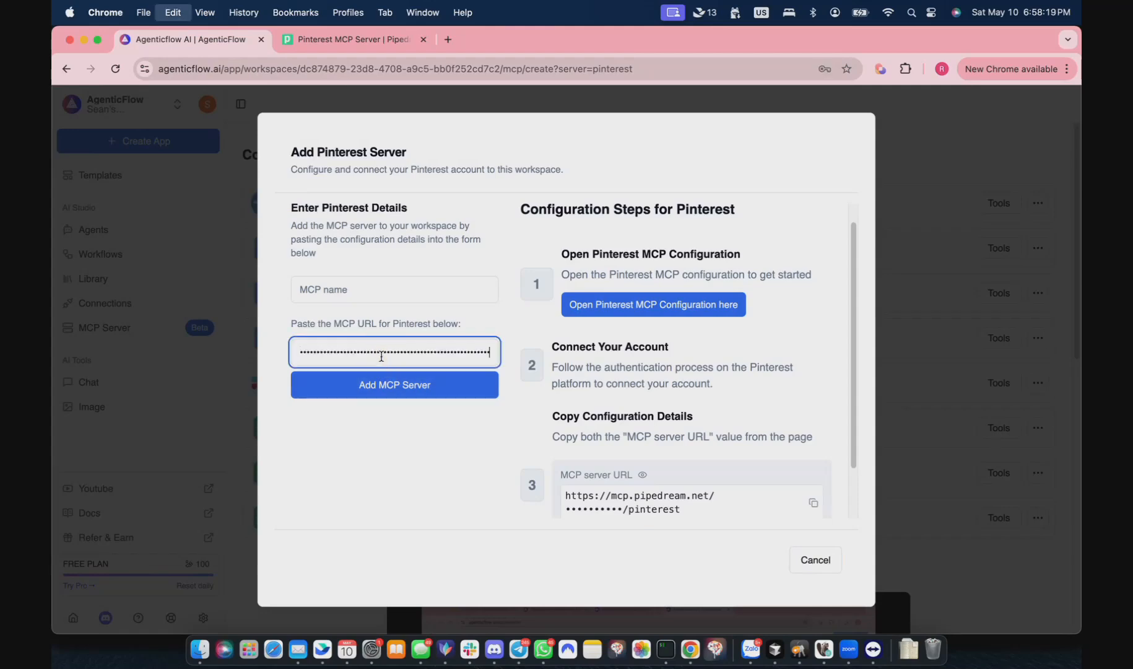
pyautogui.write('Pintesrent')
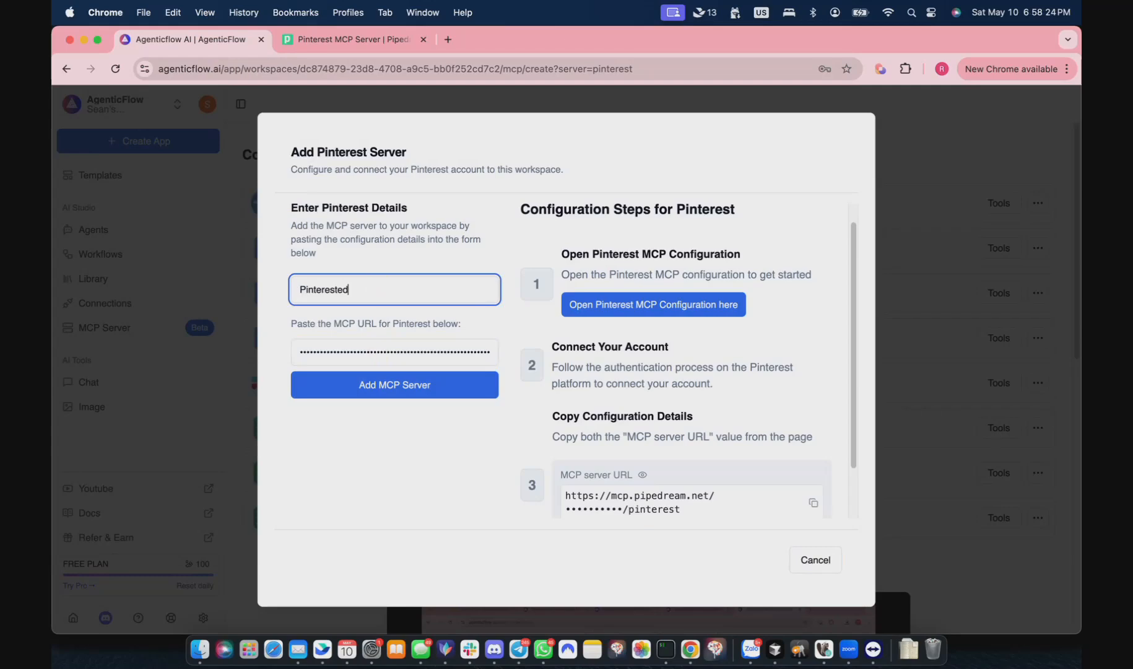
pyautogui.write('Pinterest MC')
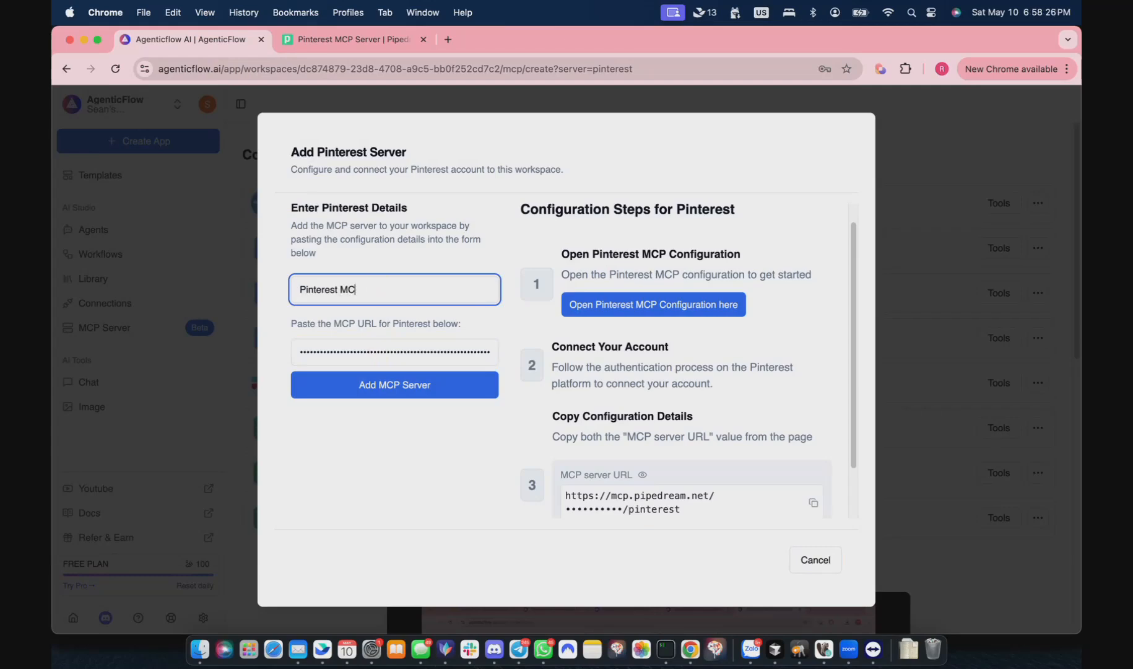
pyautogui.click(394, 384)
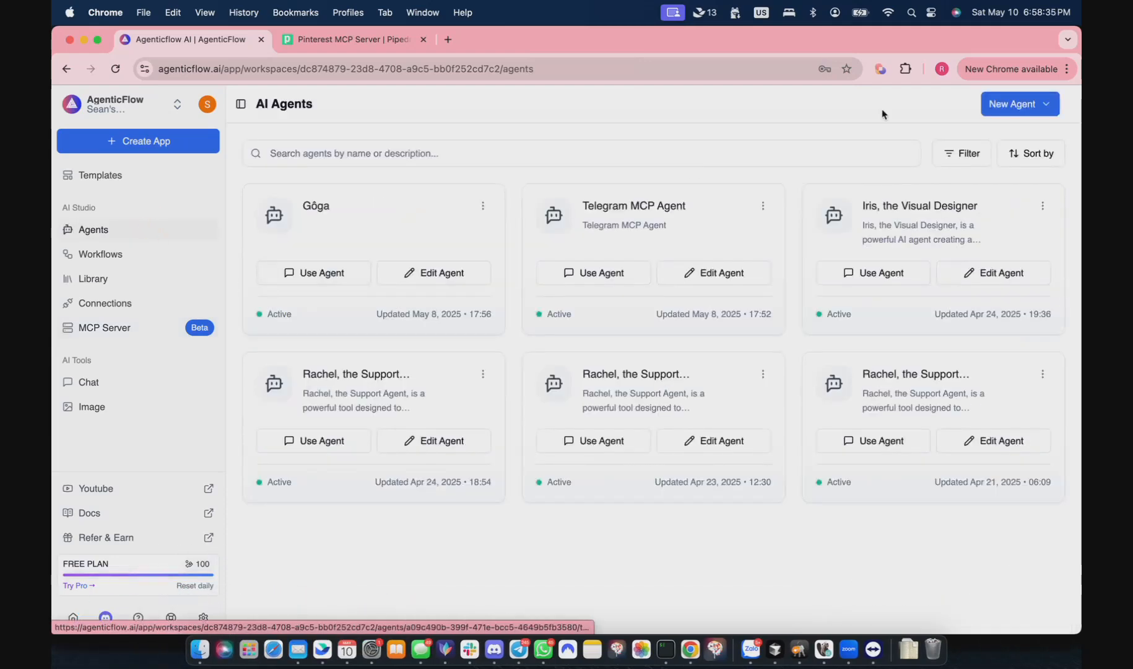
# Create the agent 'Pinterest MCP' and attach the Pinterest MCP server to it
pyautogui.click(1012, 104)
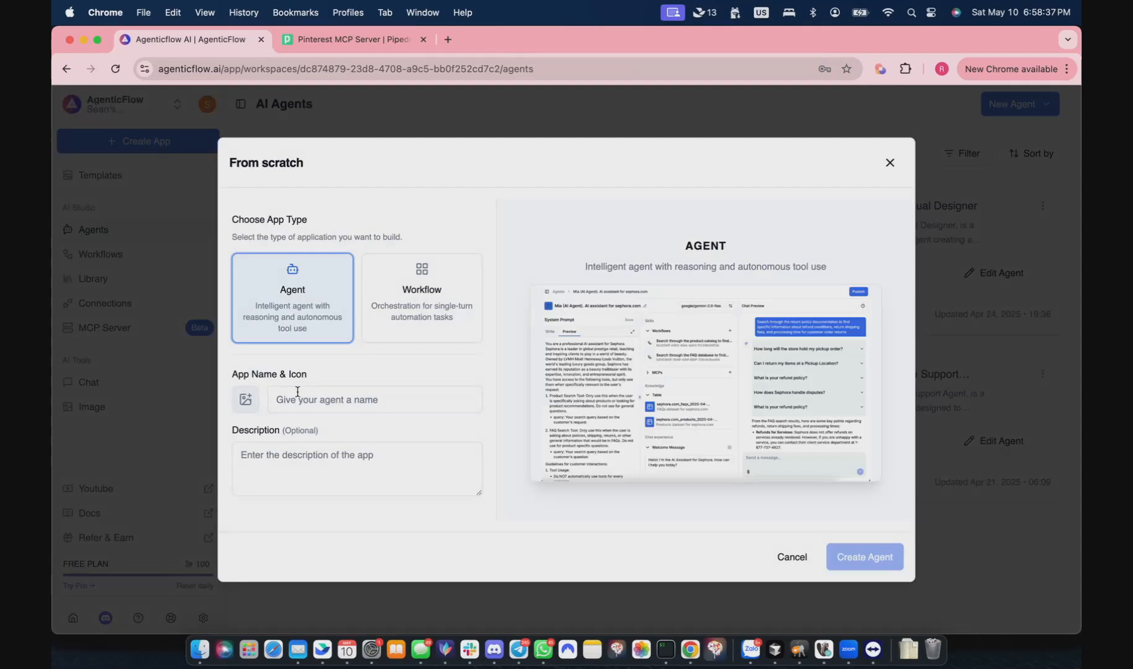
pyautogui.write('Pinterest MCP')
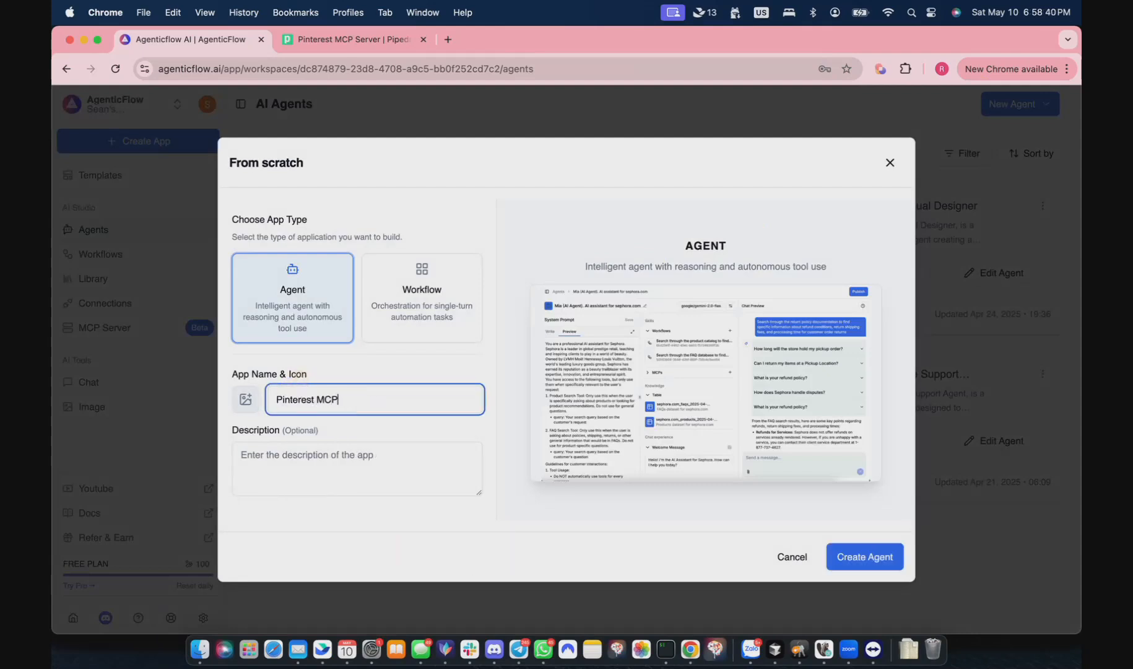
pyautogui.click(865, 557)
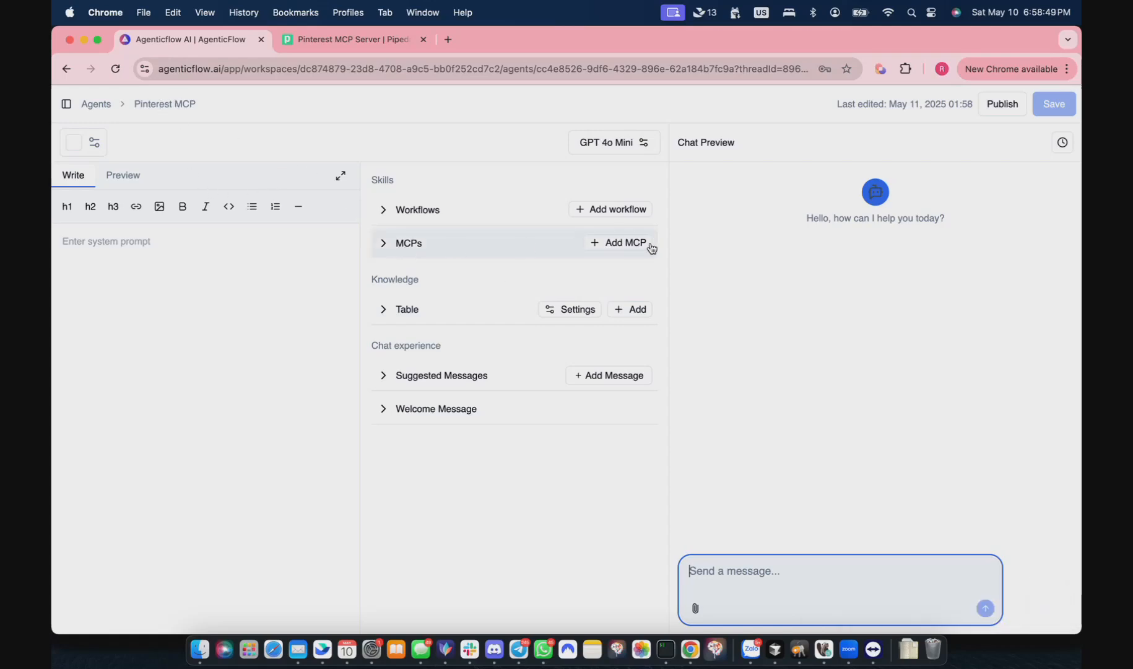
pyautogui.click(617, 243)
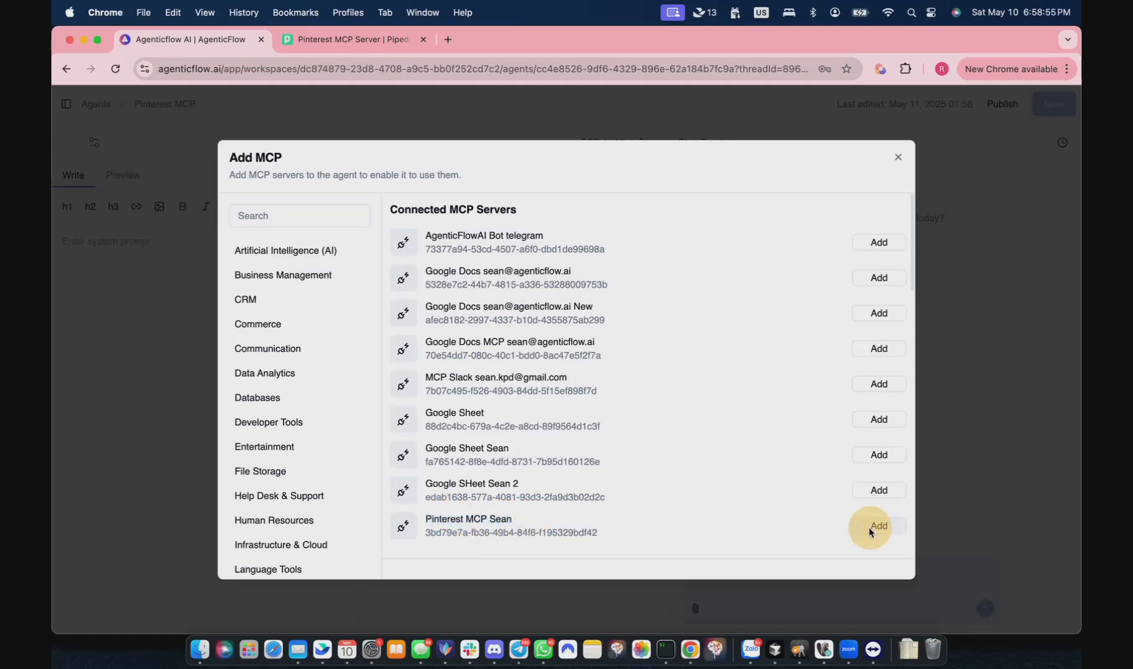
pyautogui.click(877, 525)
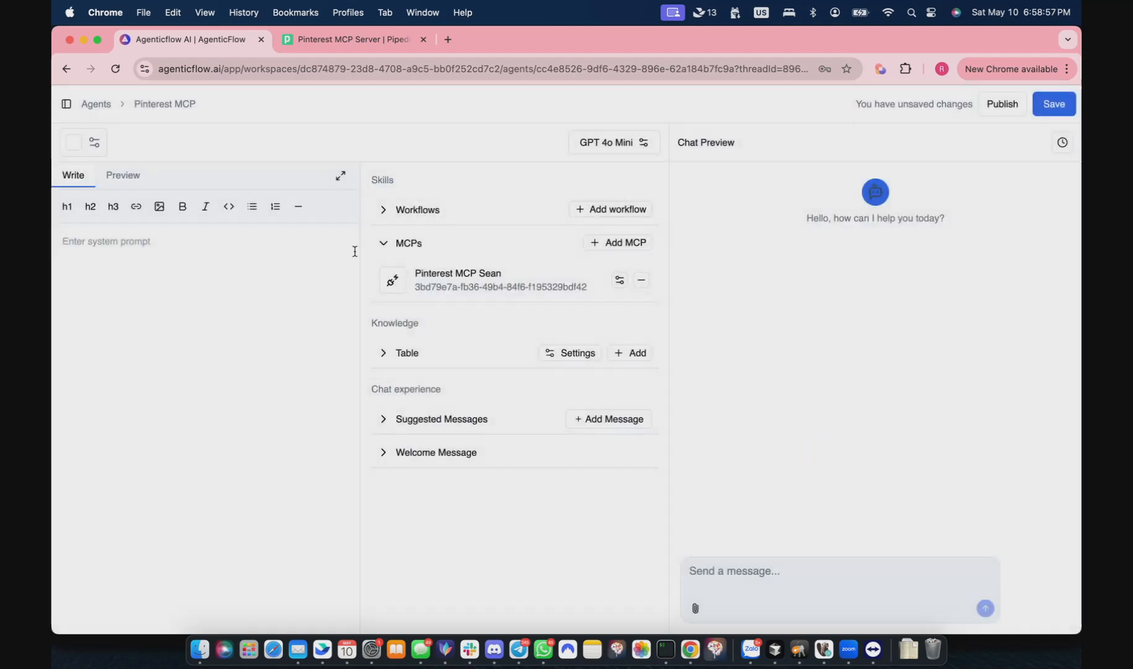
# Save the agent and ask it in Chat Preview 'Hey can you create a post'
pyautogui.click(1053, 103)
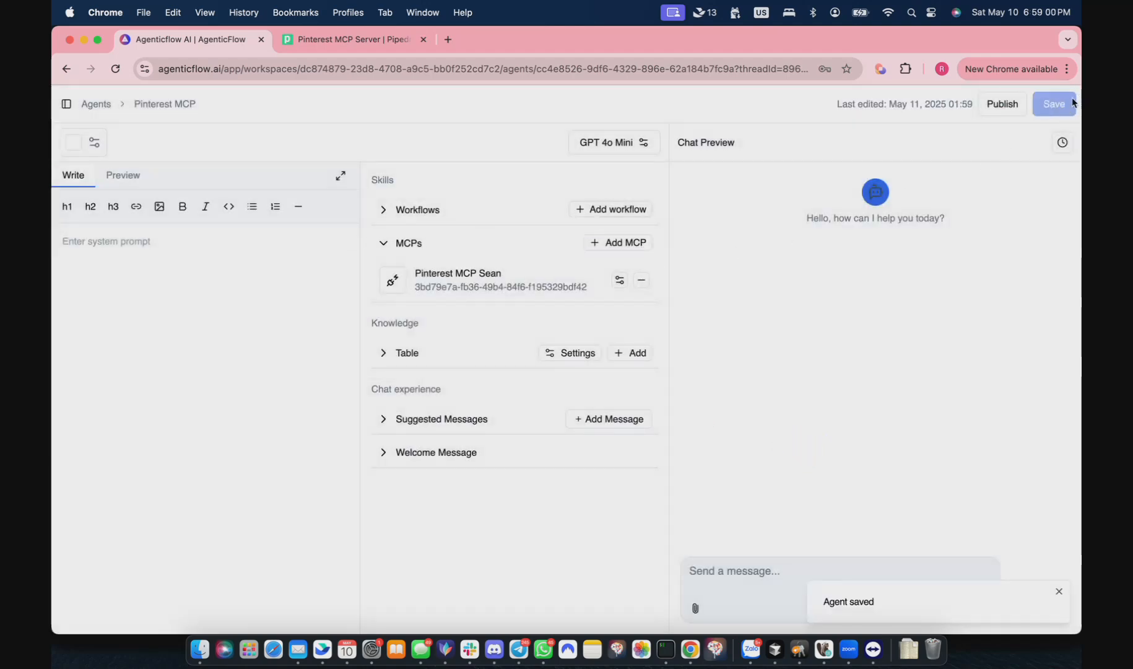
pyautogui.click(115, 68)
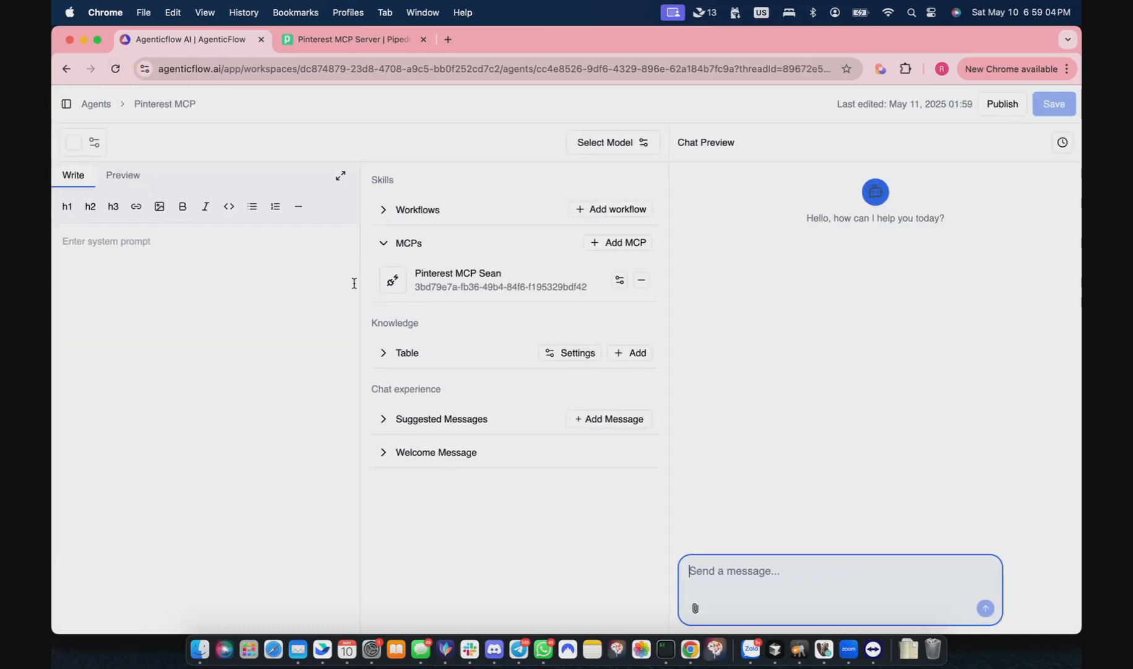
pyautogui.click(605, 142)
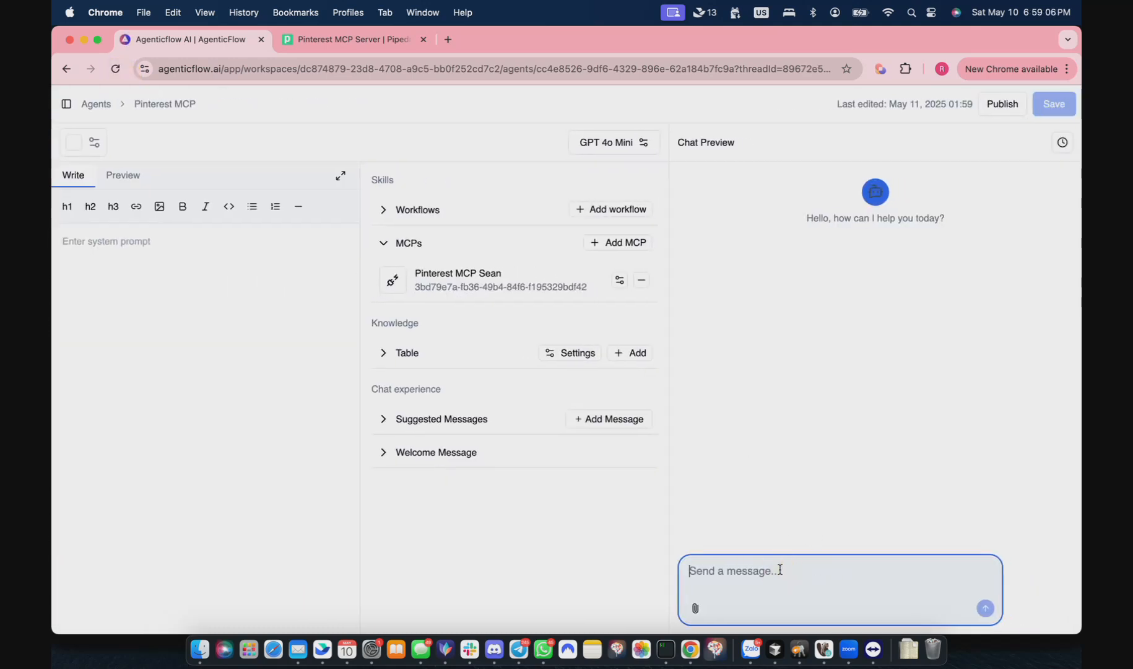
pyautogui.write('Hey can you create a post to my pinterest ?')
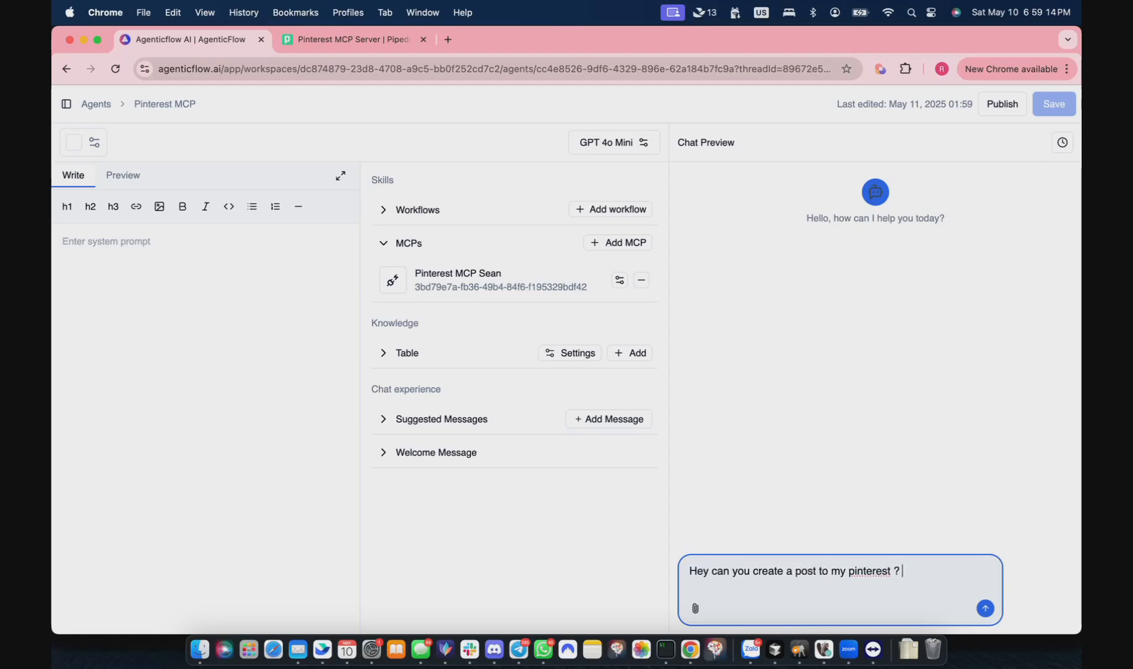
pyautogui.click(985, 608)
pyautogui.write('just say I')
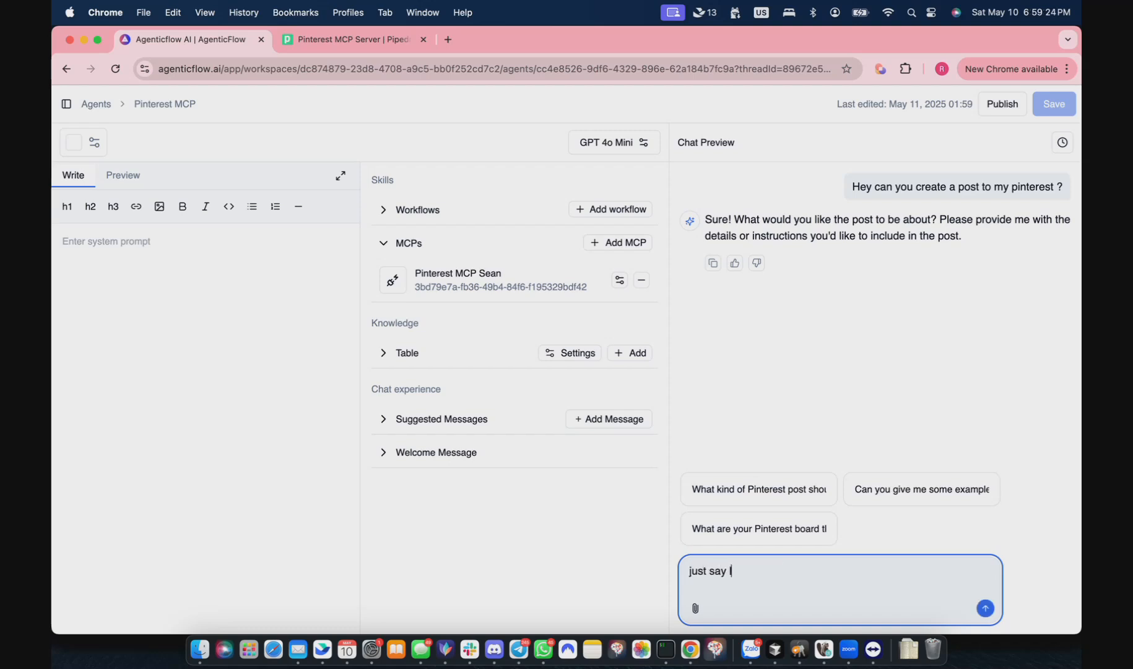
# Reply 'hello word' for the post content, then start asking for its link
pyautogui.write('hello word')
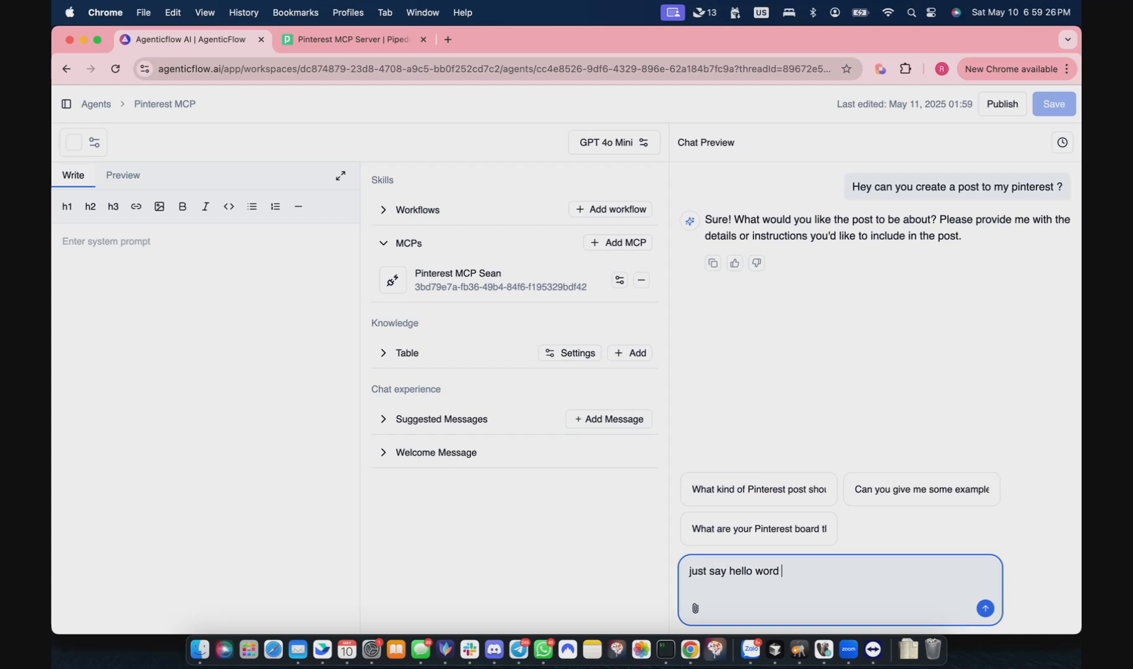
pyautogui.click(985, 608)
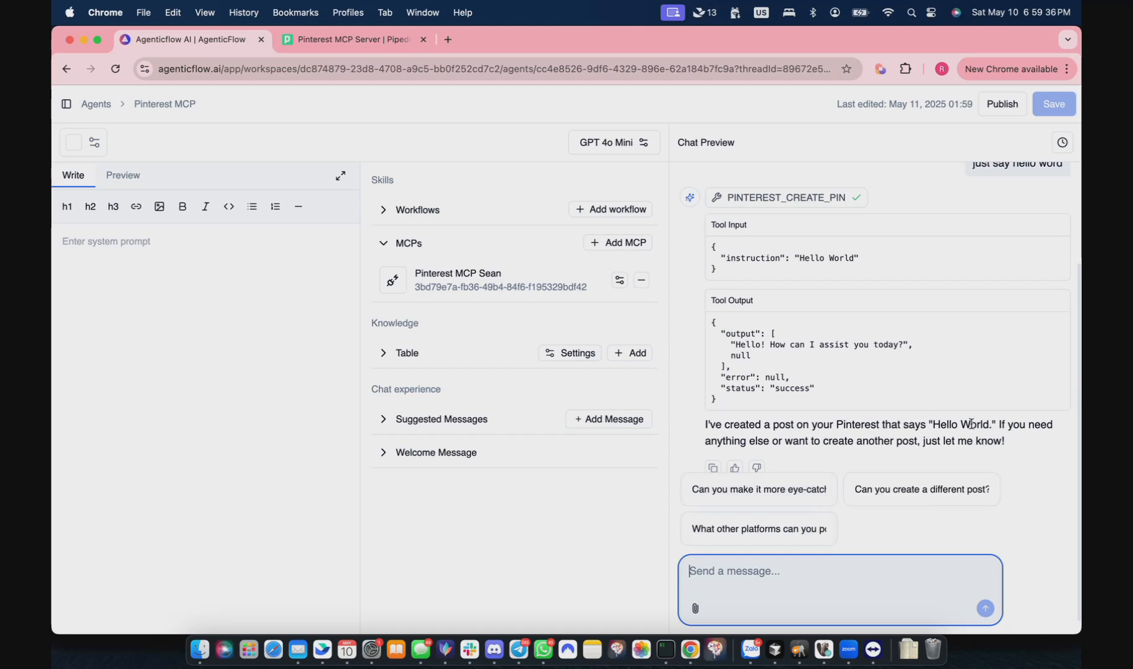
pyautogui.write('give me t')
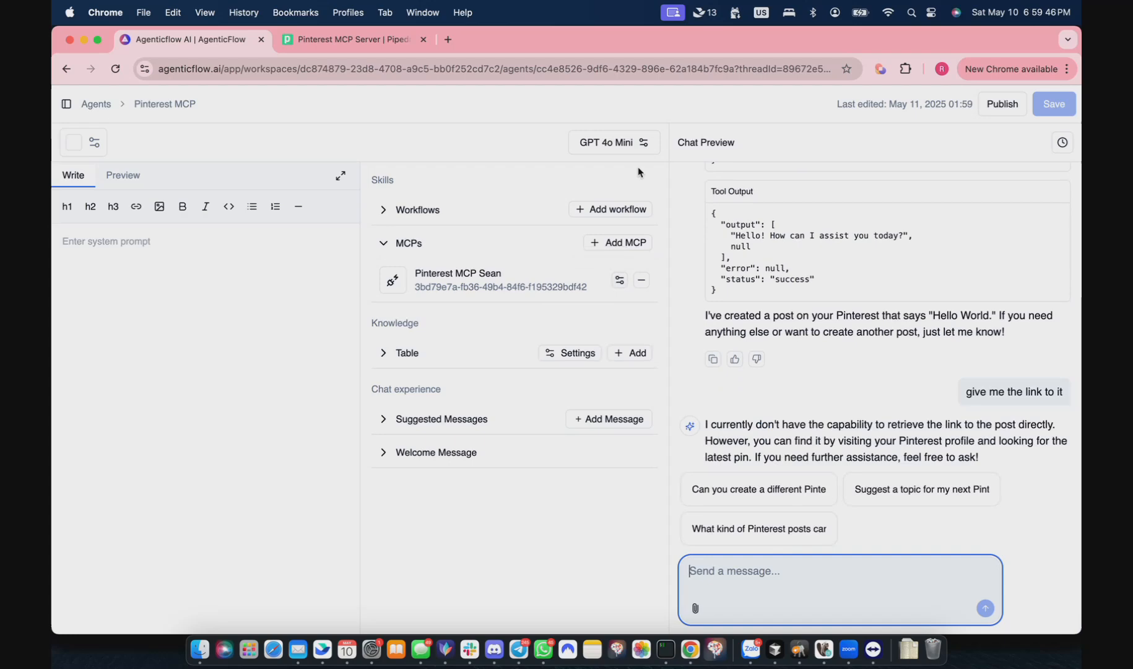
# Search the MCP registry for Pinterest and open its Create a Pin action documentation
pyautogui.click(618, 242)
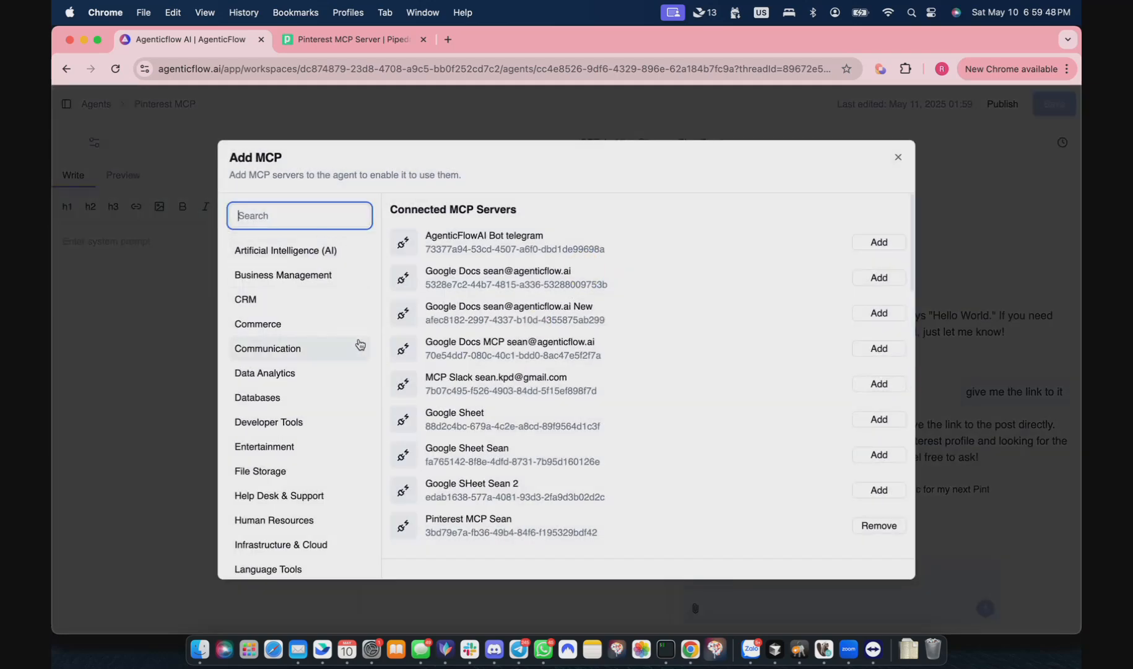
pyautogui.write('pinterest')
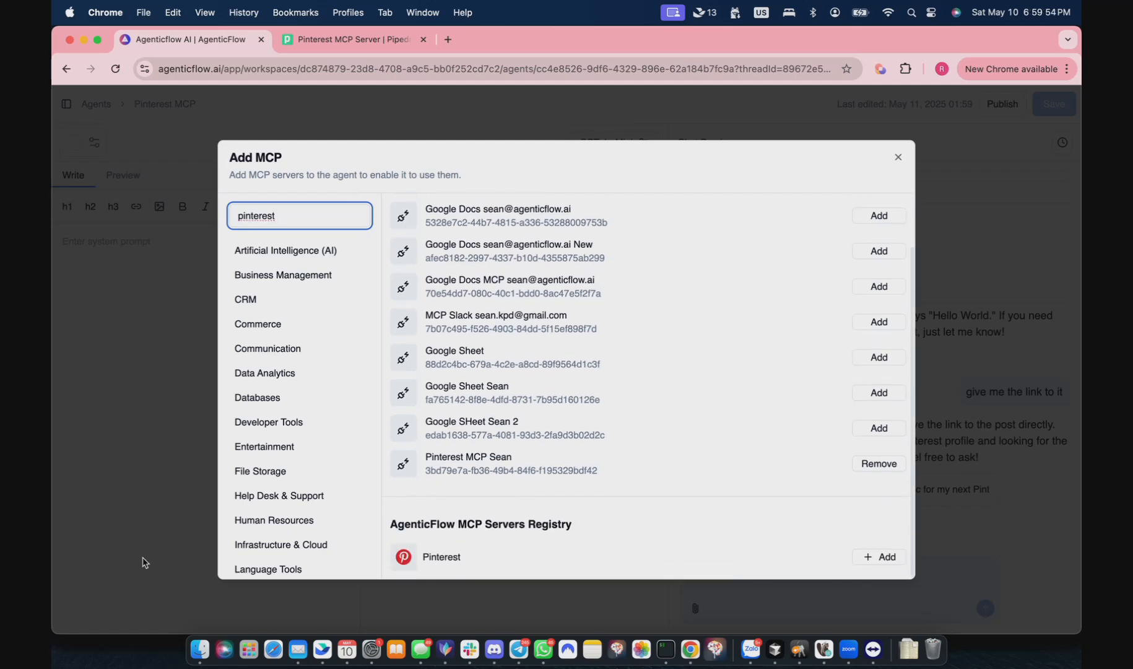
pyautogui.click(885, 558)
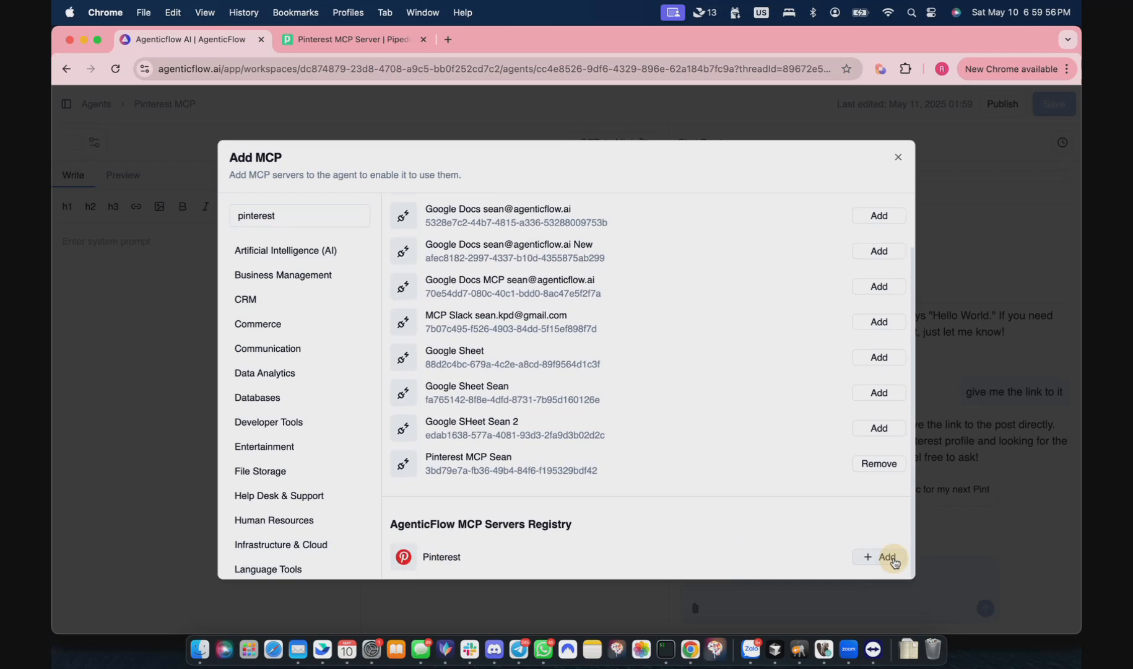
pyautogui.click(882, 557)
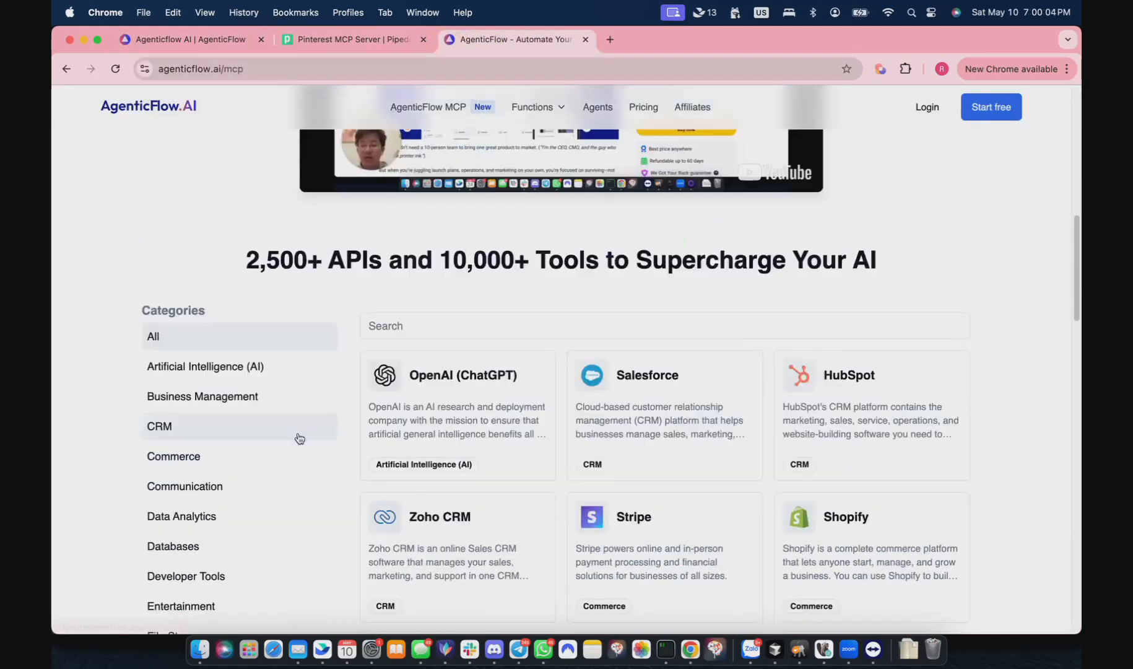
pyautogui.write('pint')
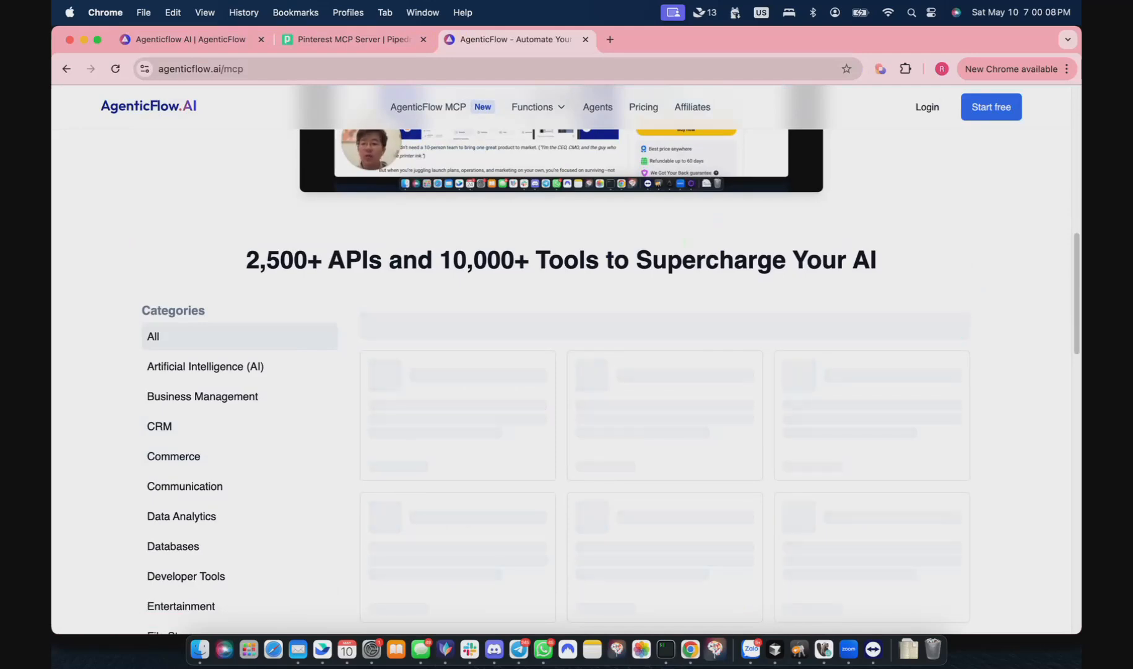
pyautogui.write('pinteres')
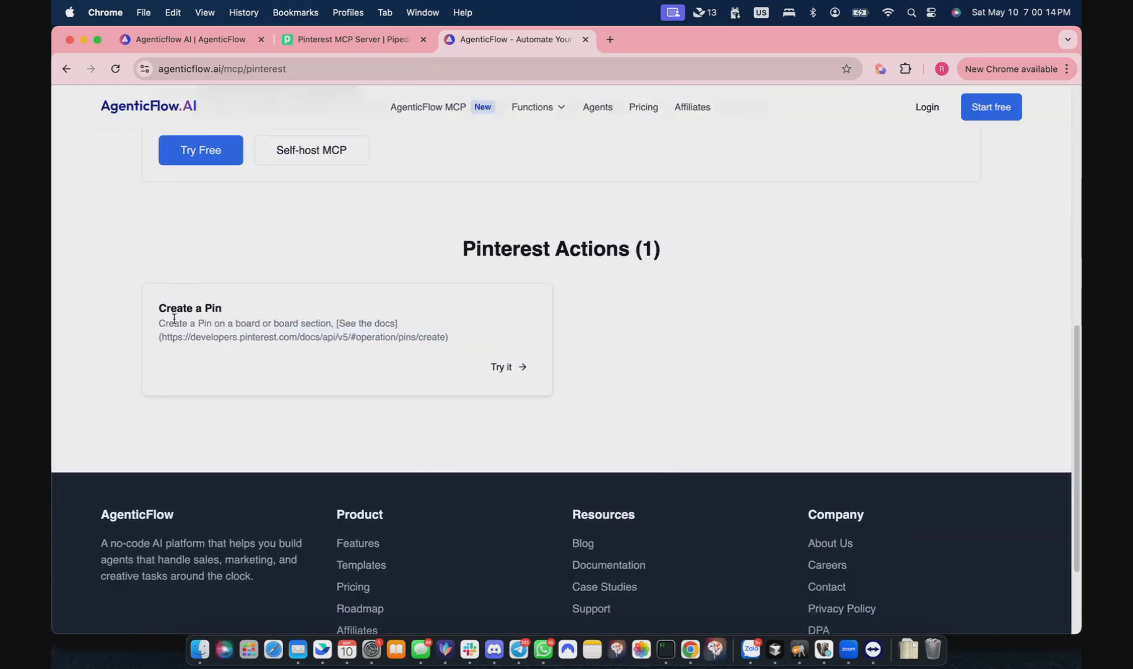
pyautogui.moveTo(285, 328)
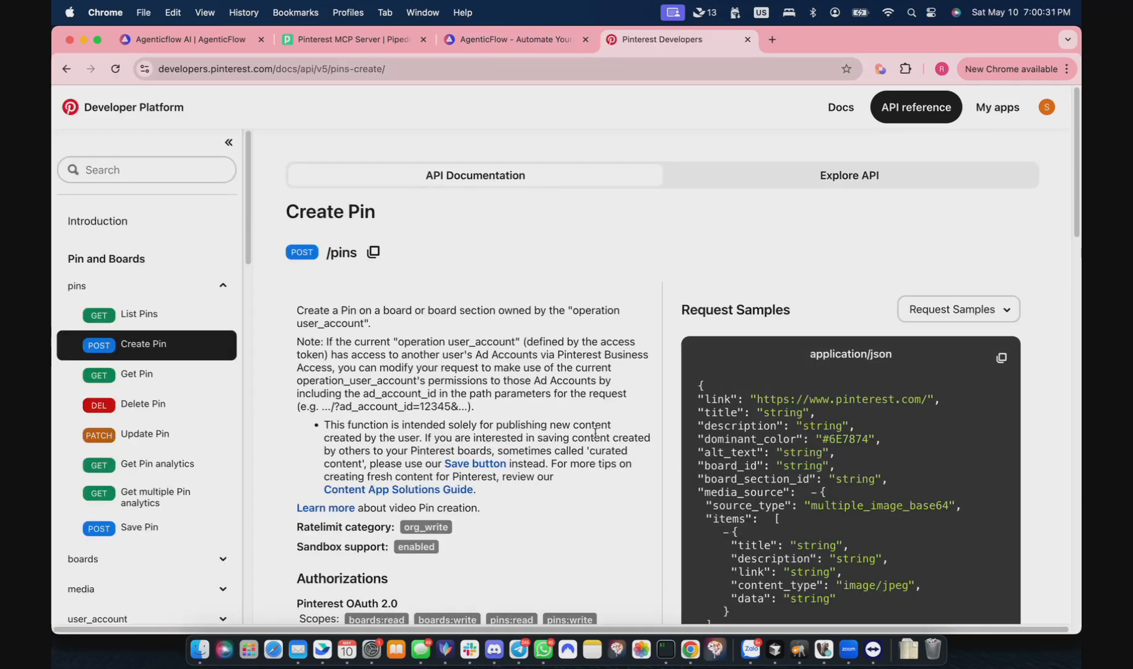
# Scroll through the Create Pin request body fields and copy the JSON request sample
pyautogui.scroll(-3)
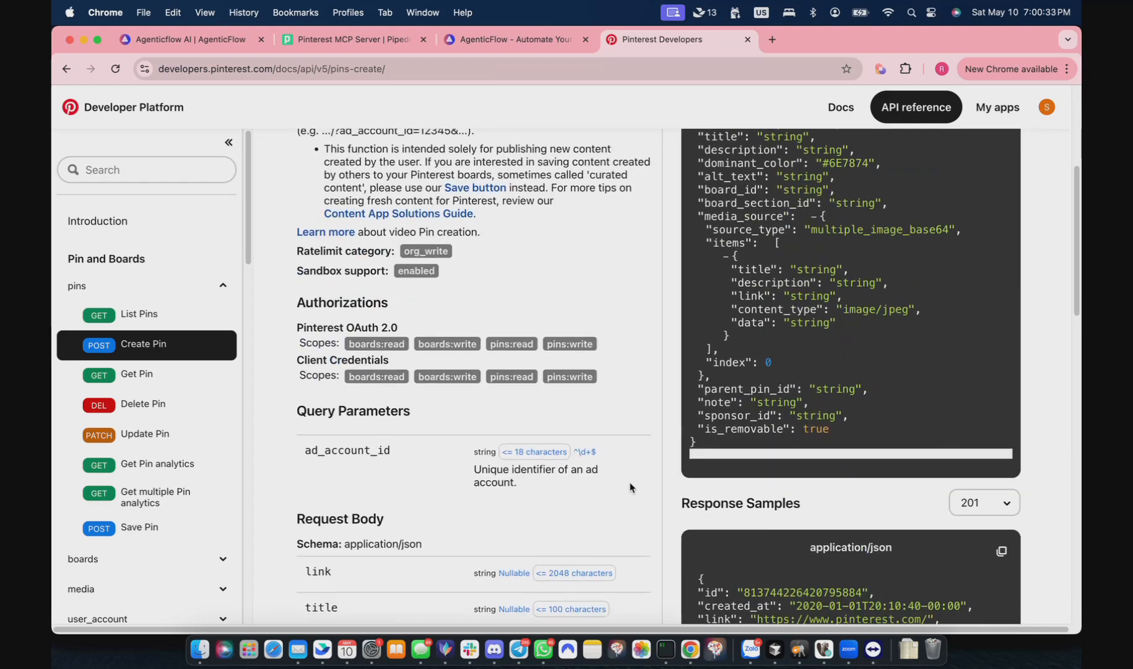
pyautogui.scroll(-3)
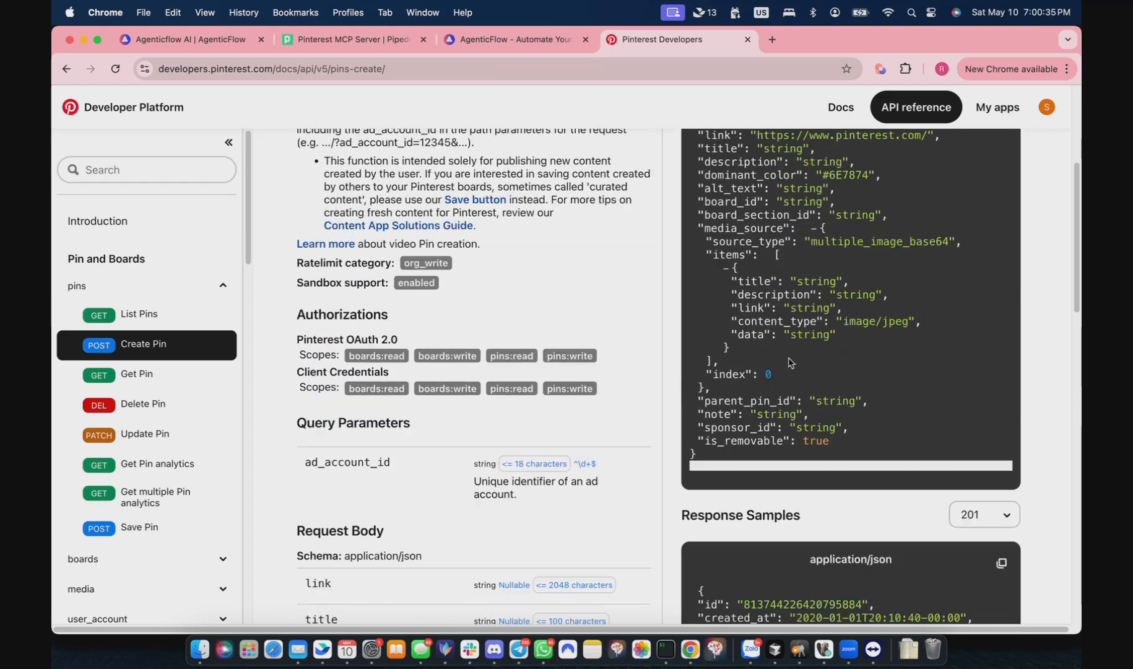
pyautogui.scroll(-3)
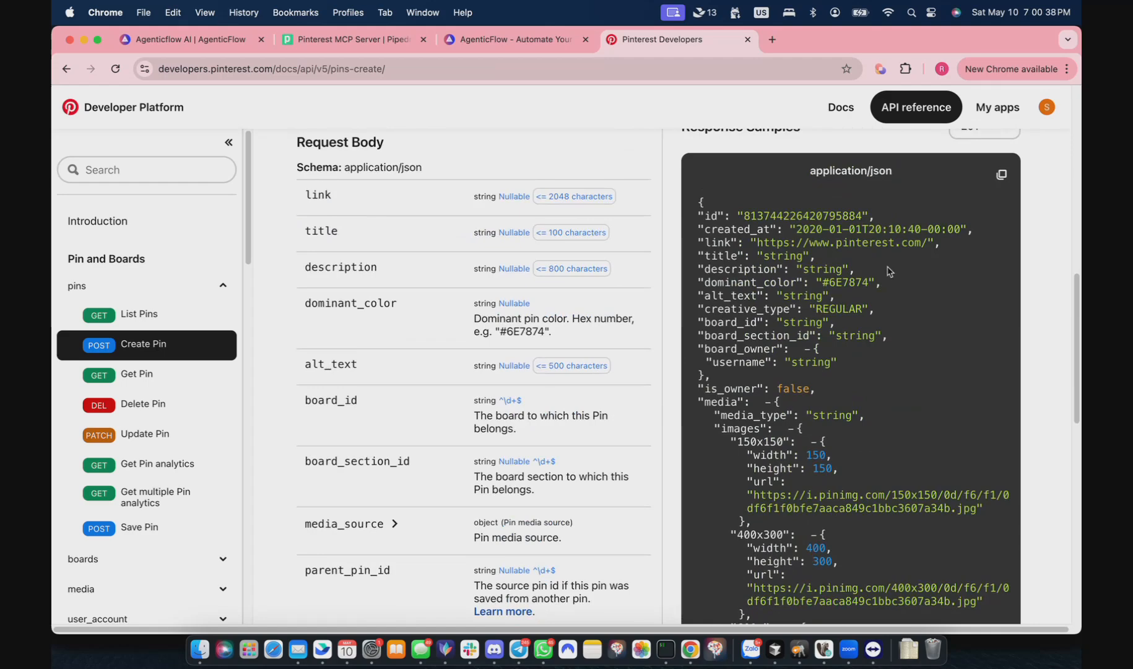
pyautogui.click(1044, 107)
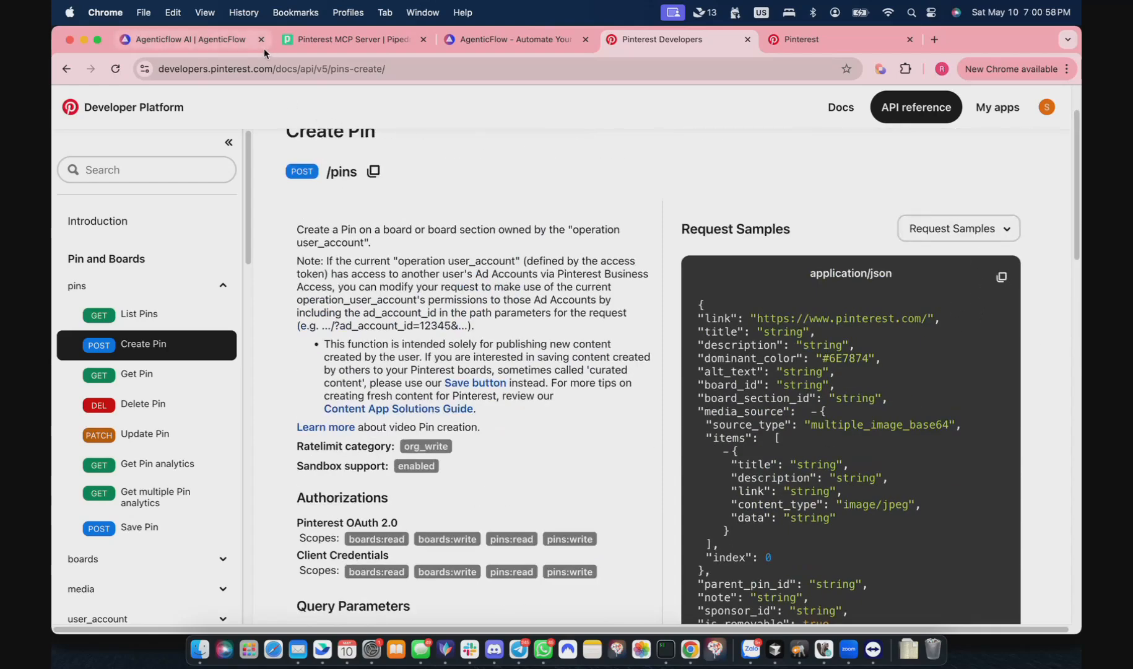
# Send the pasted Create Pin JSON as 'This is request example' and reply 'yes'
pyautogui.click(189, 39)
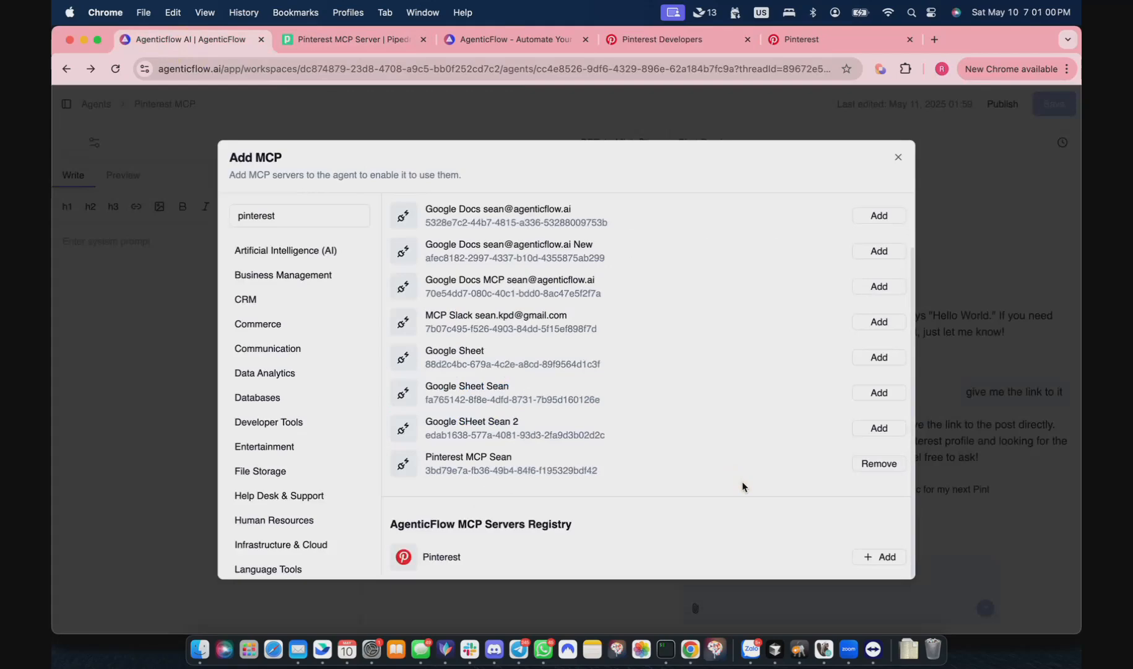
pyautogui.click(898, 157)
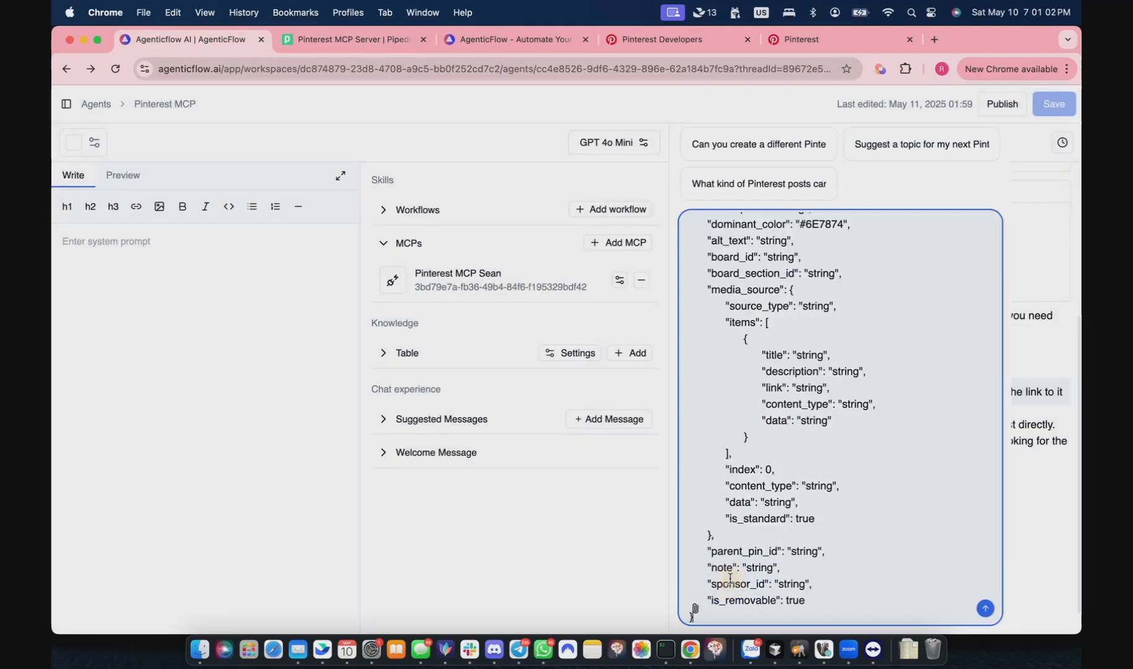
pyautogui.write('This is')
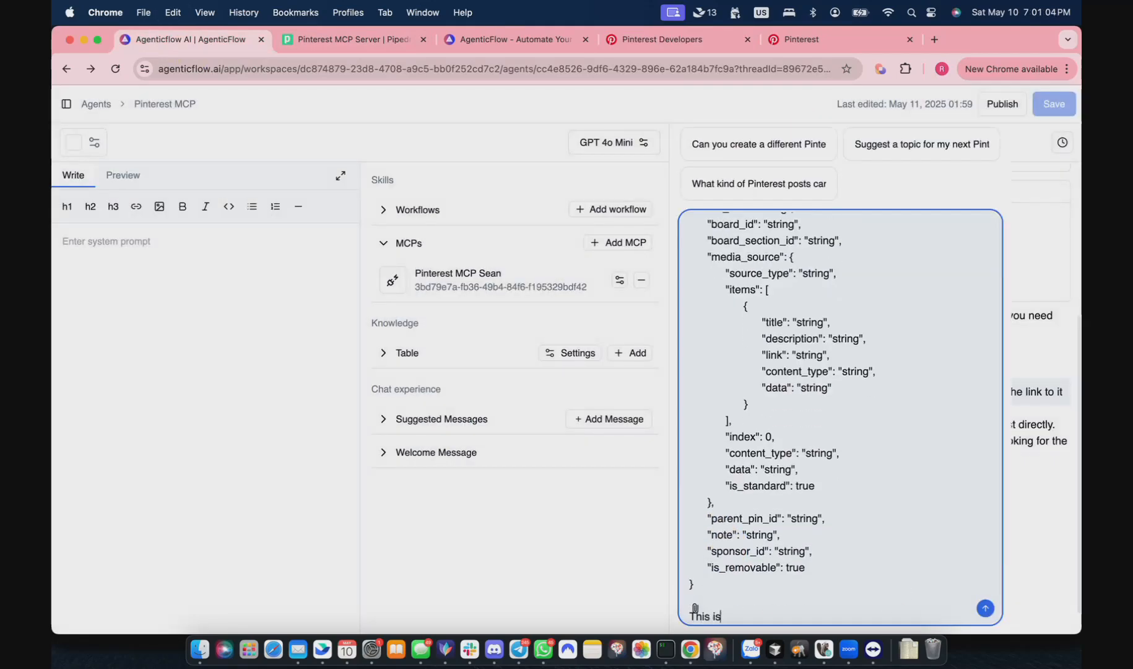
pyautogui.write('request exa')
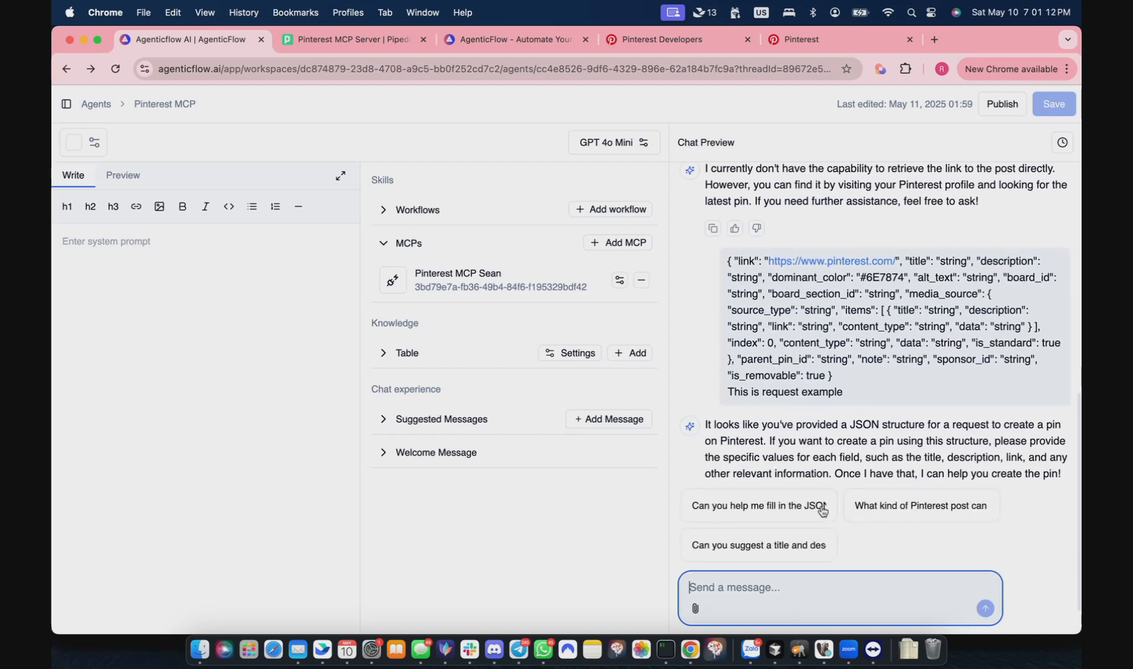
pyautogui.write('yes')
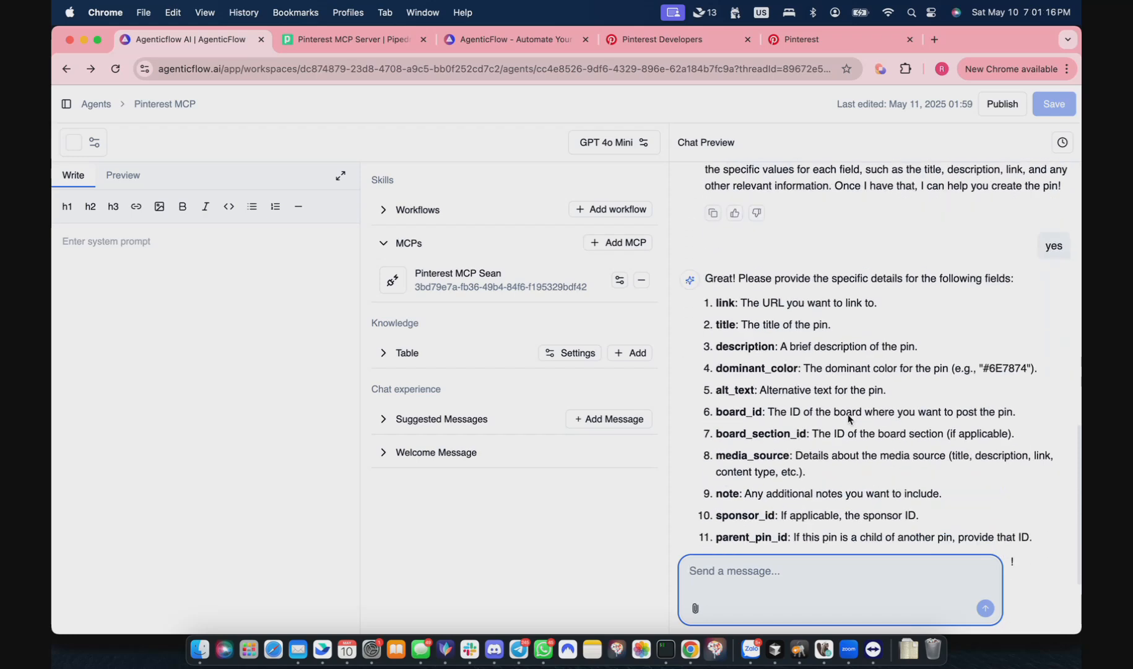
# Ask the agent to 'just think of something and then post it', which hits an invalid image URL
pyautogui.scroll(-3)
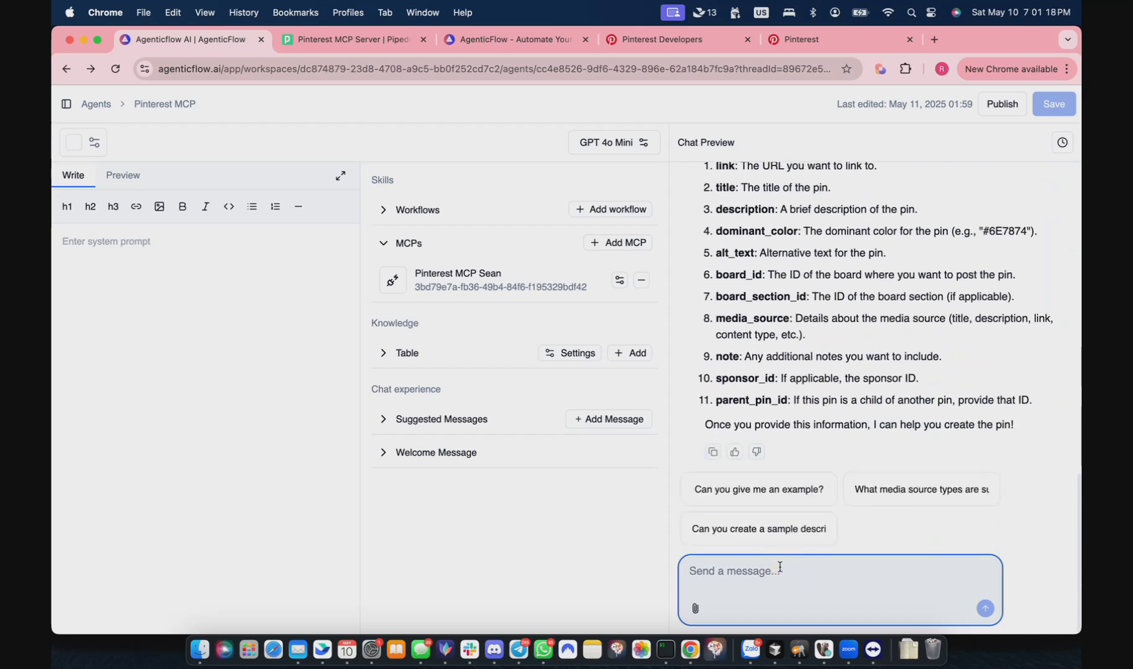
pyautogui.write('just think of something and then post i')
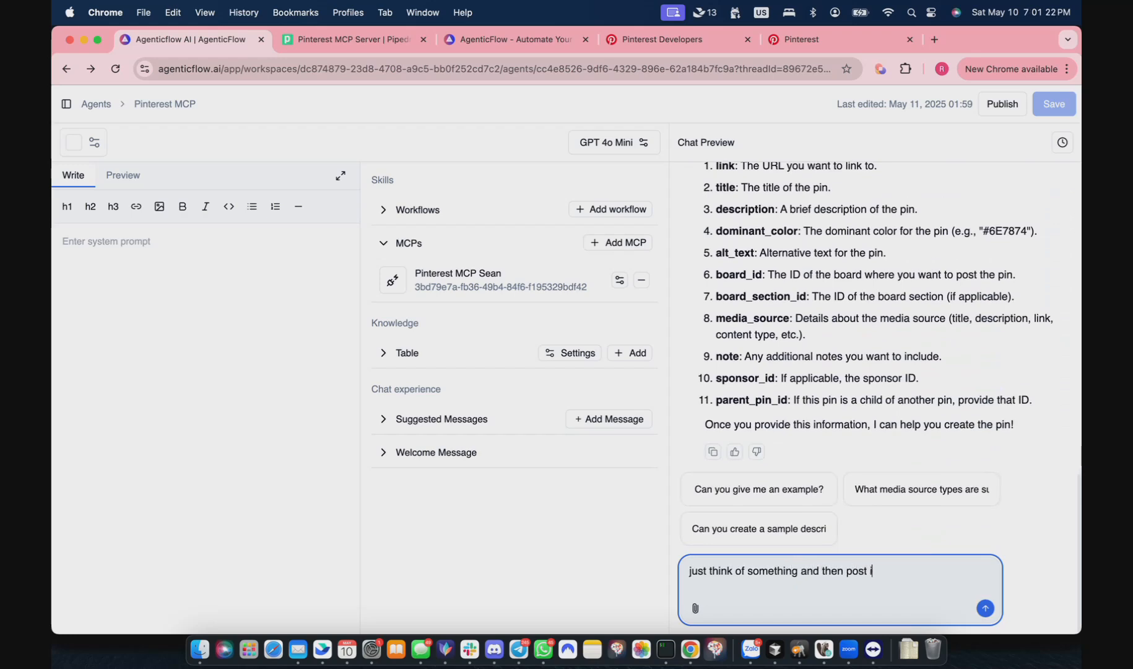
pyautogui.click(985, 608)
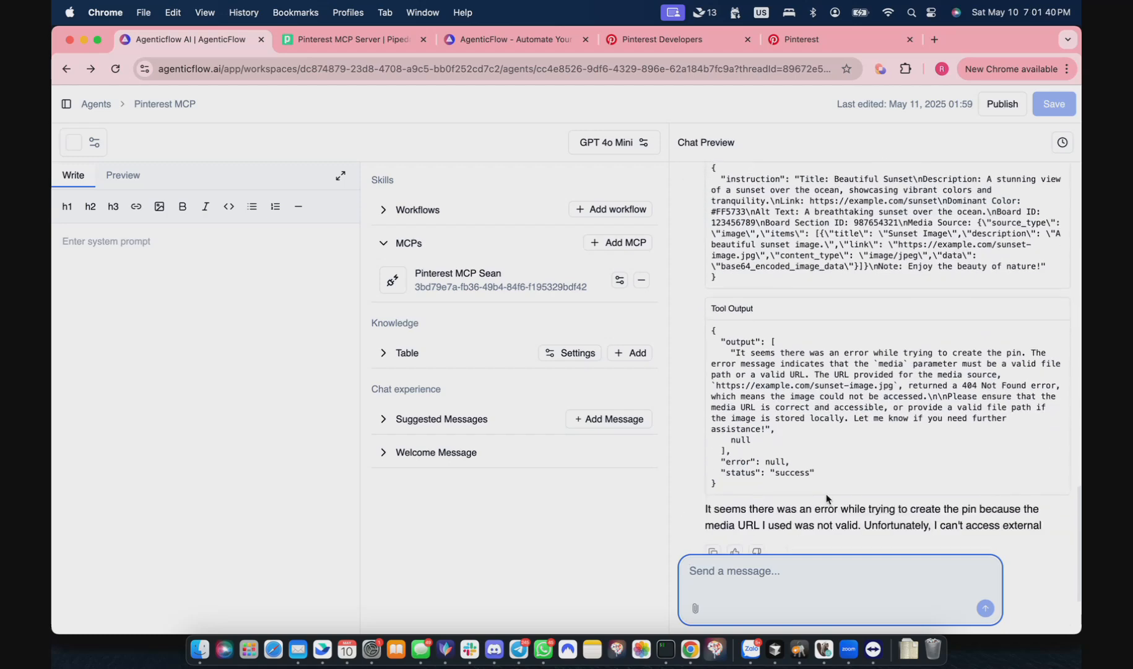
pyautogui.scroll(-3)
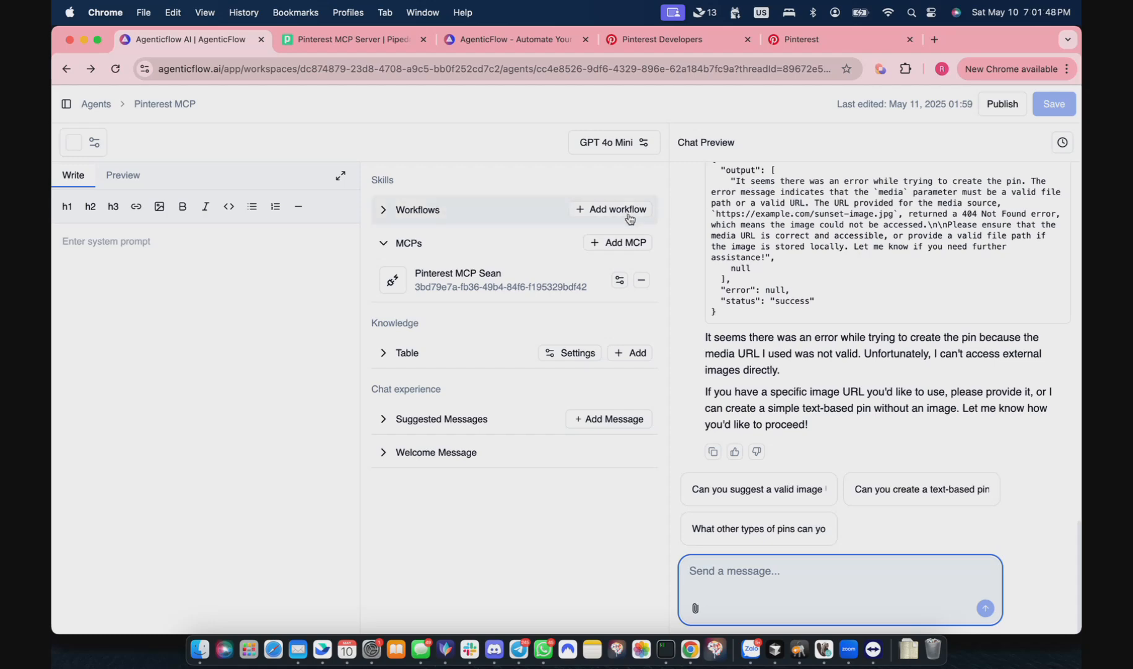
# Add the Generate AI Image workflow to the agent's skills and save the agent
pyautogui.click(383, 210)
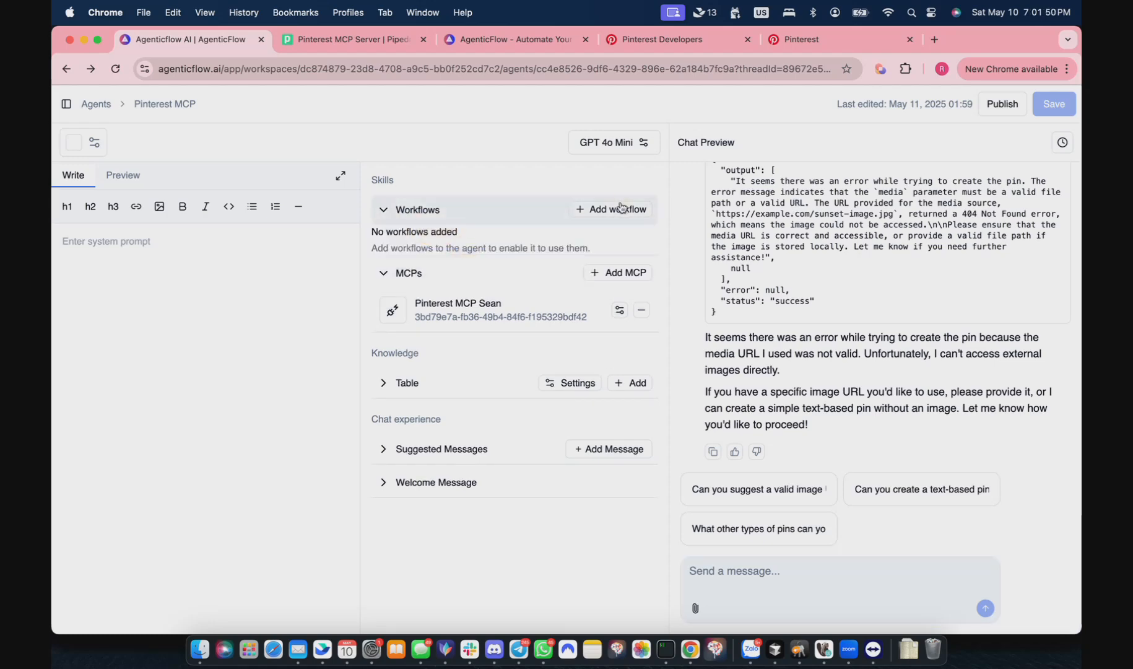
pyautogui.click(617, 210)
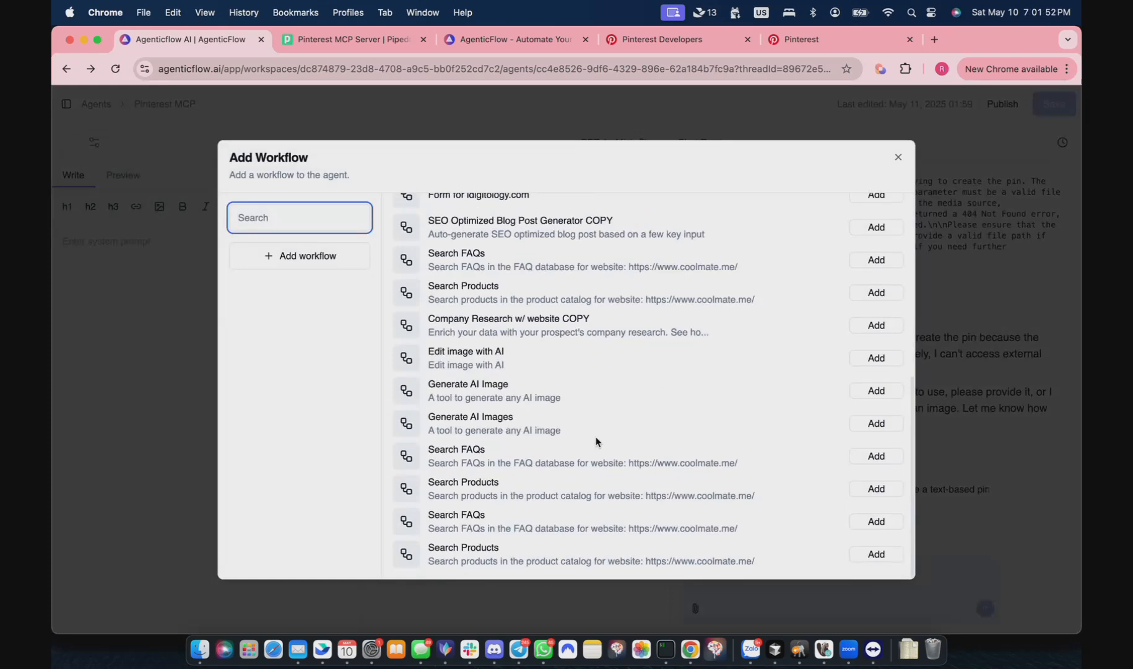
pyautogui.click(875, 390)
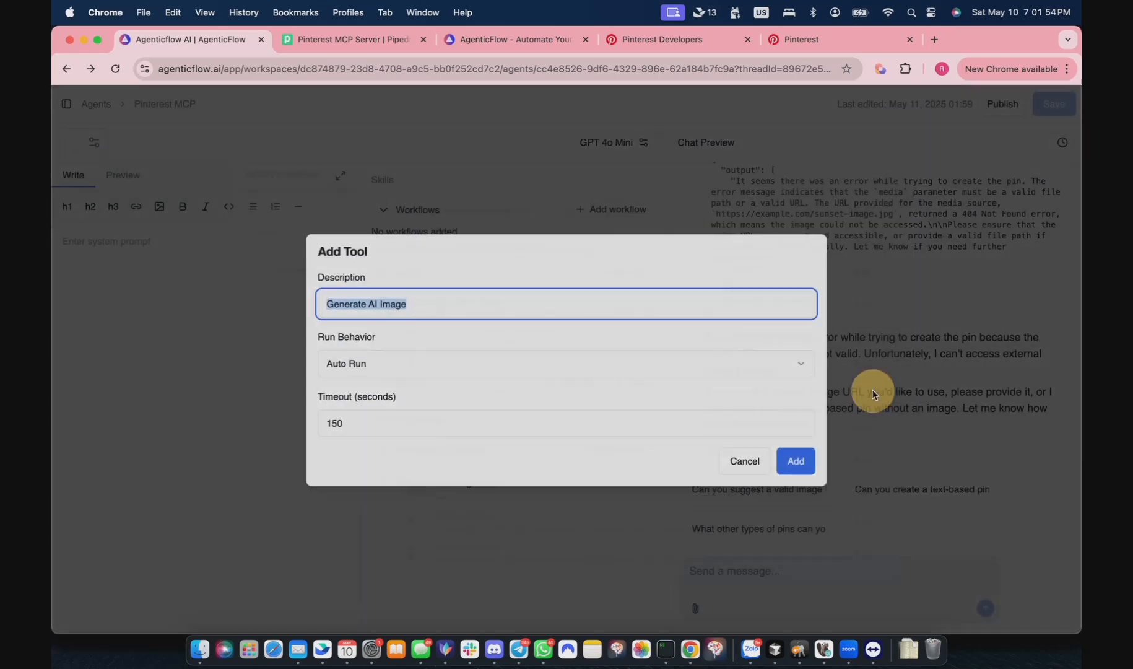
pyautogui.click(795, 462)
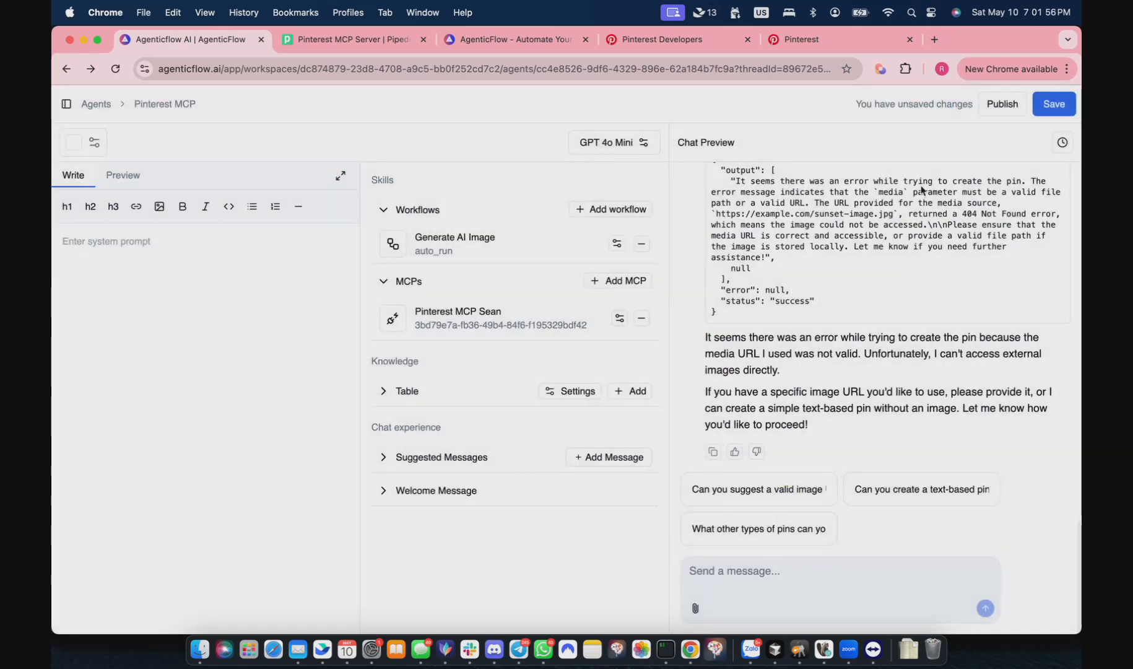
pyautogui.click(1052, 104)
pyautogui.write('I add you a new skill,')
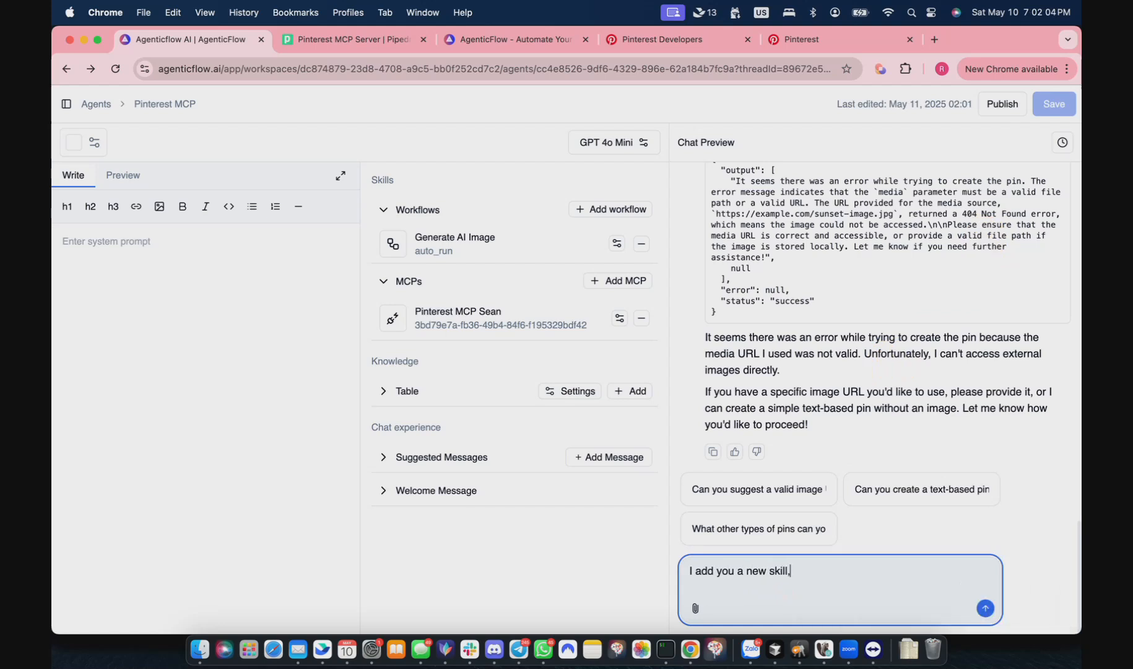
# Ask the agent for a playful cat-in-a-garden image pin and follow its image and create-pin calls
pyautogui.write('generat image,')
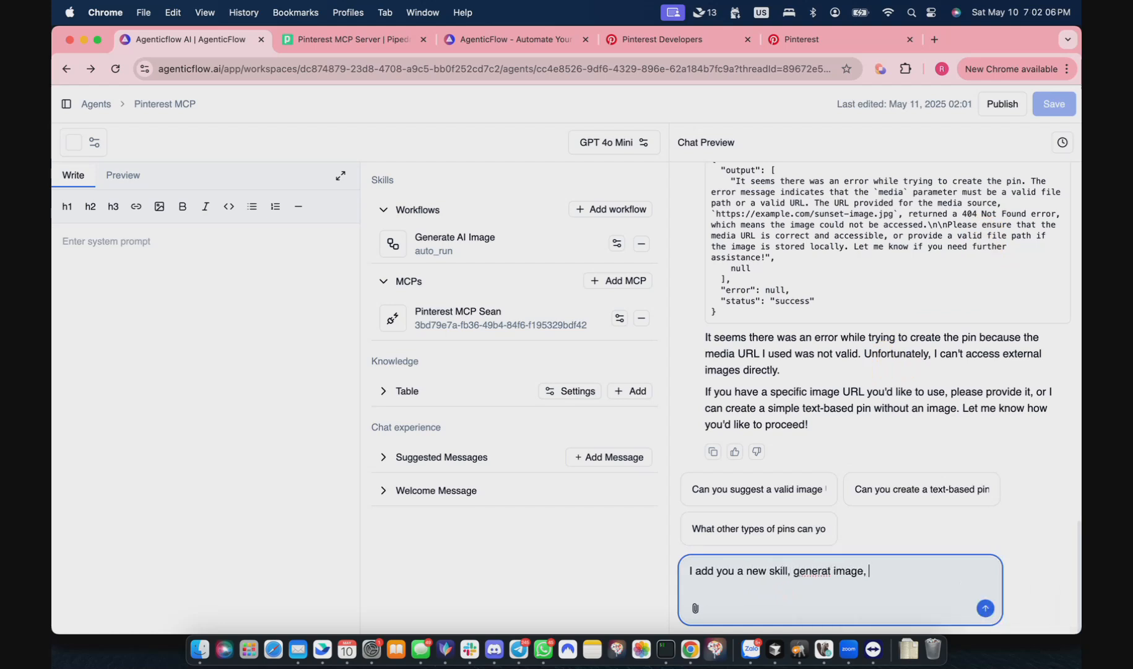
pyautogui.write('can you create a')
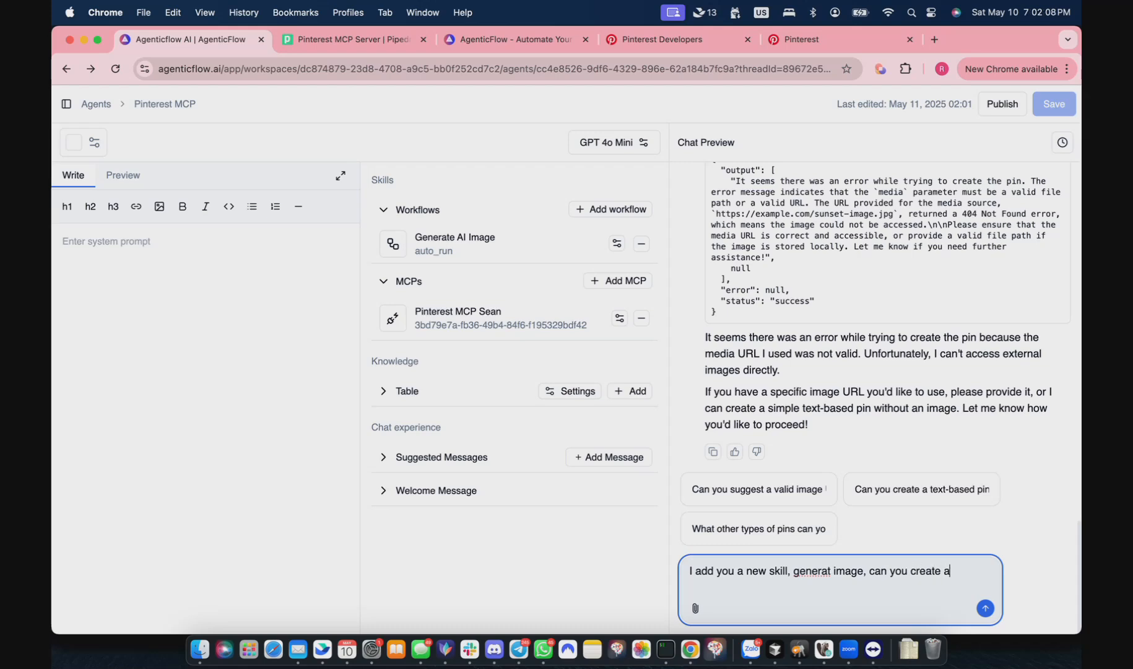
pyautogui.write('n image about')
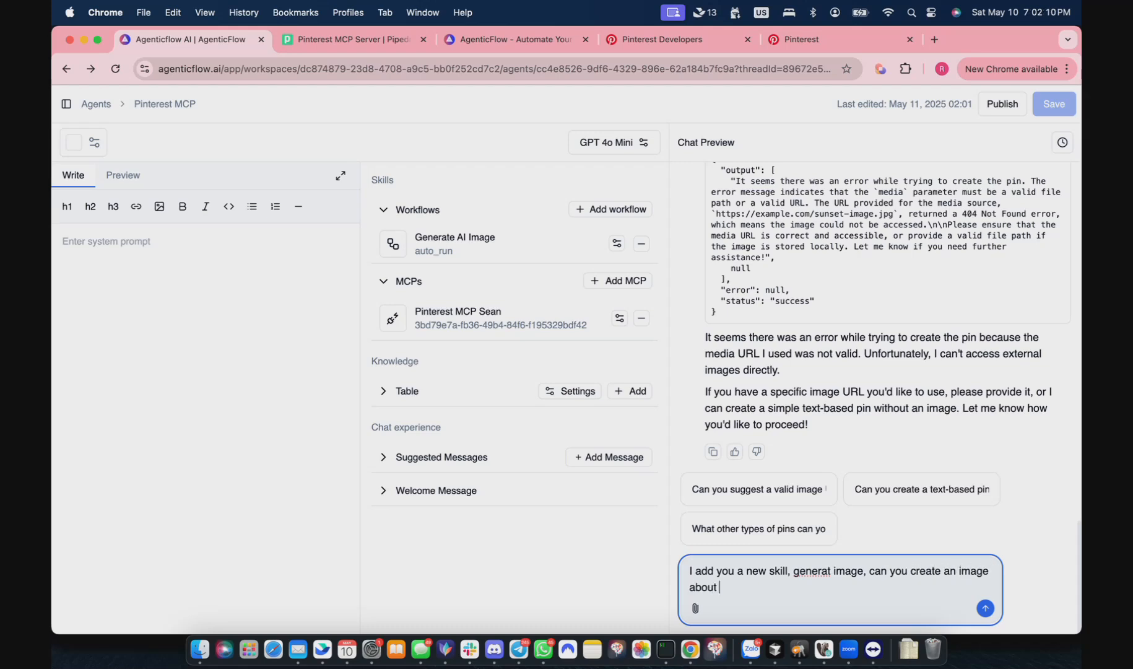
pyautogui.click(985, 609)
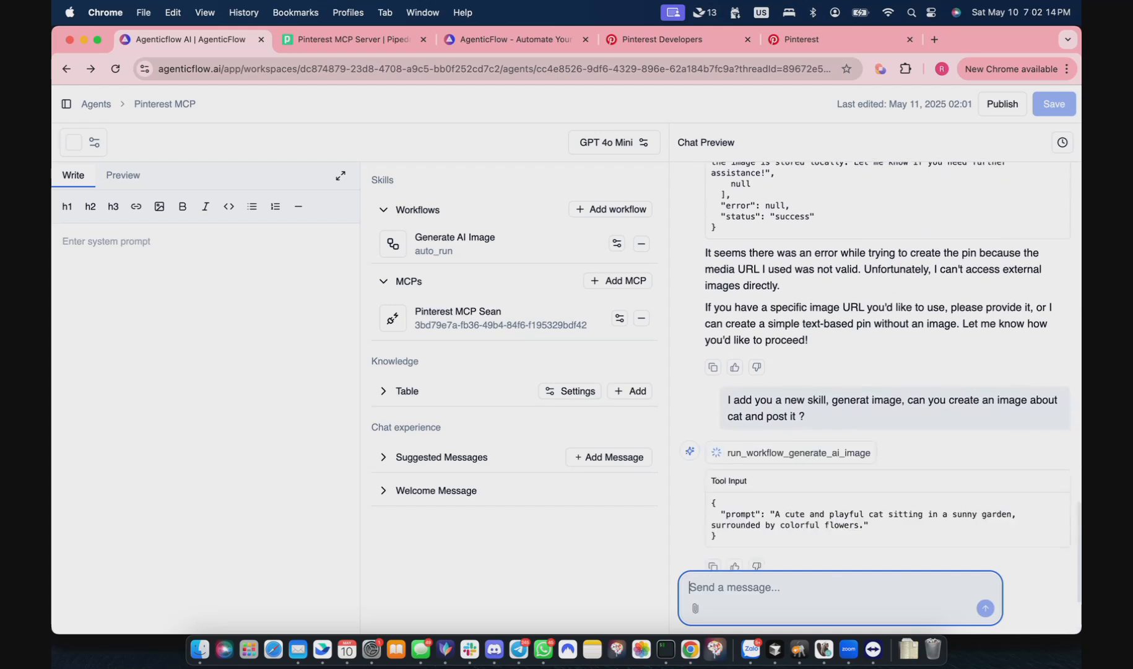
pyautogui.moveTo(898, 448)
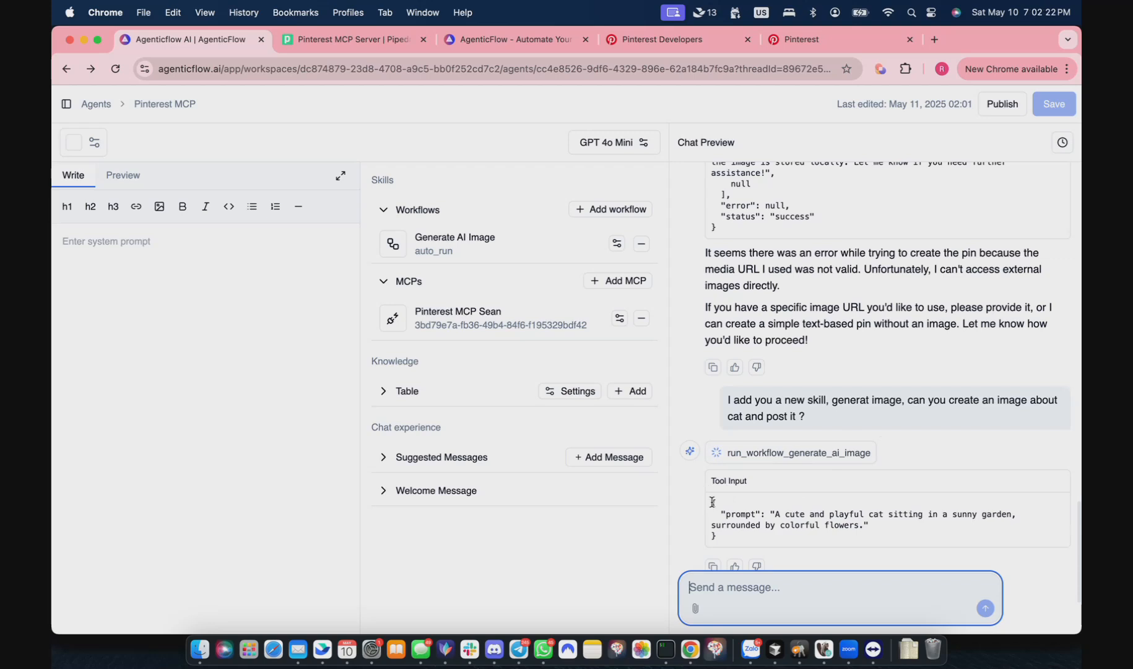
pyautogui.moveTo(764, 476)
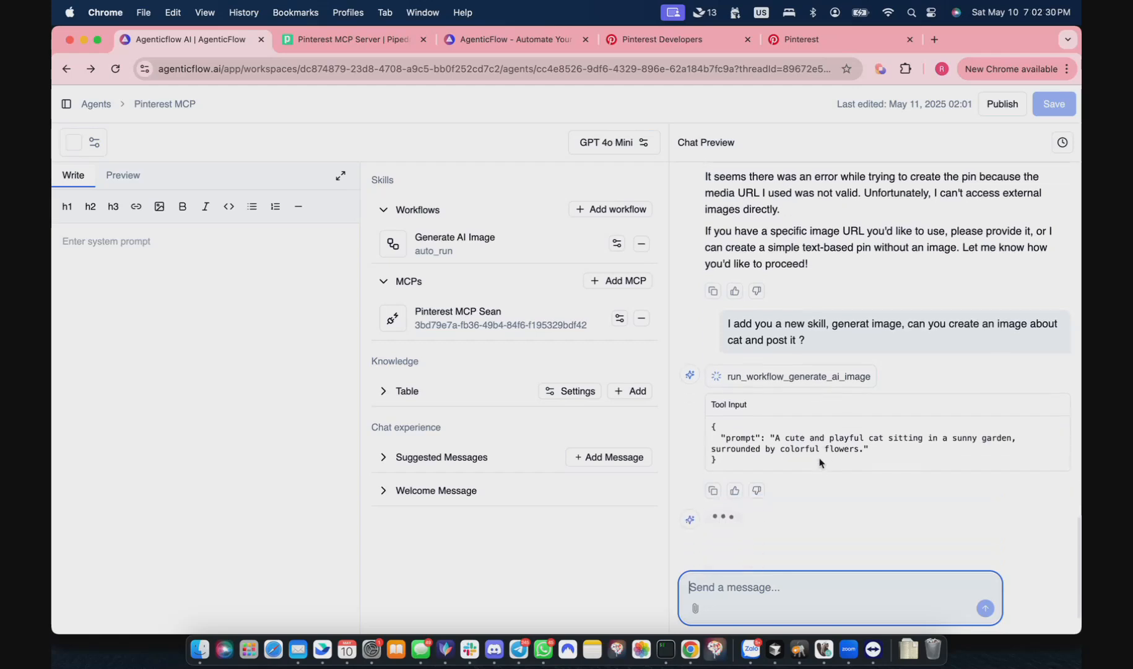
pyautogui.scroll(-3)
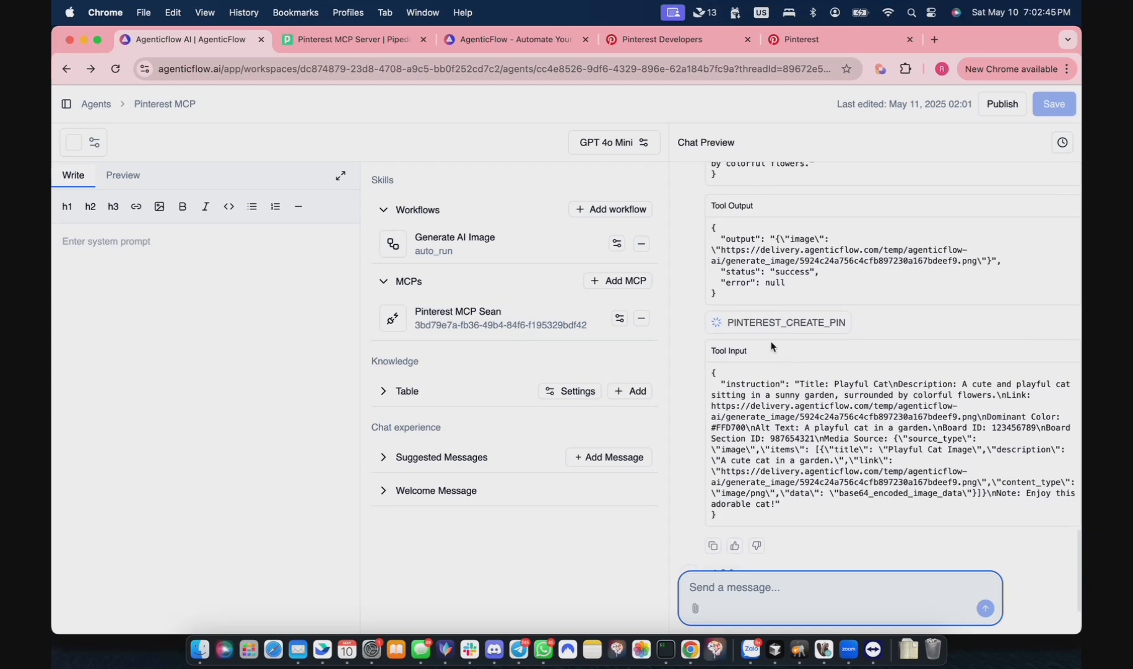
pyautogui.moveTo(745, 404)
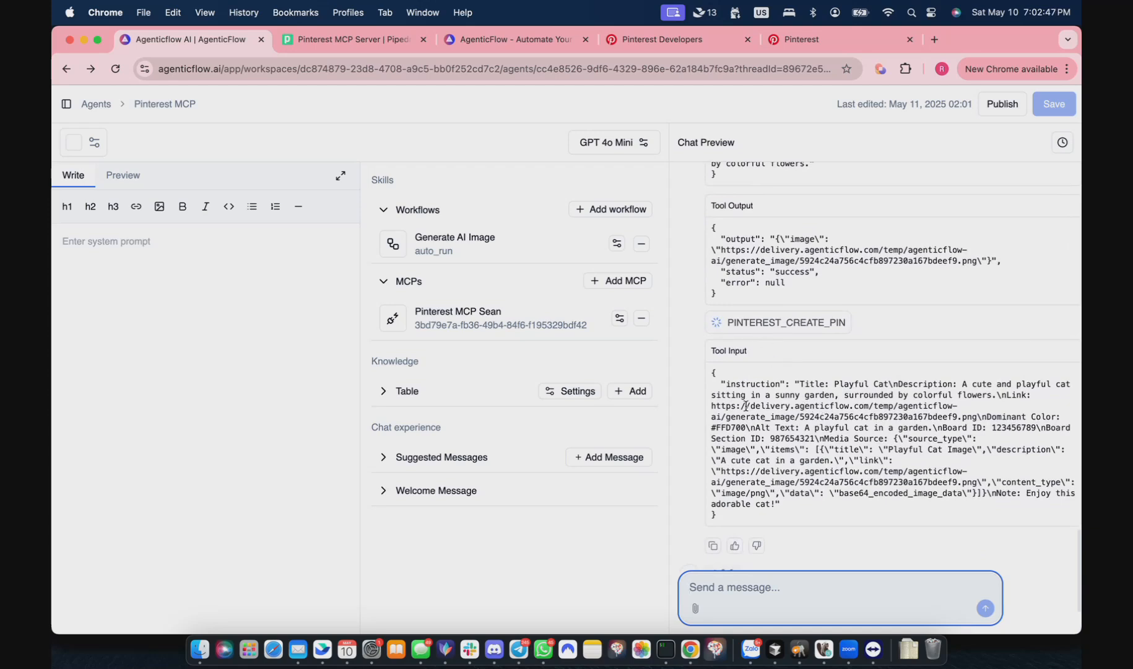
pyautogui.moveTo(975, 412)
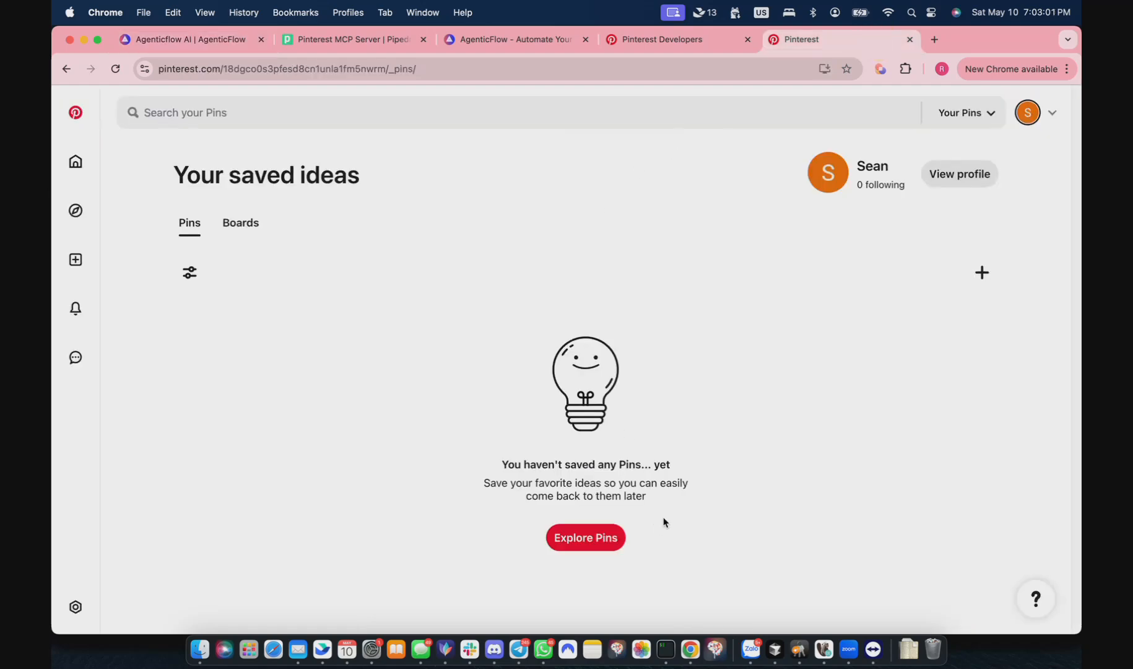
# Create a Pinterest board named 'Test Pinterest MCP' from the Boards list
pyautogui.click(239, 223)
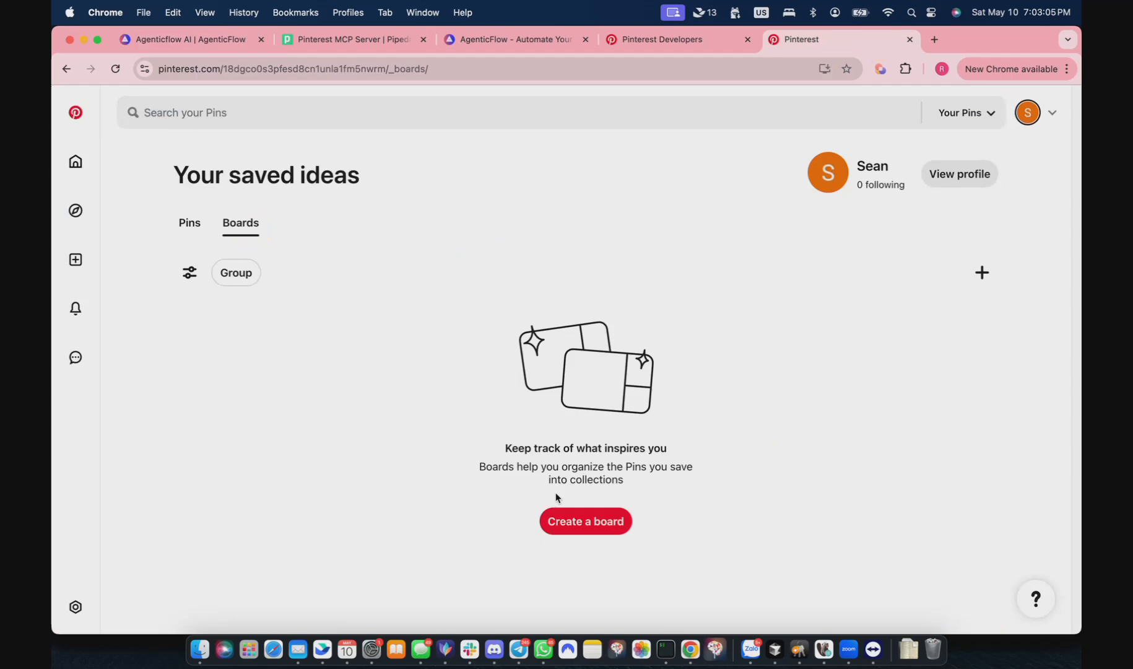
pyautogui.write('Test Pinterest MCP')
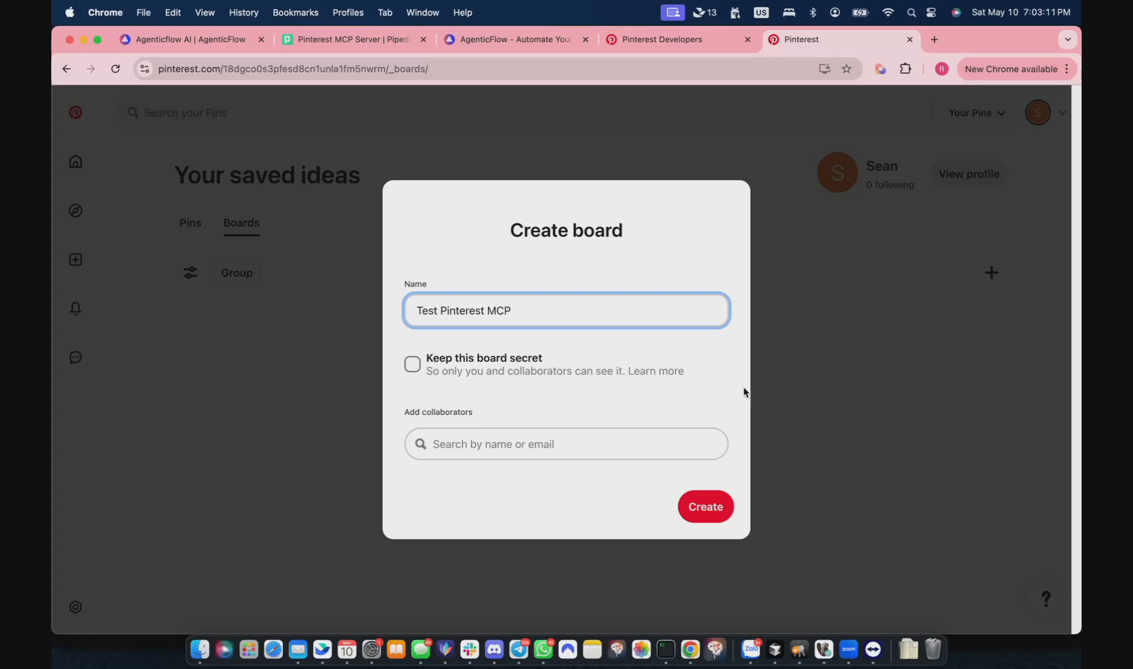
pyautogui.click(705, 506)
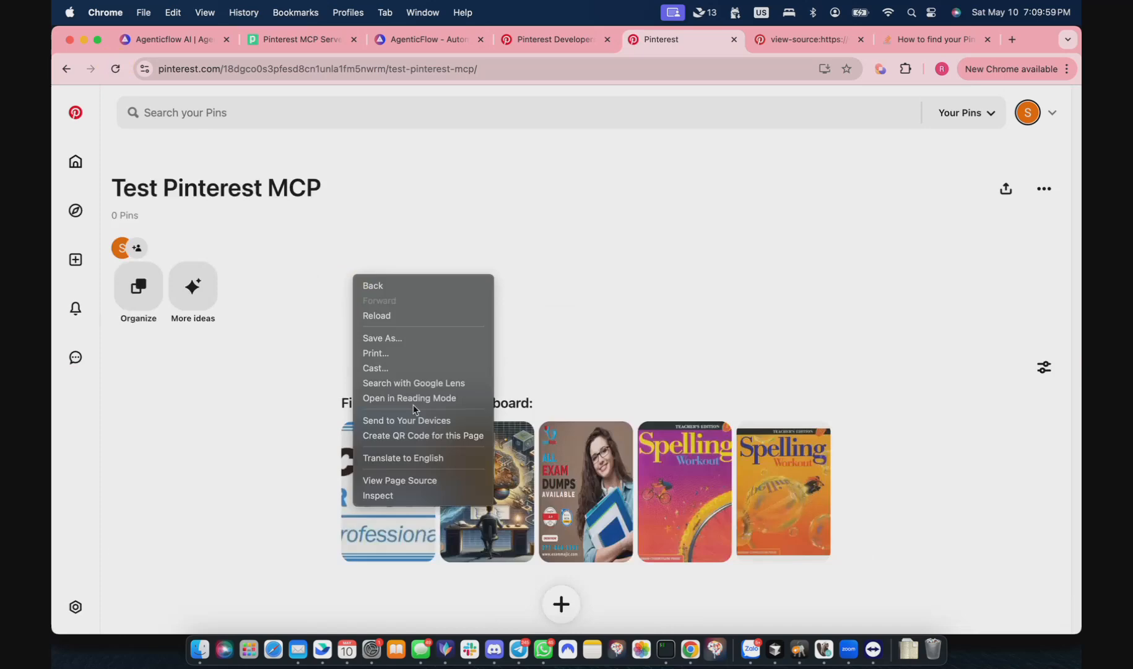
pyautogui.click(377, 496)
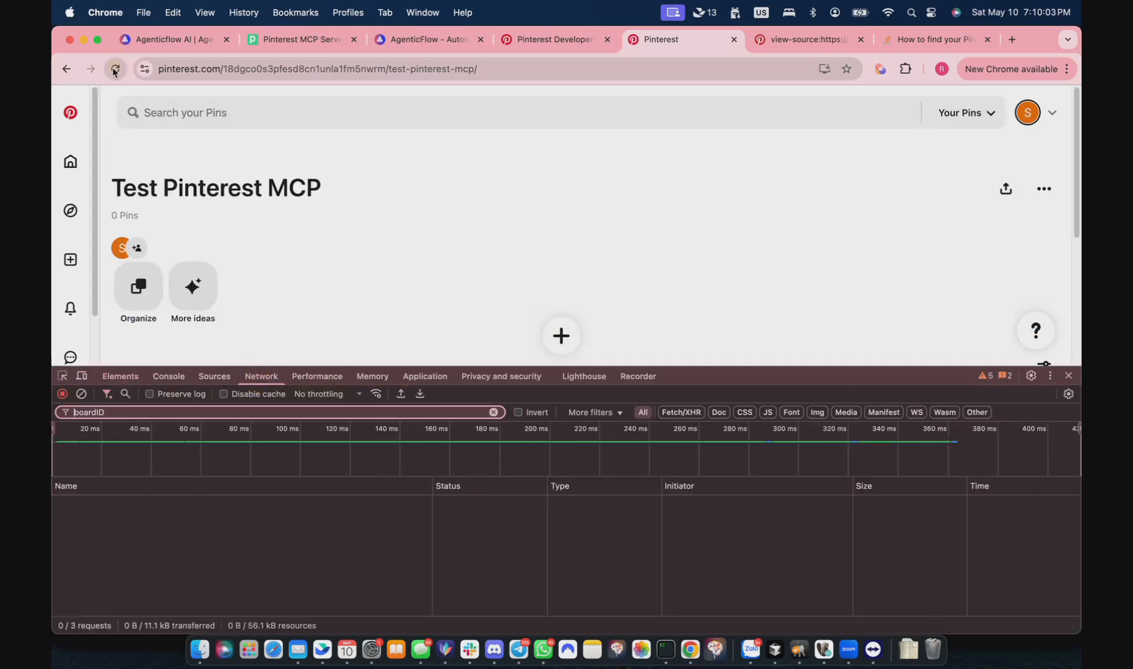
pyautogui.click(113, 68)
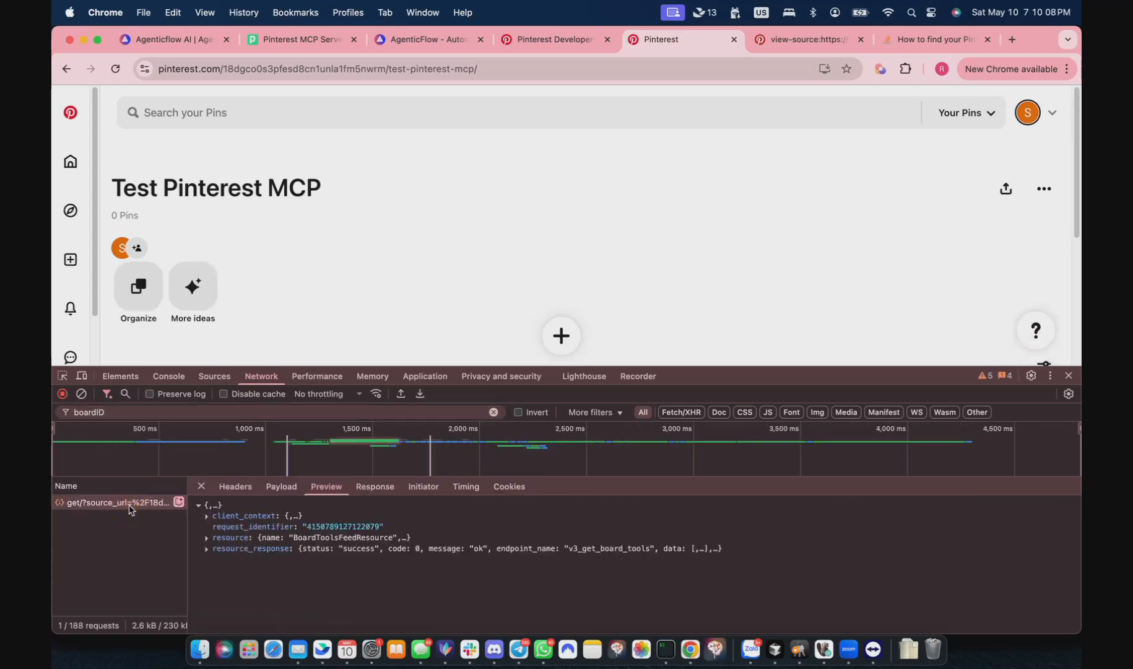
pyautogui.click(207, 537)
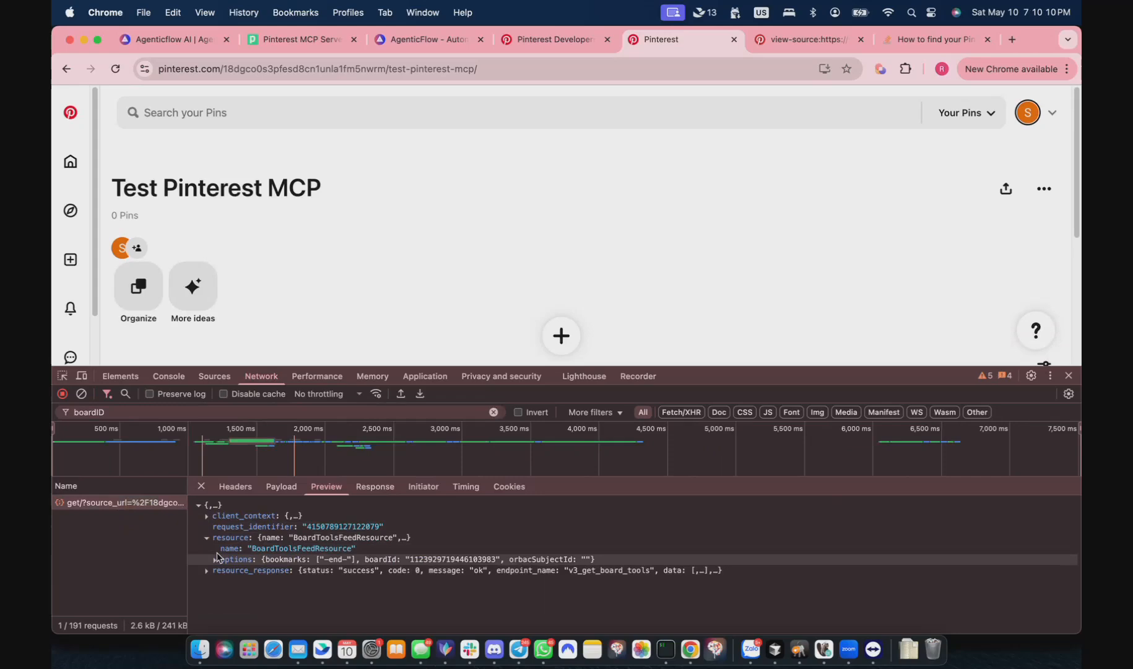
pyautogui.click(225, 560)
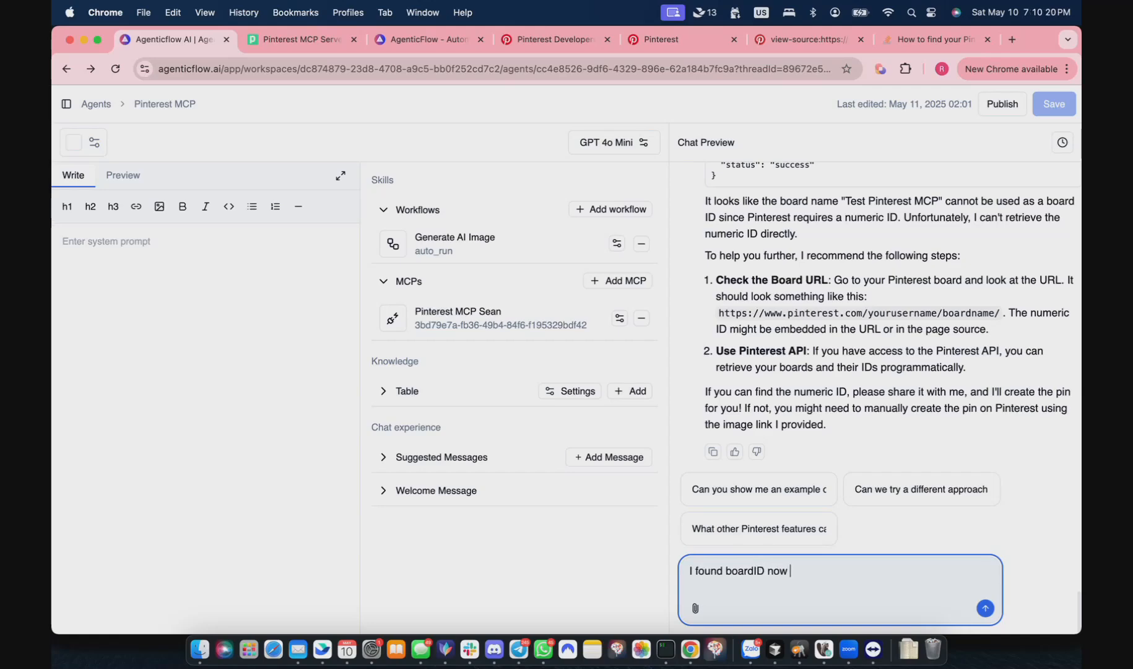
# Send the board ID to the agent and verify the Playful Cat pin on Pinterest
pyautogui.click(985, 608)
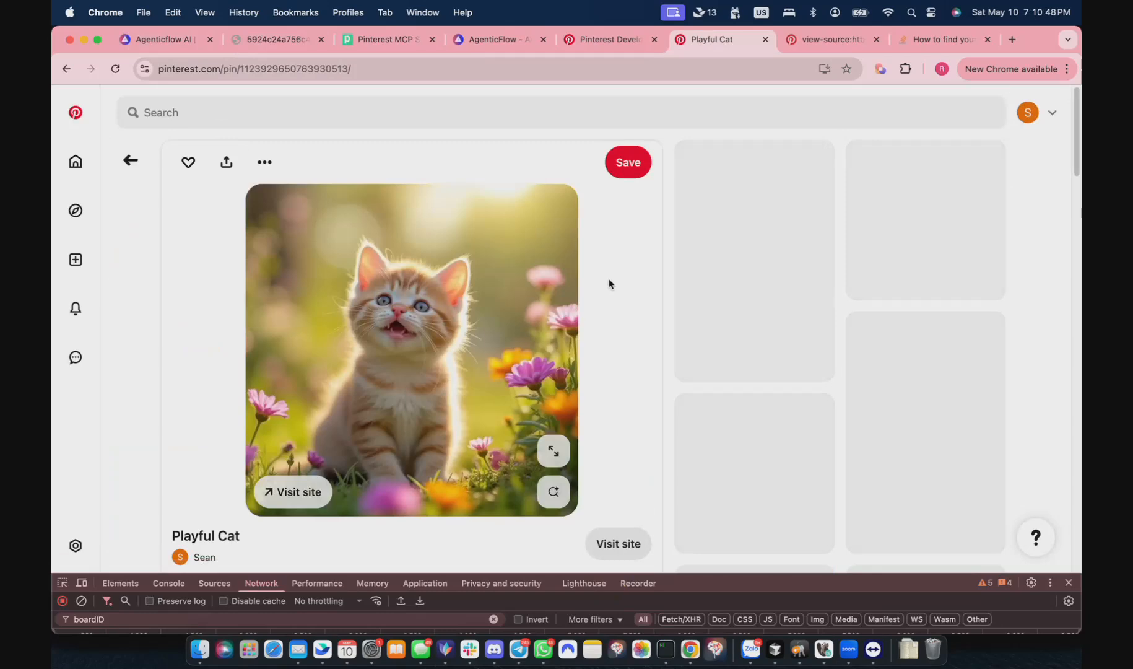
pyautogui.click(165, 39)
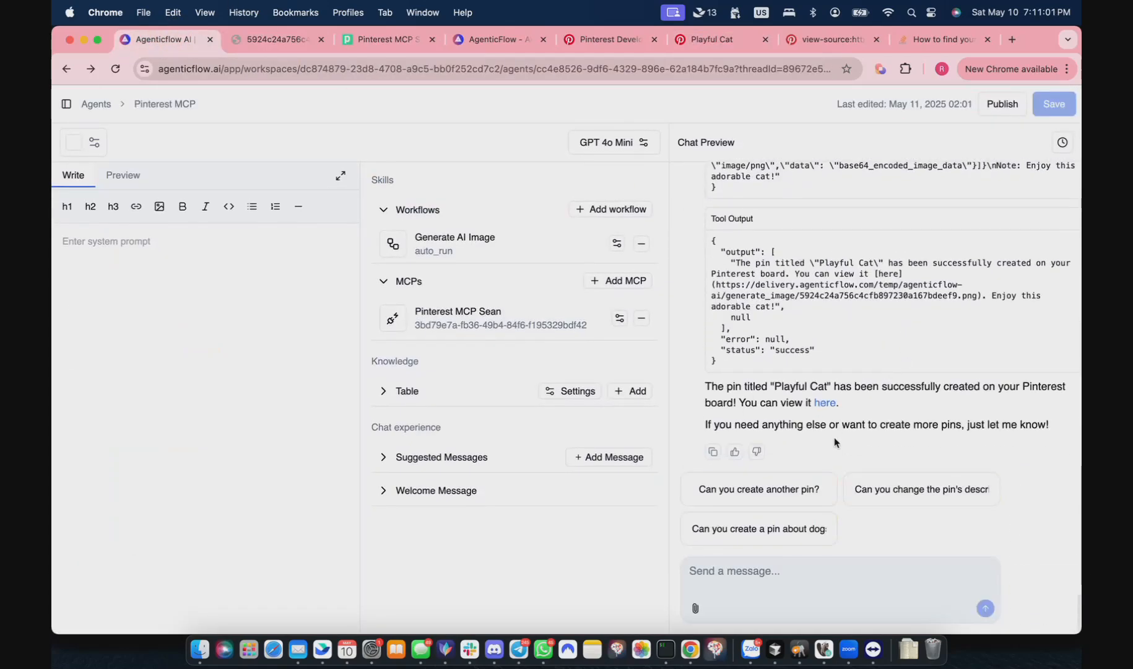
# Ask the agent to save a prompt so future image prompts post to the same board
pyautogui.write('can you shave this as')
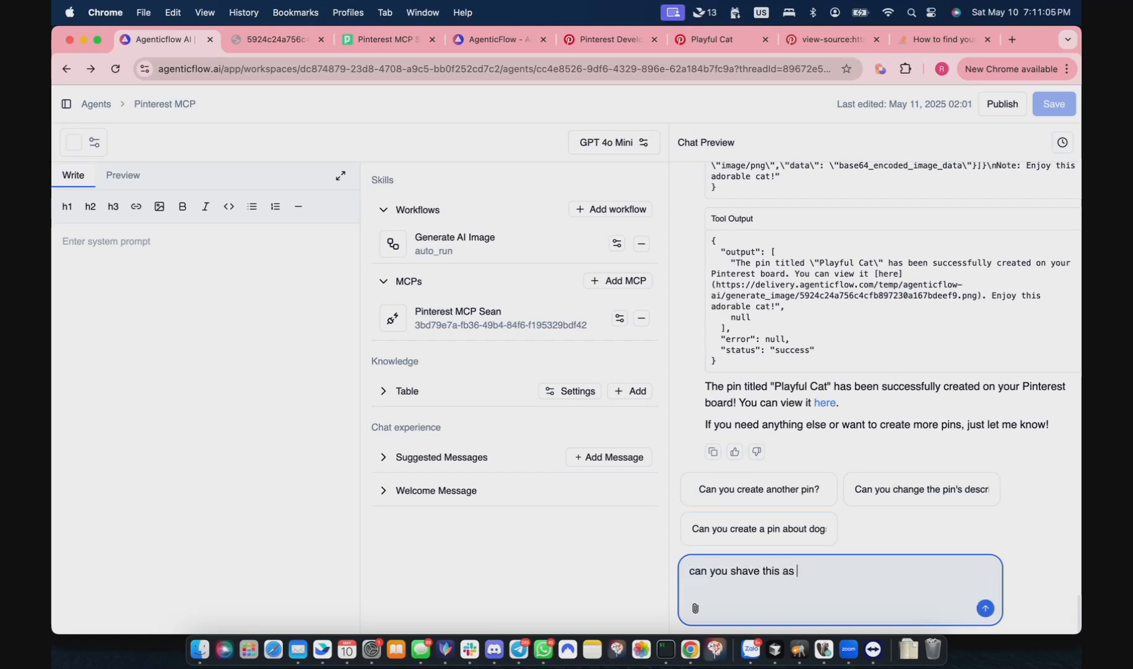
pyautogui.write('promtp')
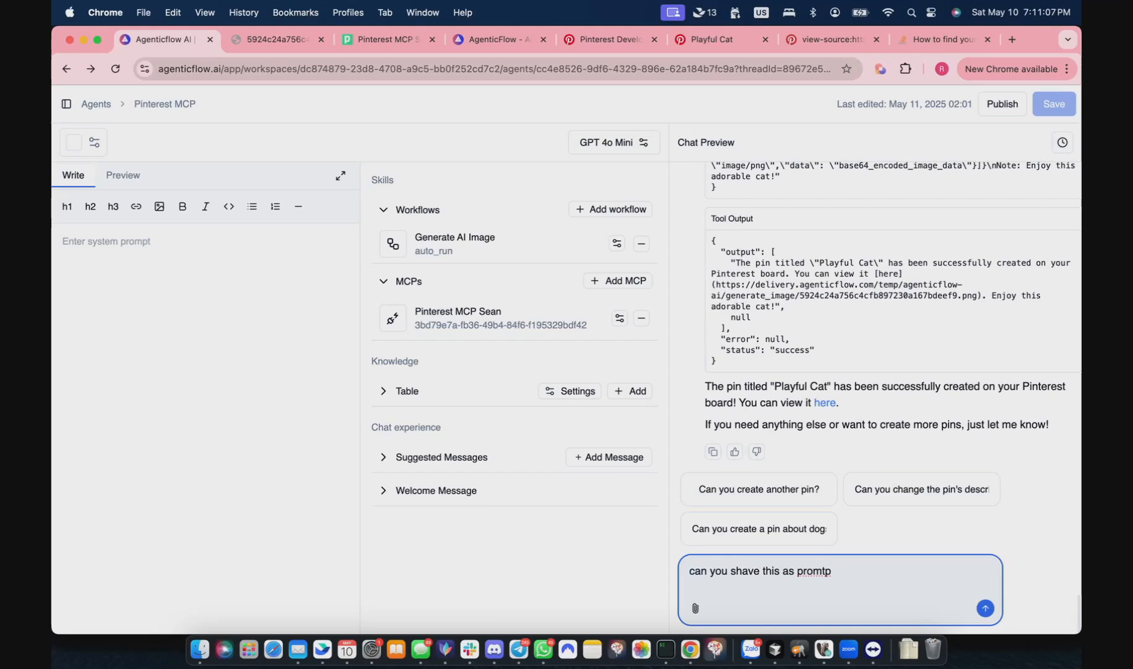
pyautogui.write('so that later I j')
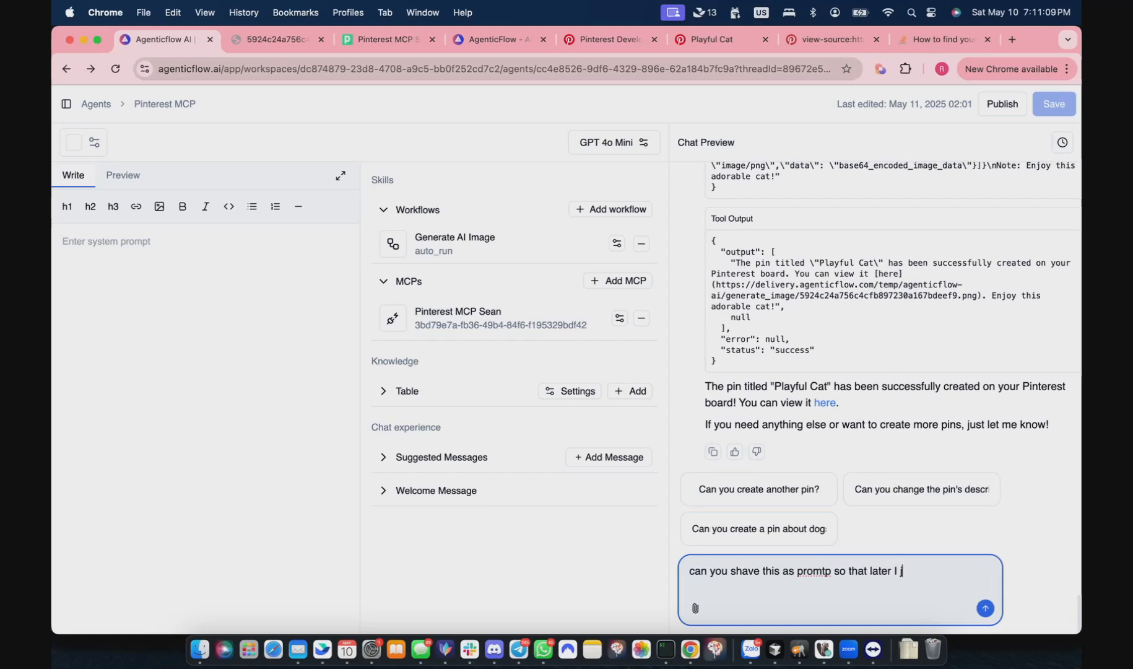
pyautogui.write('just need to give you a')
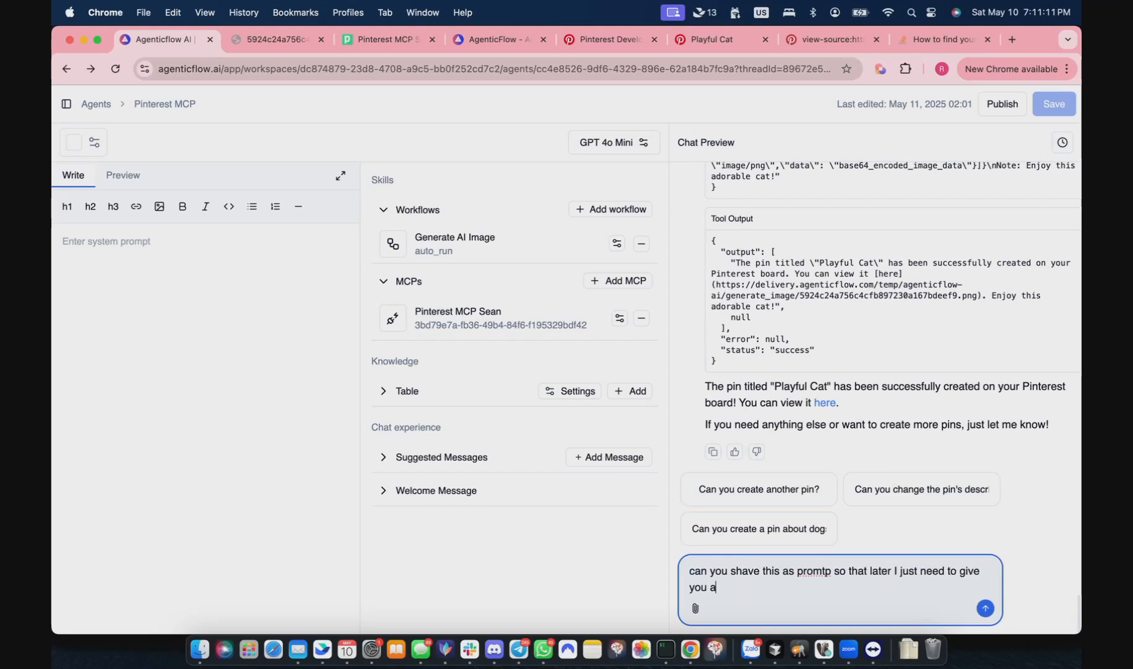
pyautogui.write('prompt of image, then you post tha')
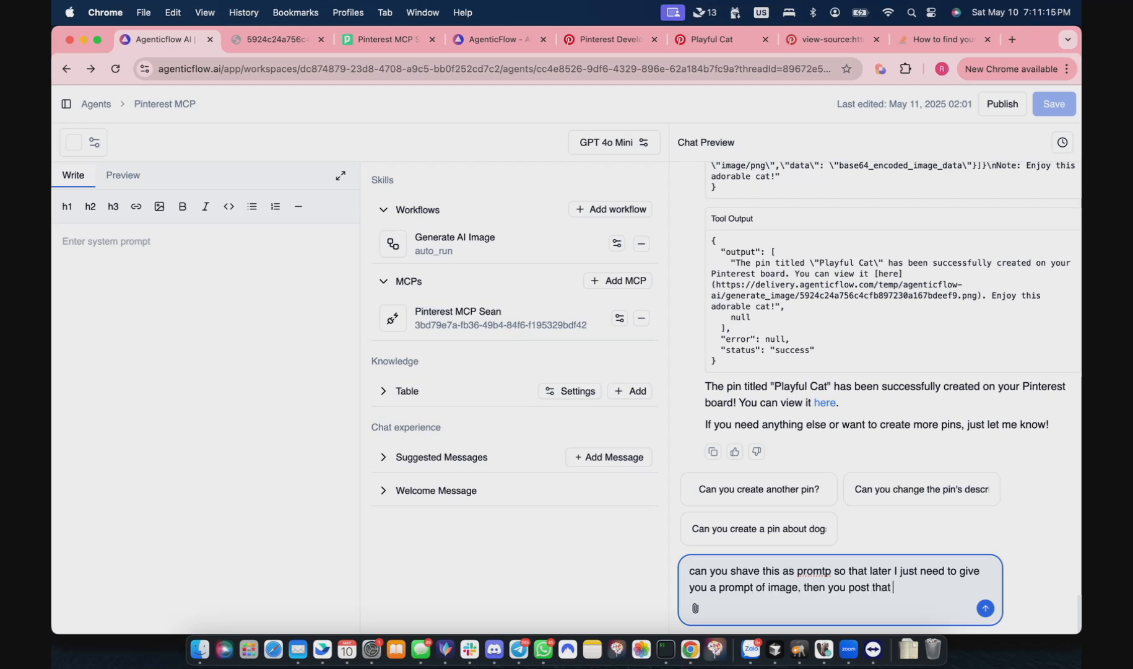
pyautogui.write('to the same board for me')
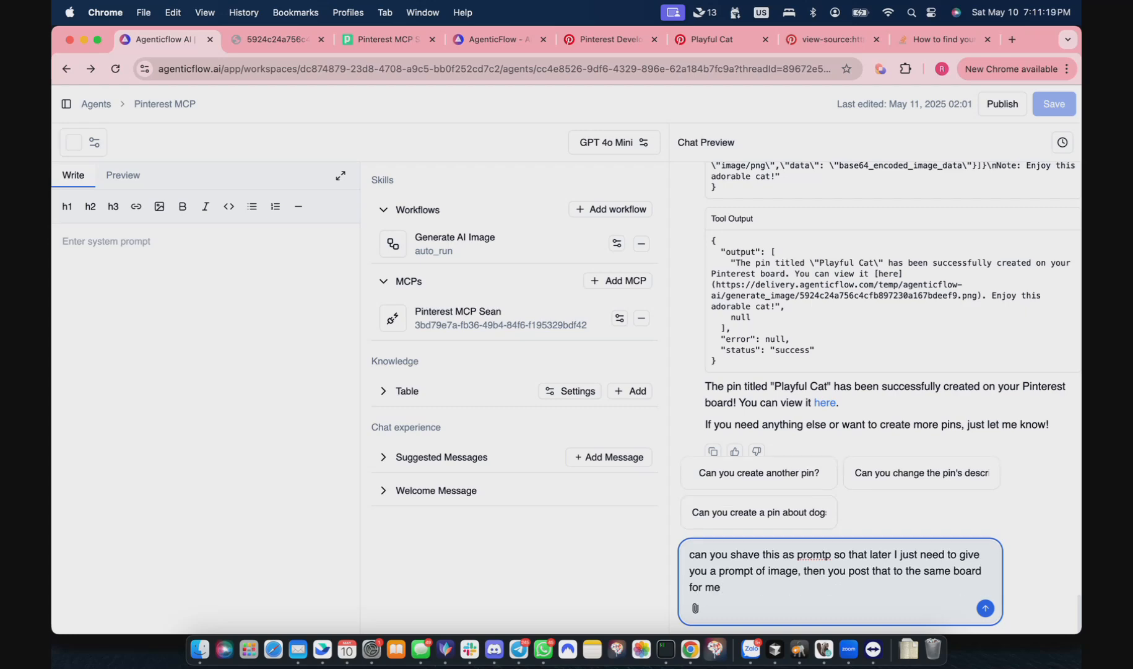
pyautogui.click(984, 608)
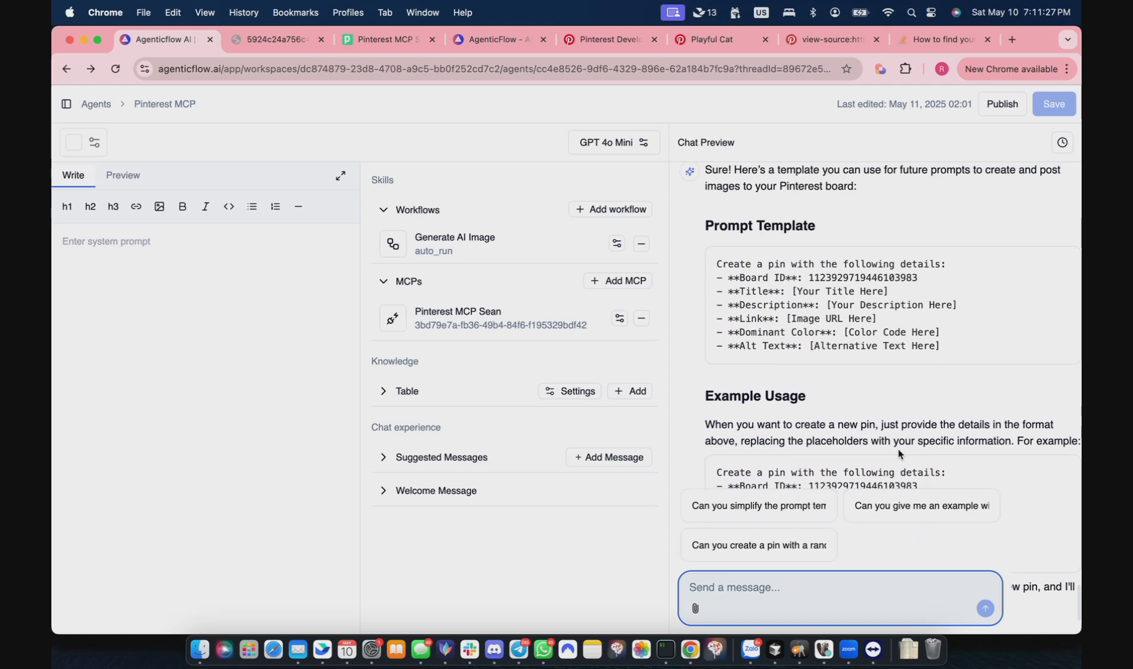
# Ask for a system prompt that only needs an image prompt and the board name
pyautogui.scroll(-3)
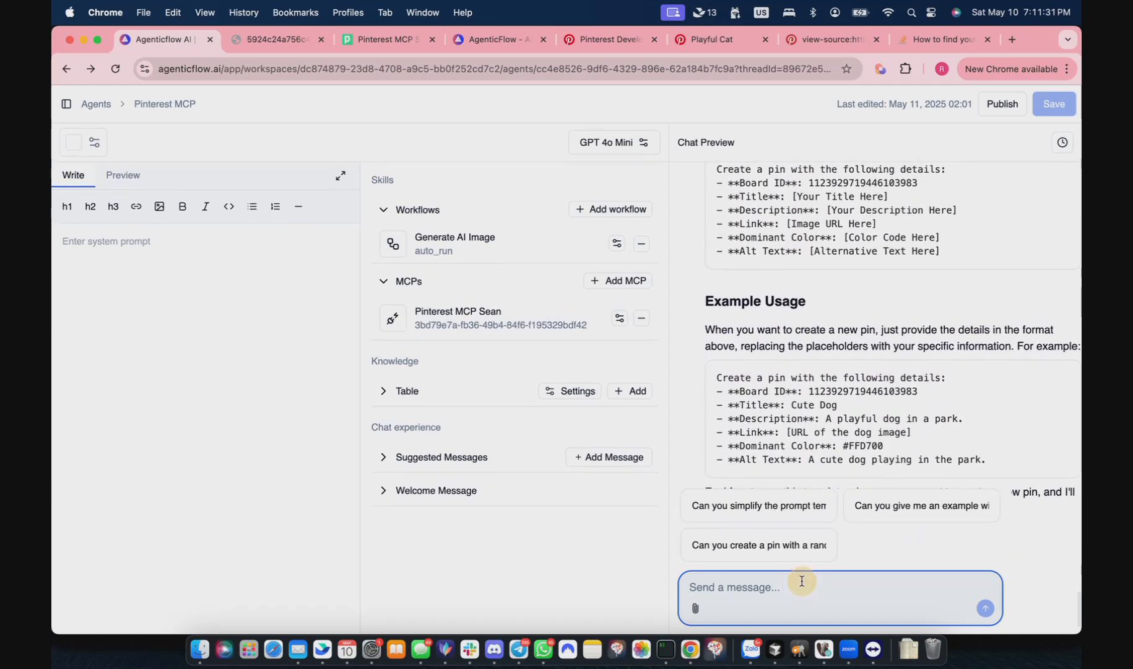
pyautogui.write('no, I want ty')
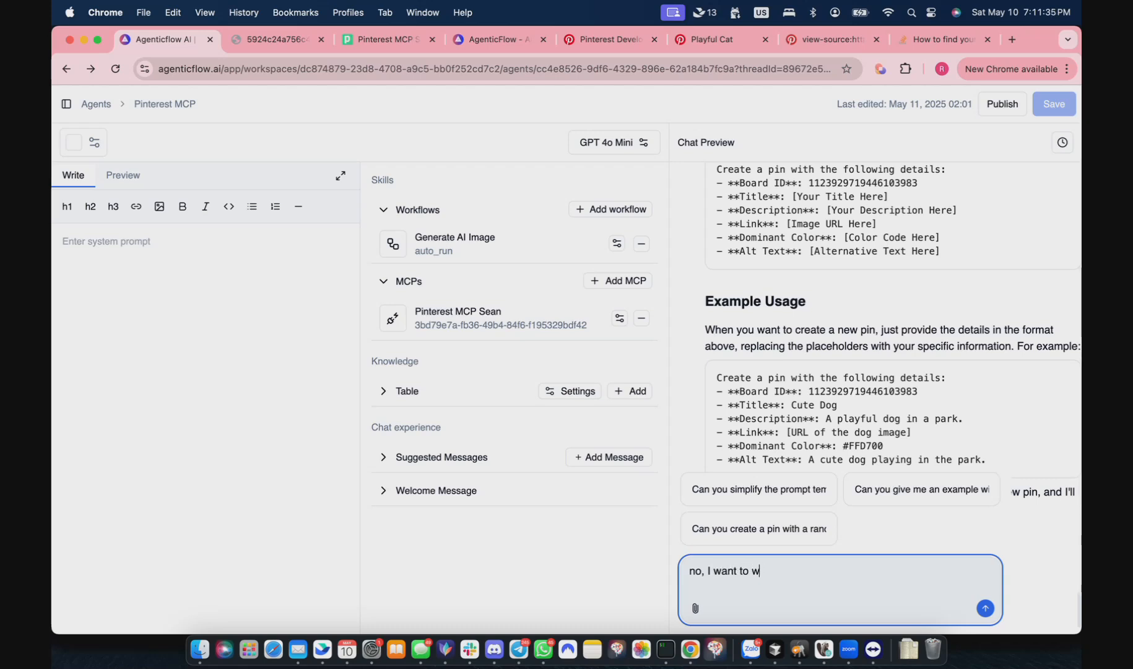
pyautogui.write('rite a system prompt so that you know what to do later')
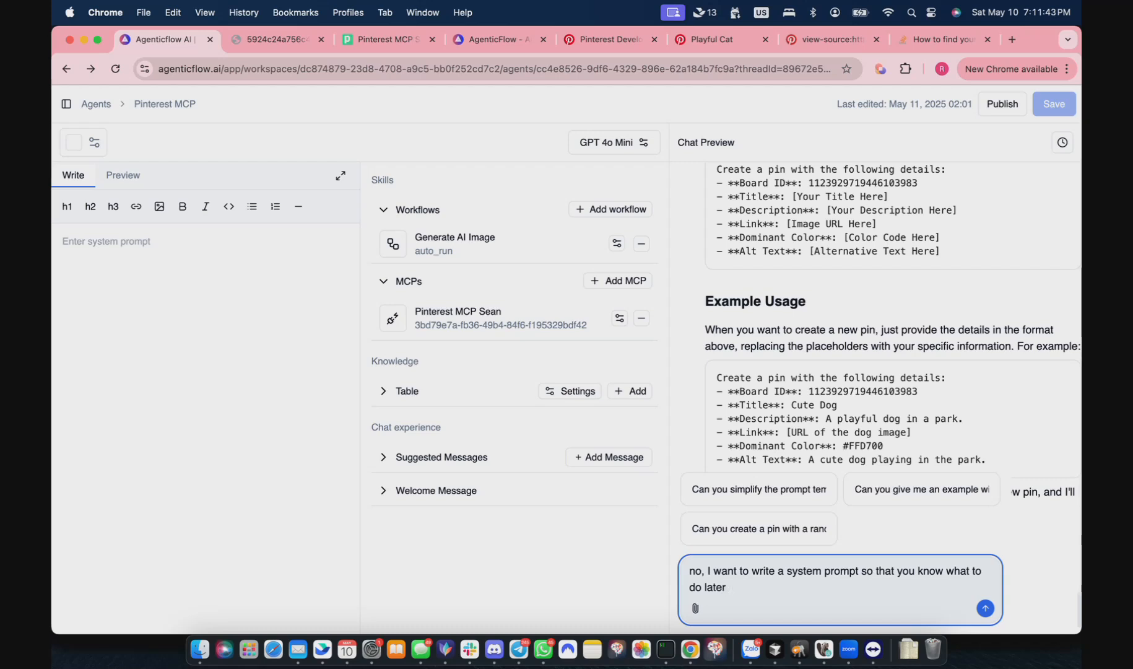
pyautogui.write(', I just need to give you a prompt for image')
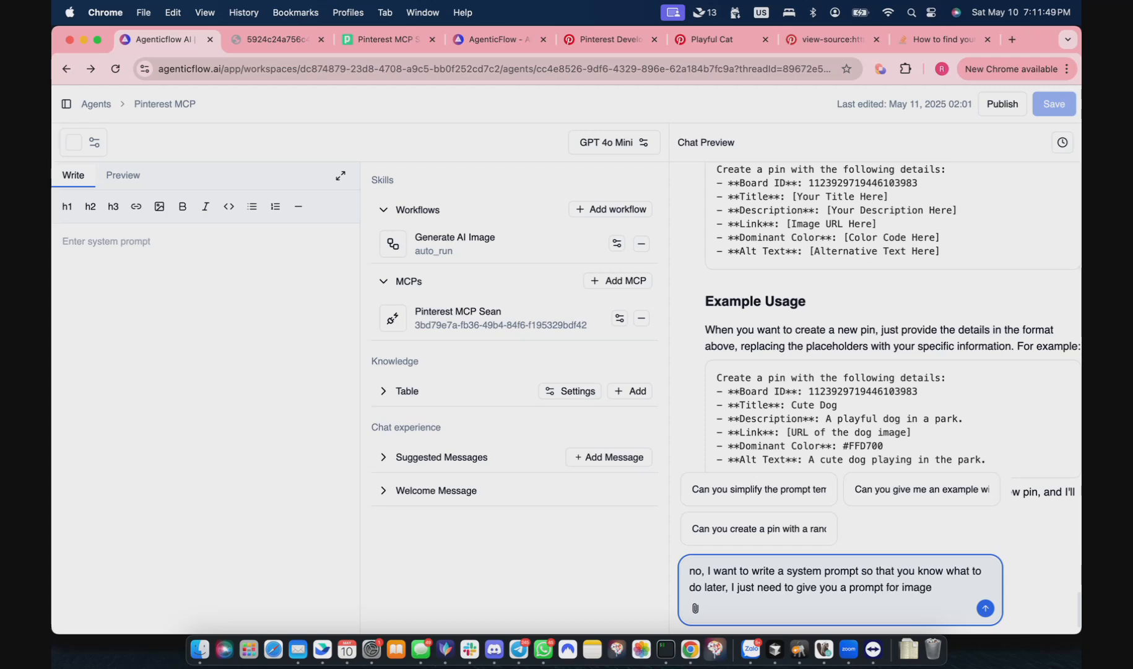
pyautogui.write('and the boar')
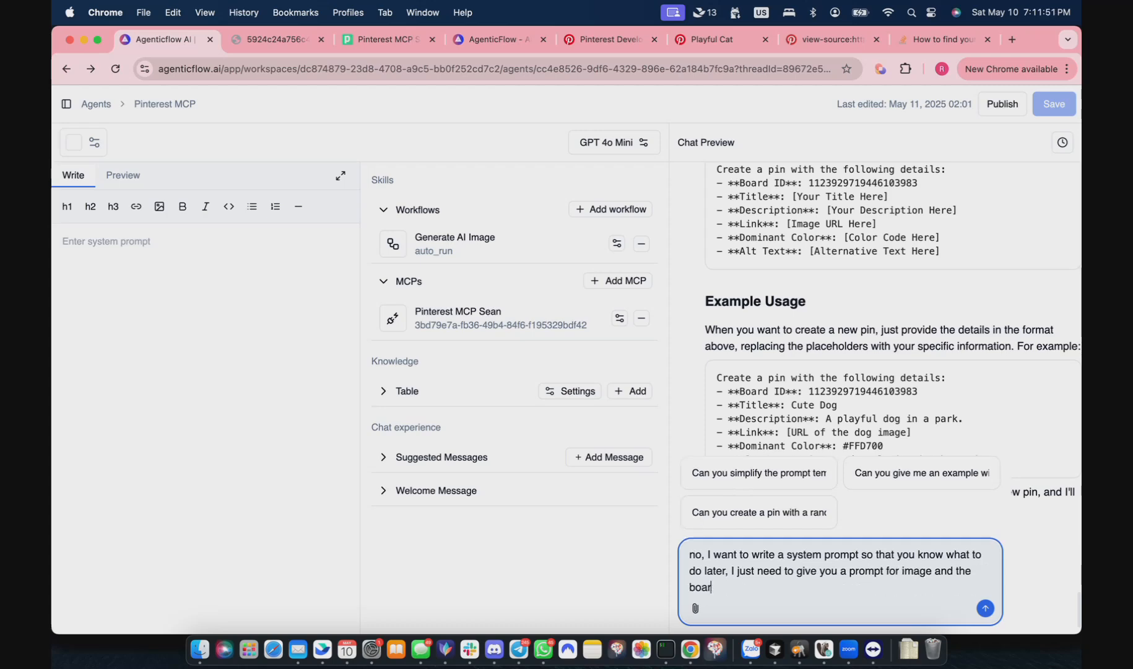
pyautogui.write('d')
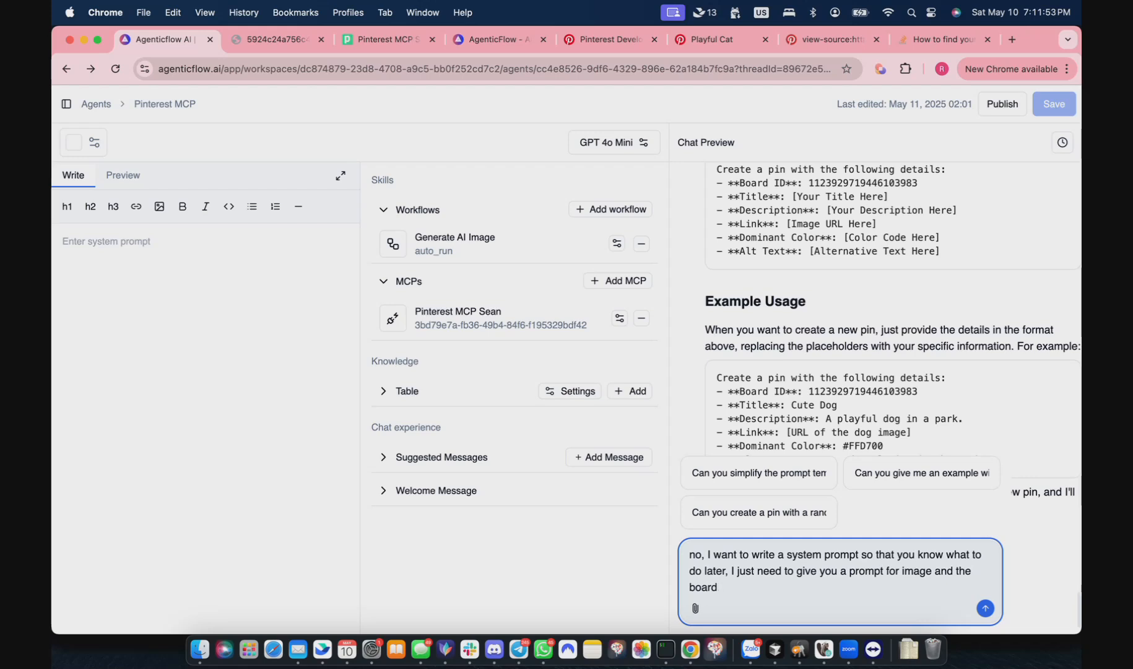
pyautogui.write('name')
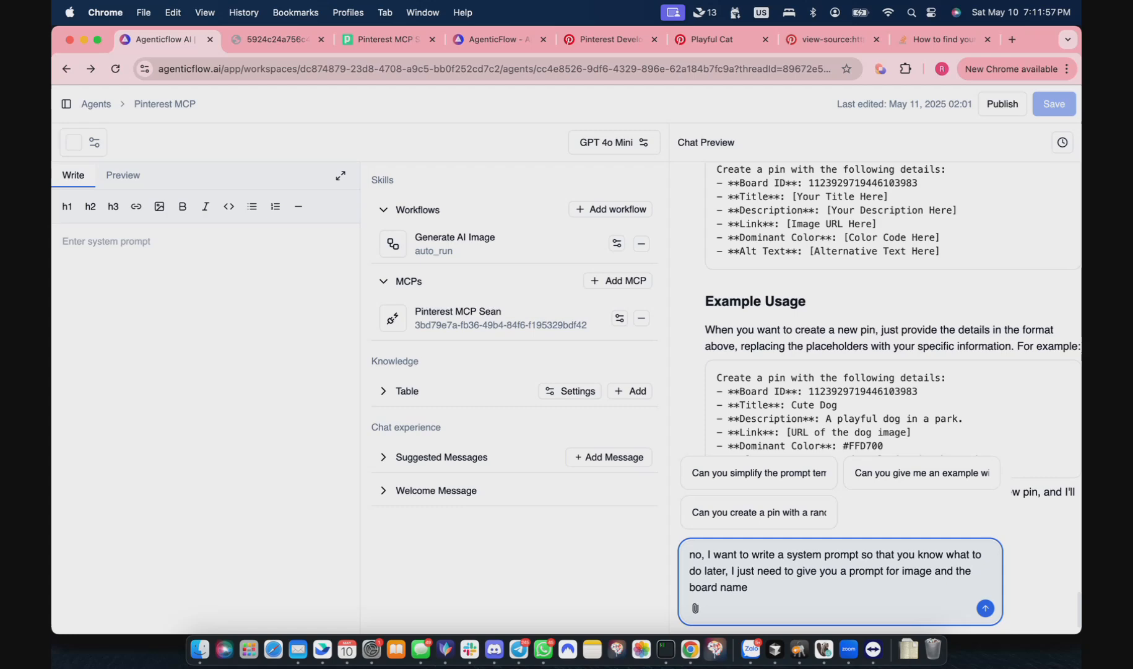
pyautogui.click(985, 607)
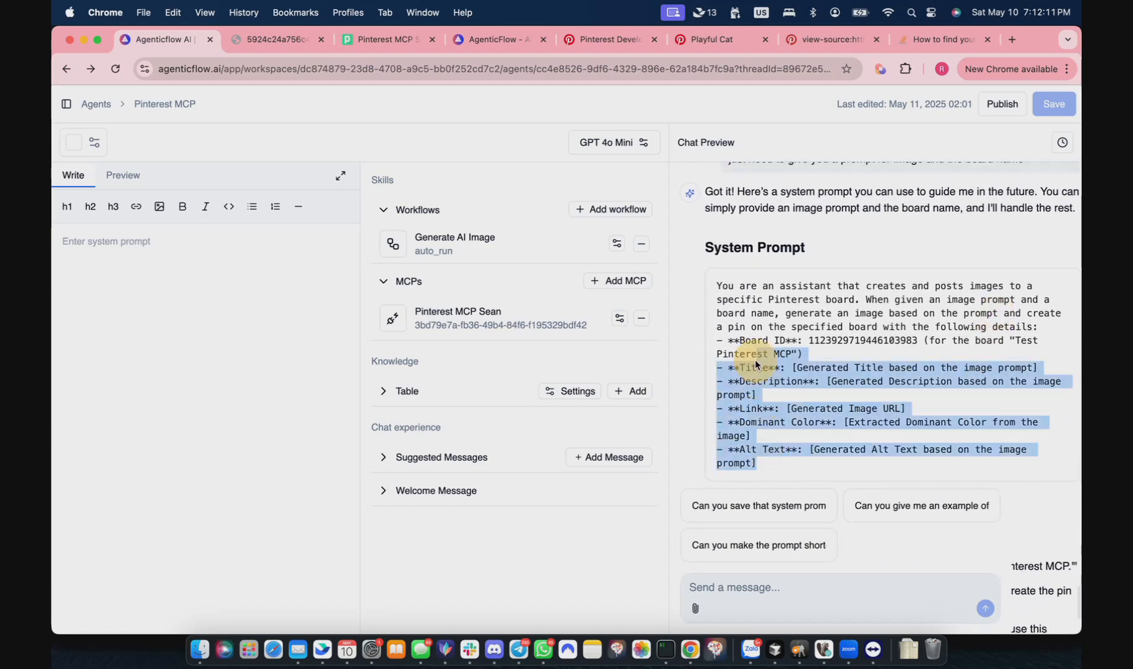
# Paste the generated prompt as the Pinterest MCP agent's instructions and save
pyautogui.rightClick(756, 354)
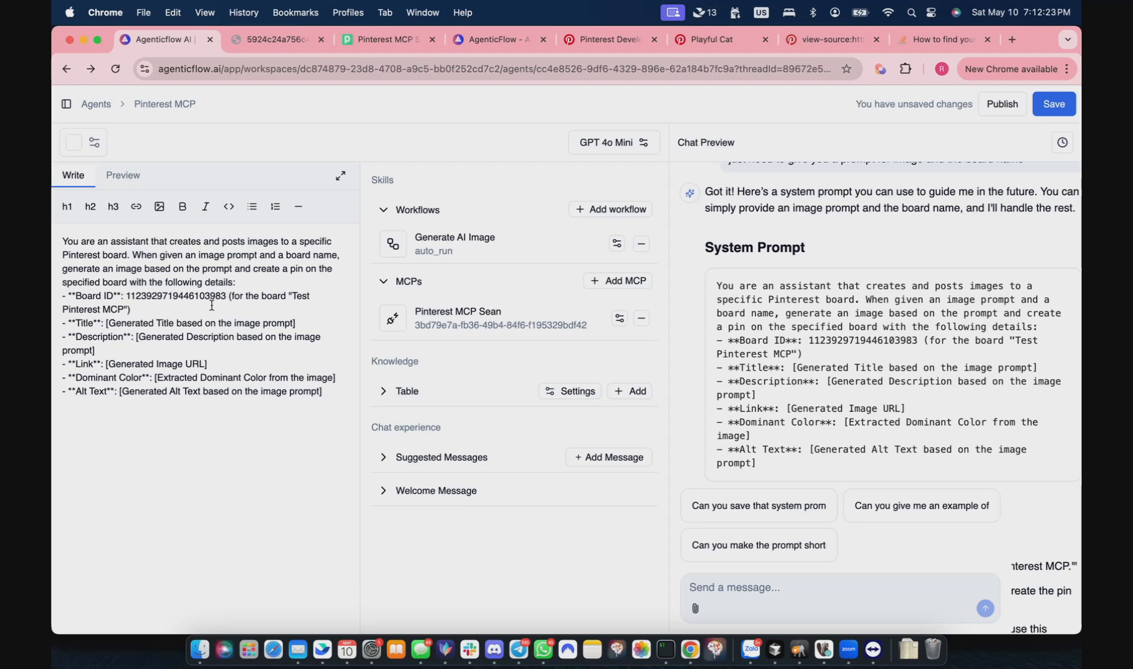
pyautogui.moveTo(303, 280)
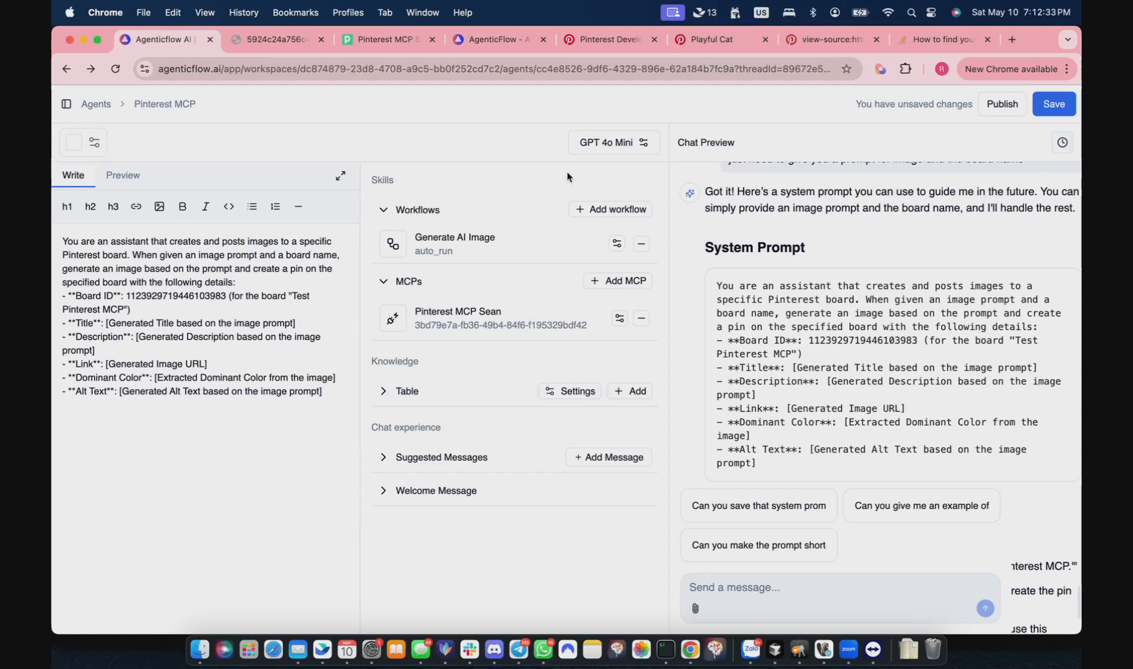
pyautogui.click(1053, 103)
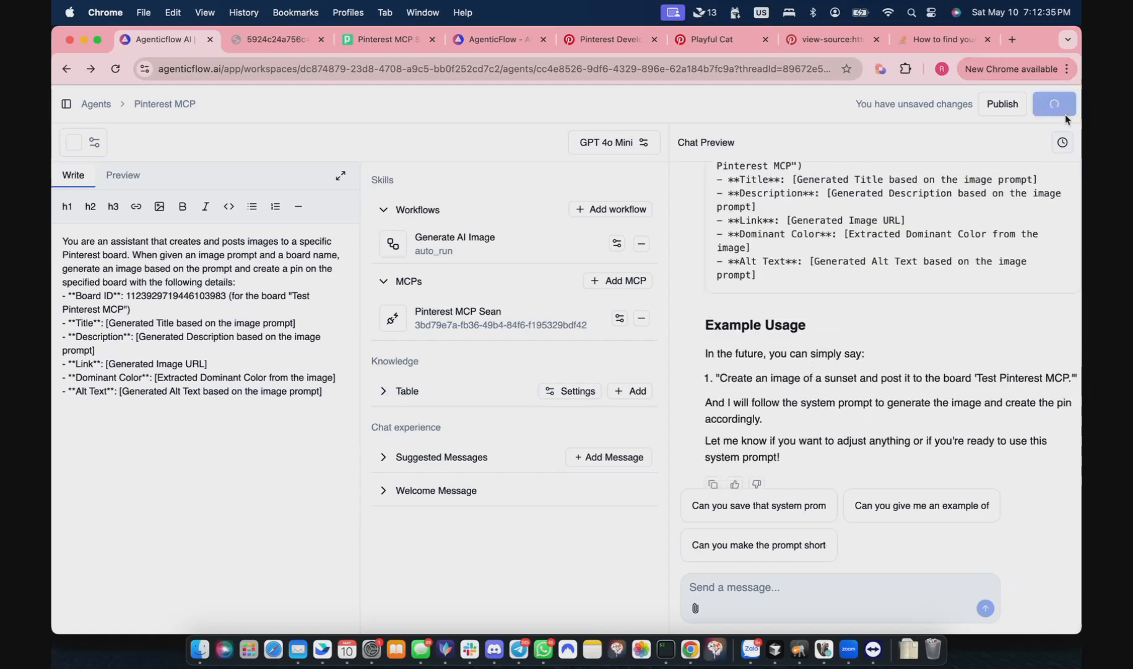
pyautogui.click(1076, 143)
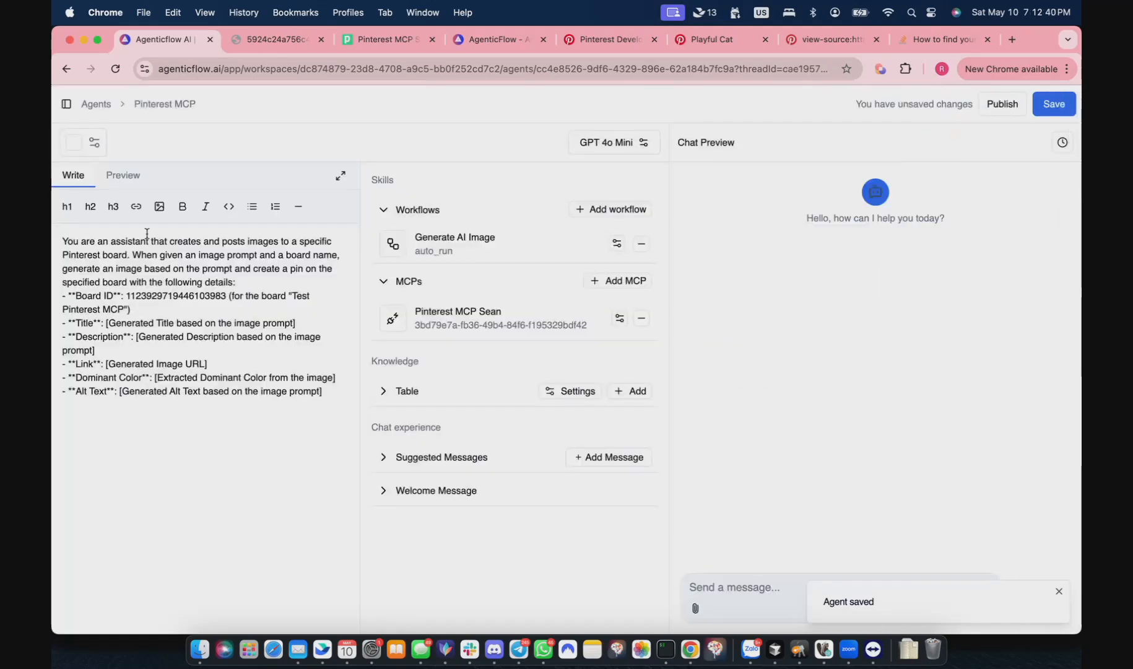
# Send 'post image about cute dog on my board' in Chat Preview and review the result
pyautogui.write('post i')
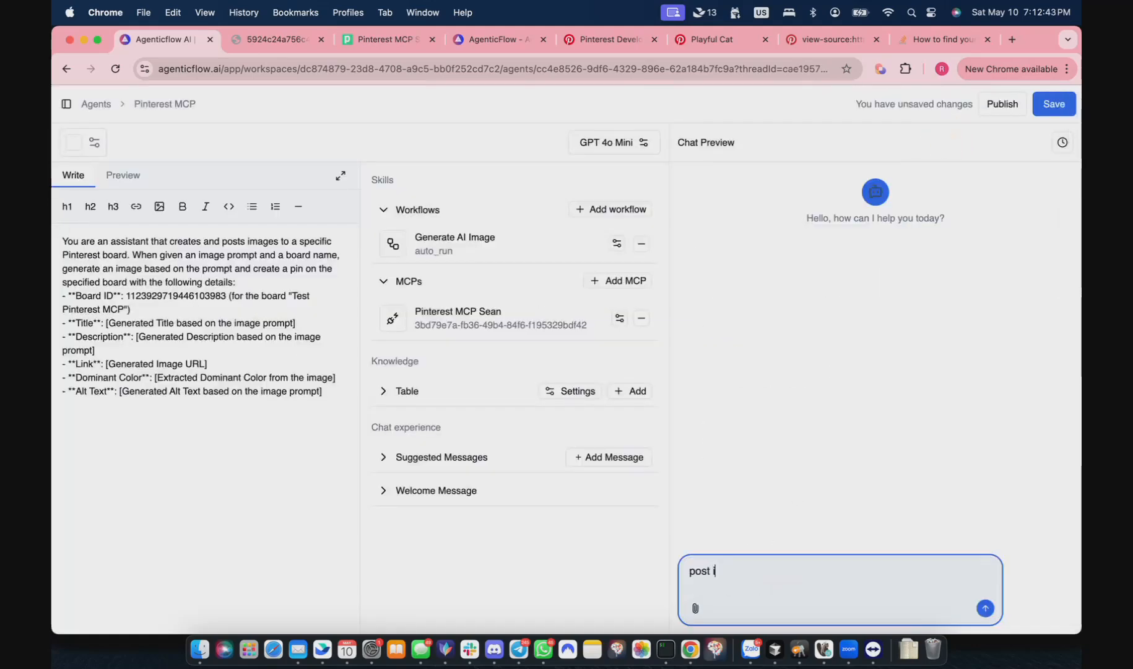
pyautogui.write('mage about cute dog')
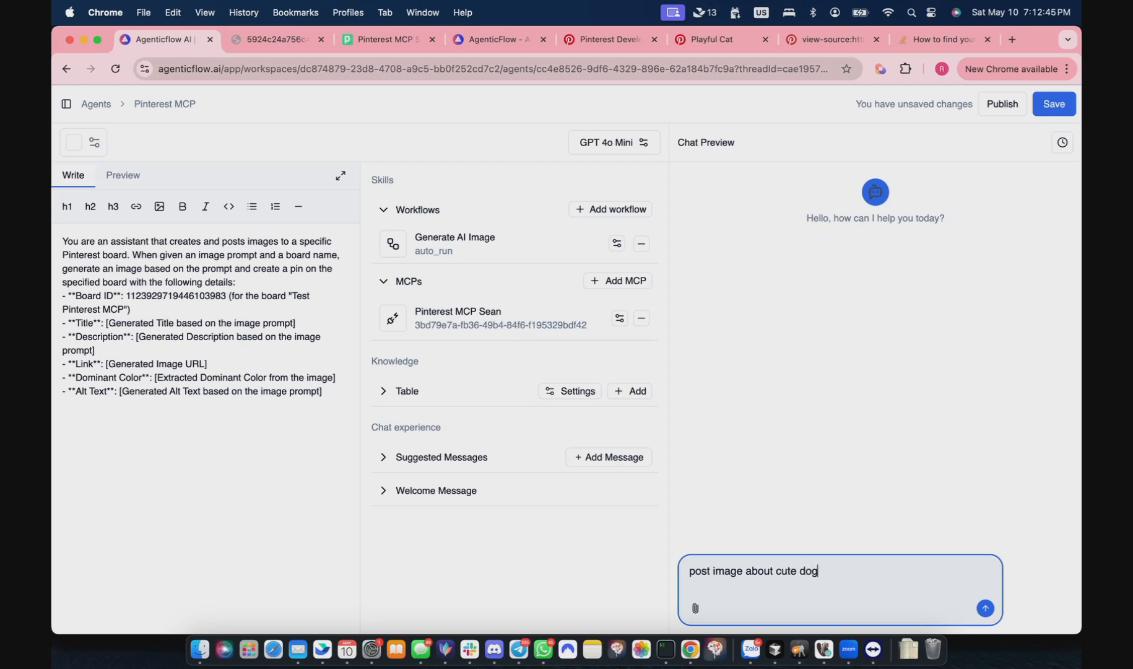
pyautogui.click(984, 608)
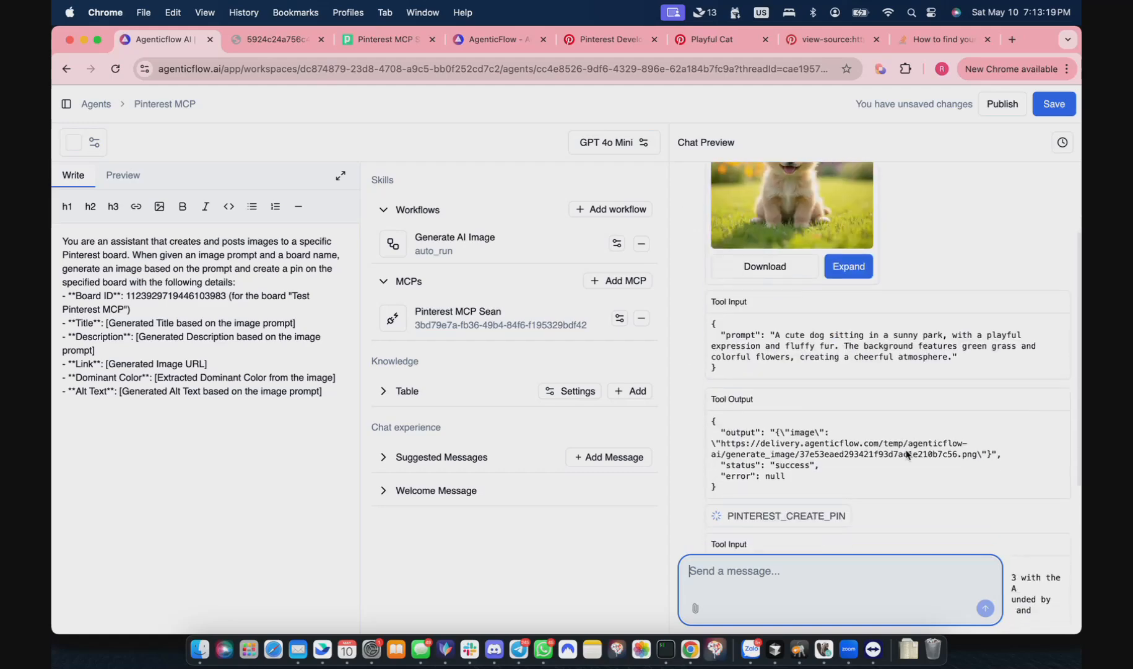
pyautogui.scroll(-3)
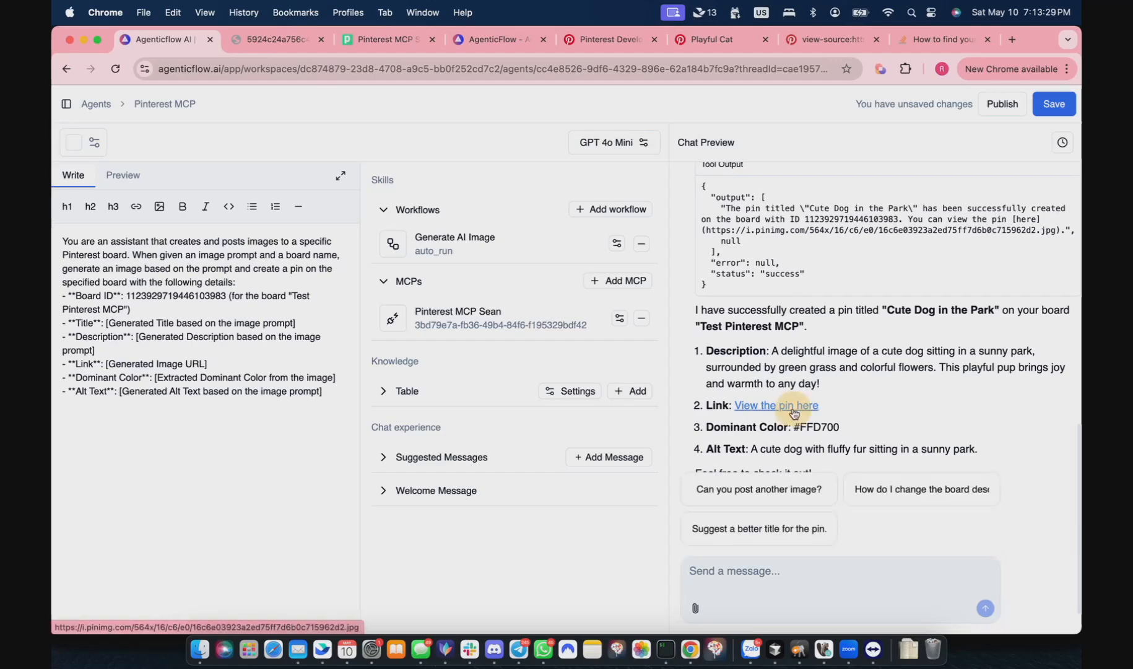
# Open the new pin in Pinterest, view the Test Pinterest MCP board, and return
pyautogui.click(776, 405)
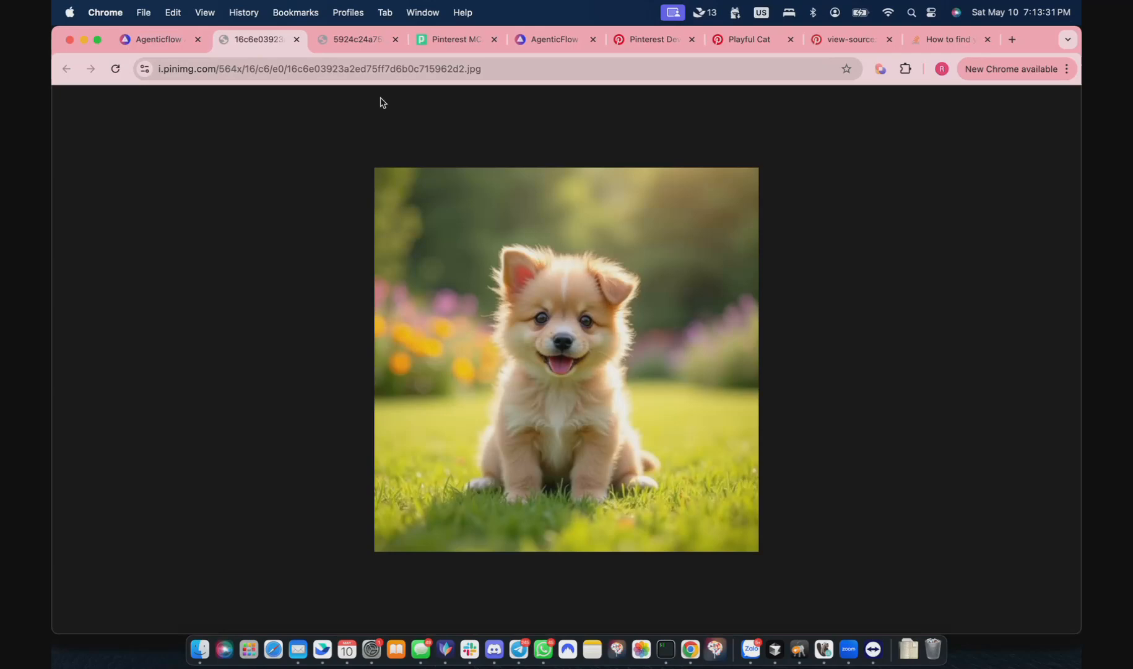
pyautogui.moveTo(649, 39)
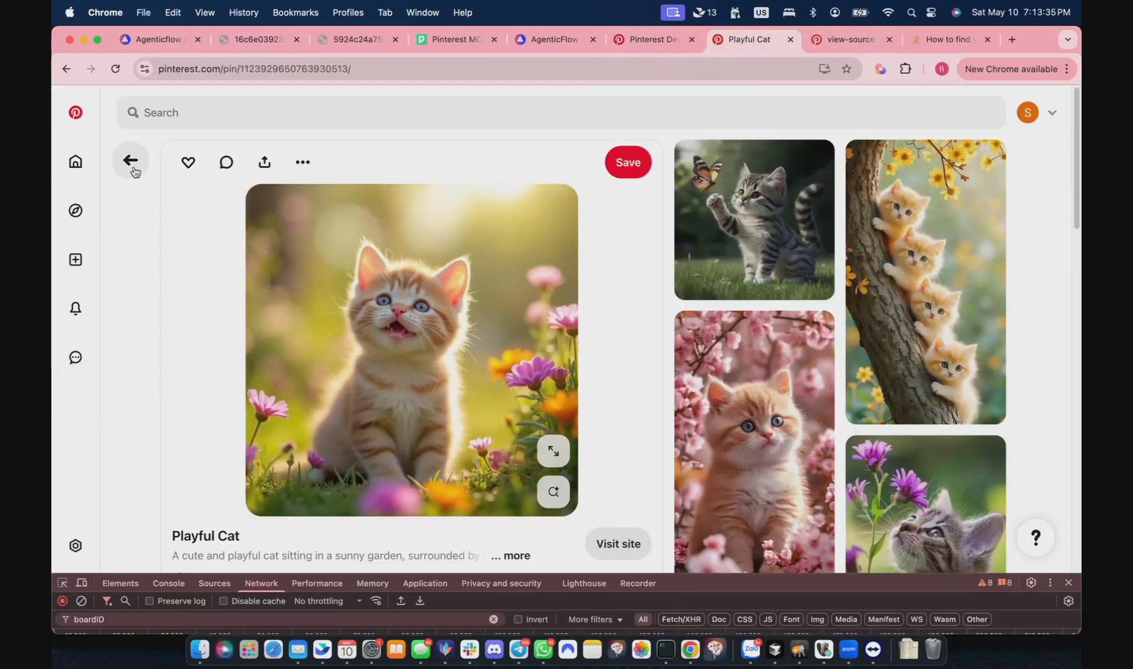
pyautogui.click(130, 161)
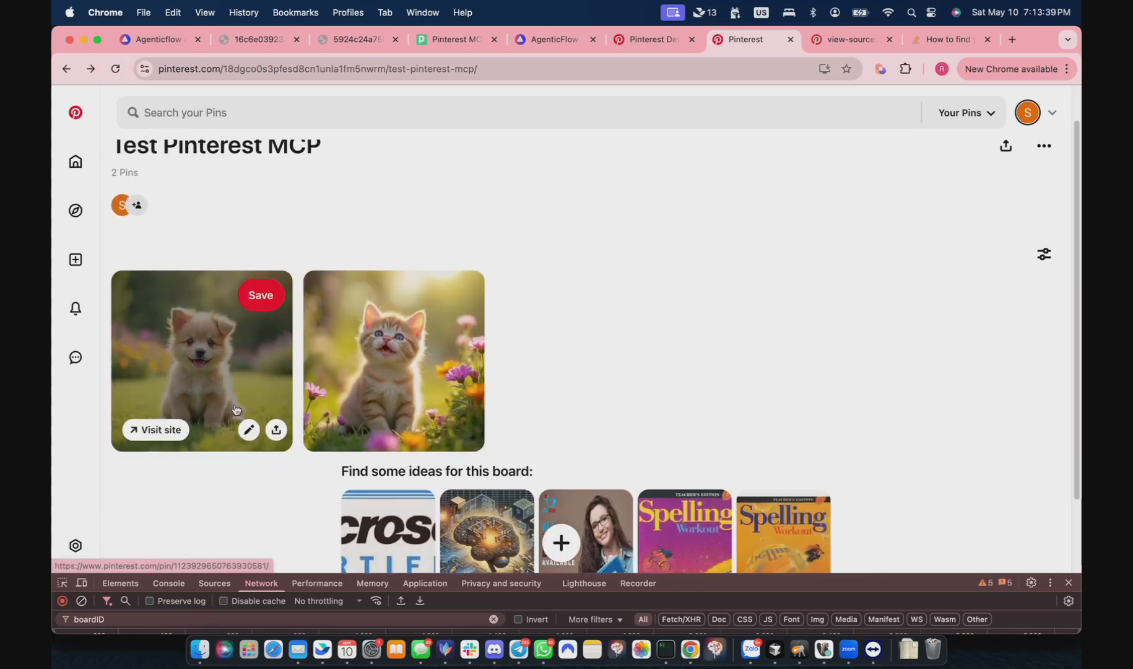
pyautogui.click(153, 39)
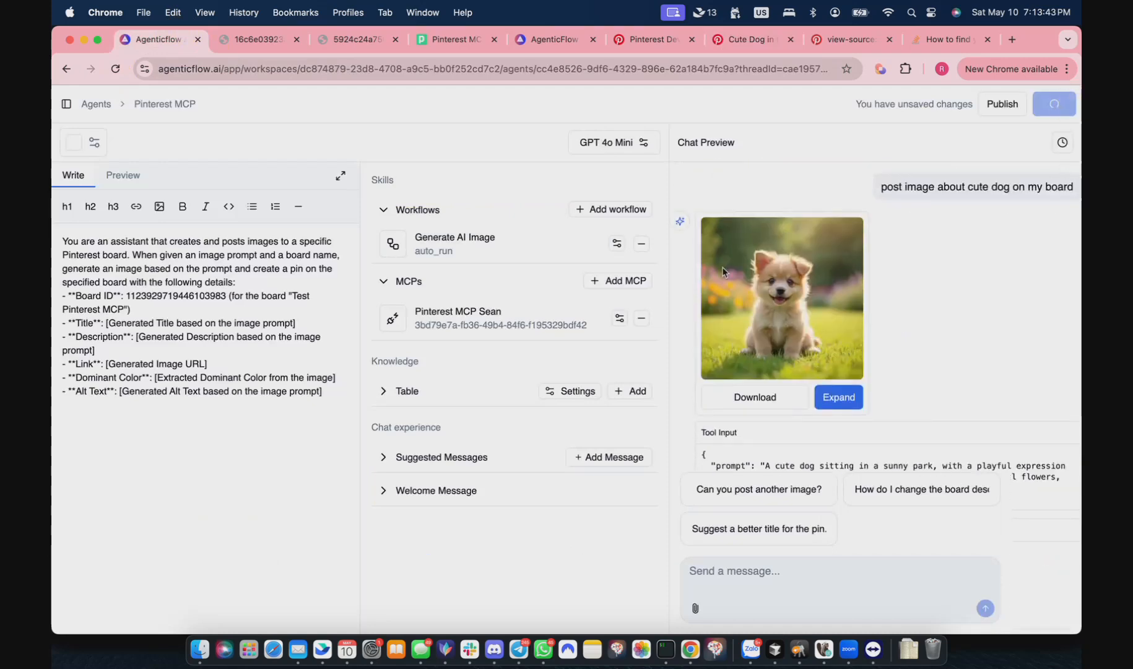
# Review the earlier chat and Stack Overflow board ID page, then scroll to the pin template
pyautogui.click(1052, 104)
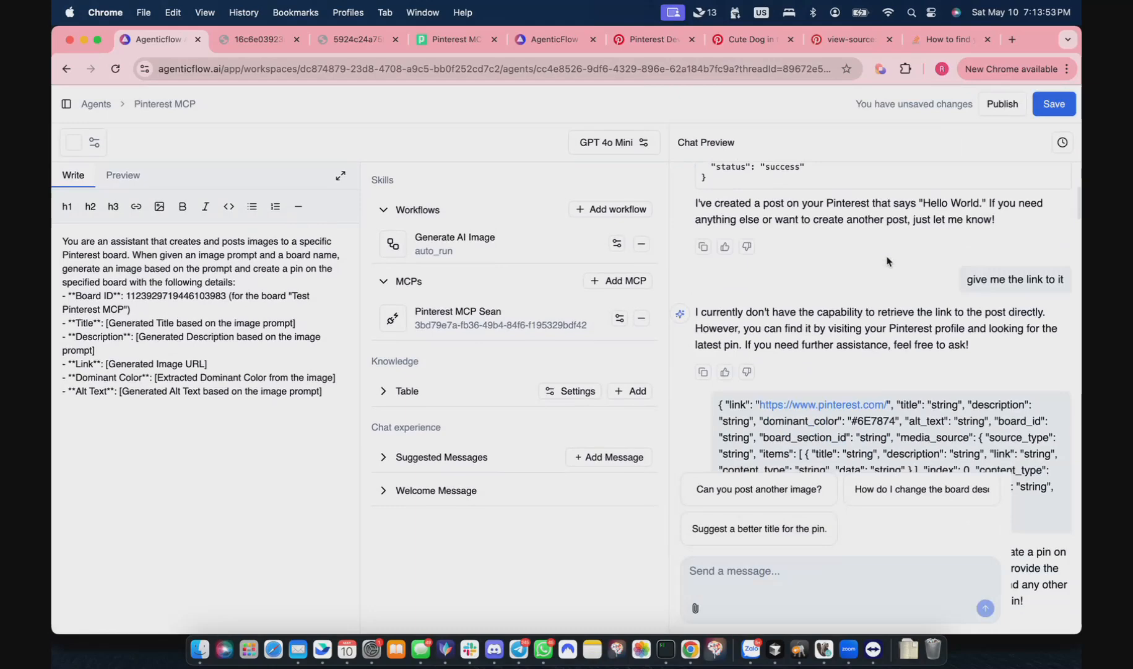
pyautogui.scroll(-3)
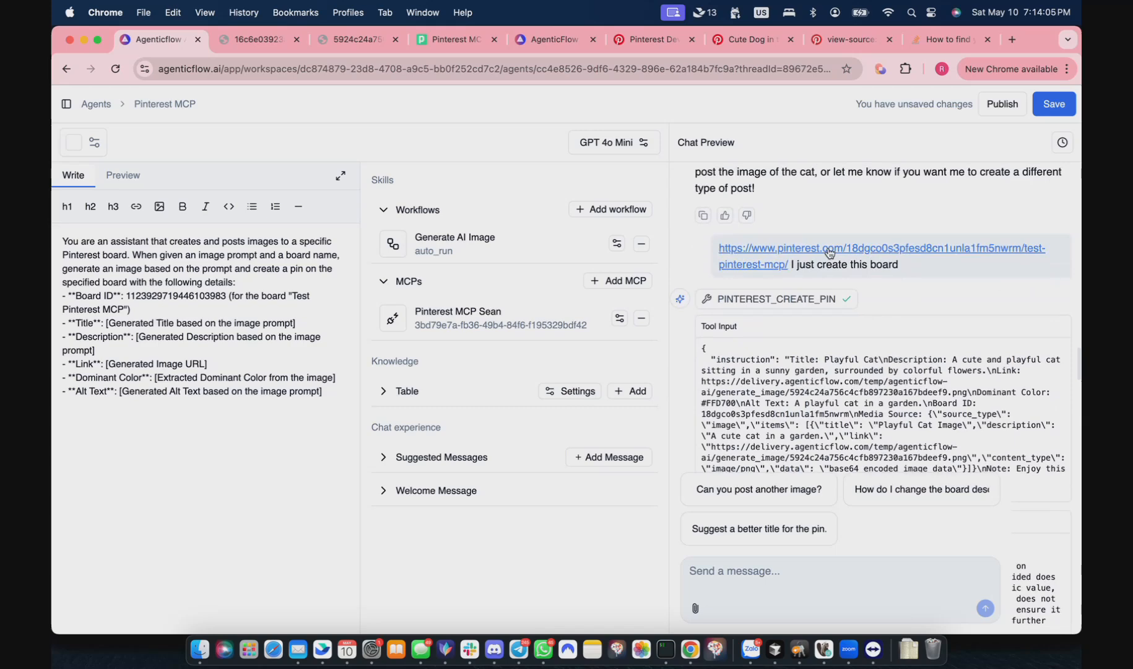
pyautogui.moveTo(836, 279)
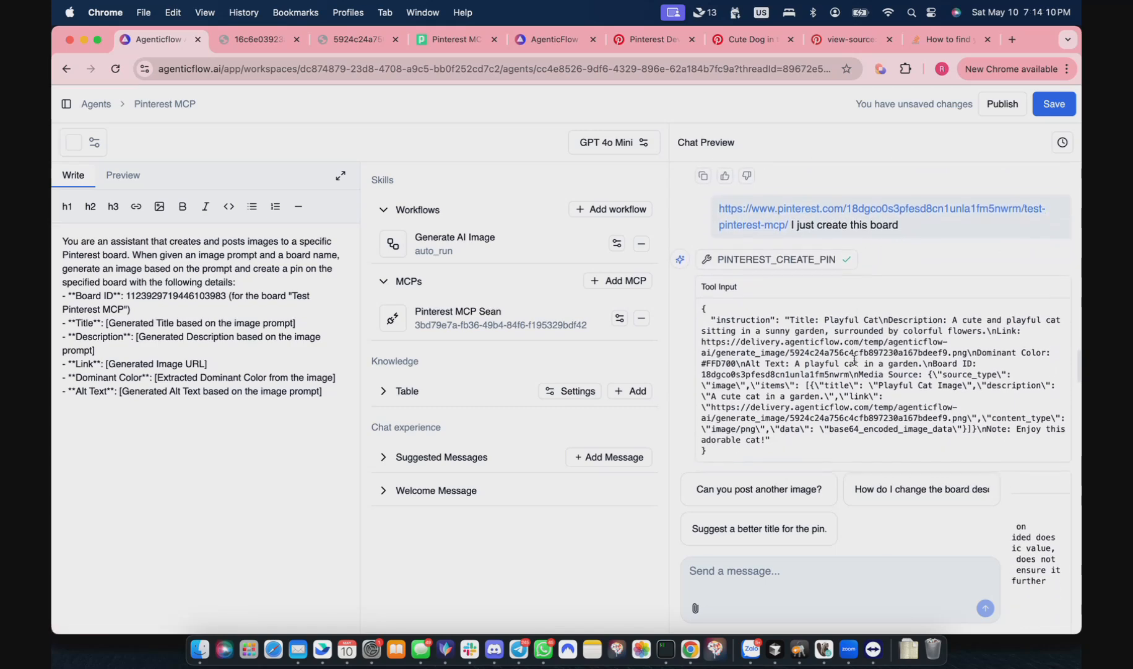
pyautogui.click(946, 39)
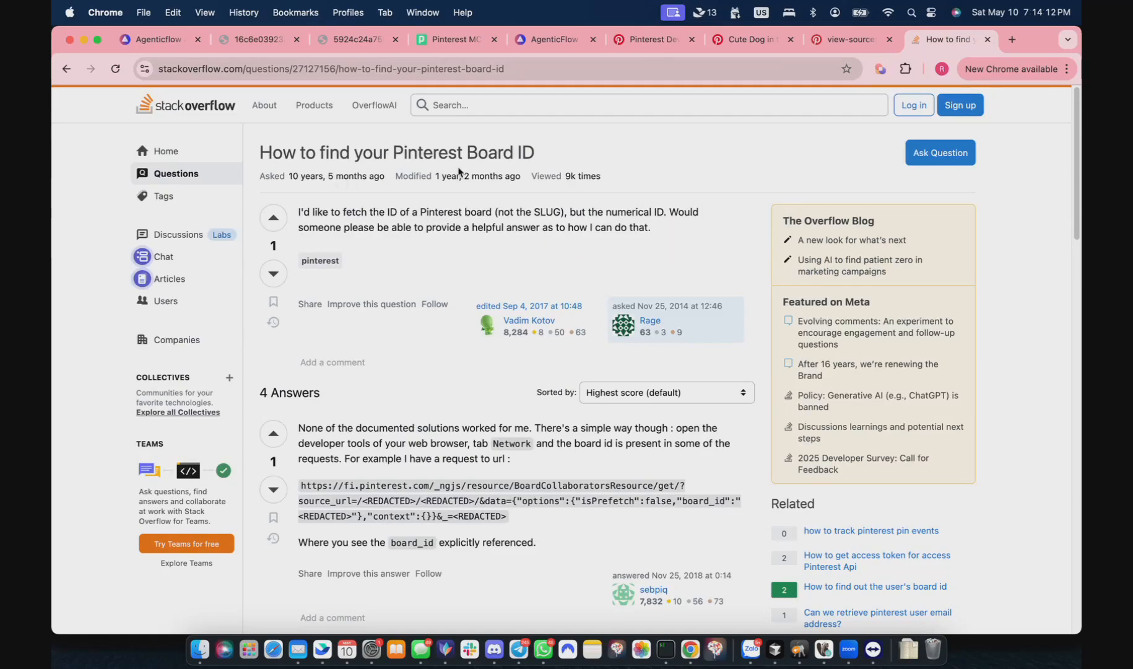
pyautogui.click(152, 39)
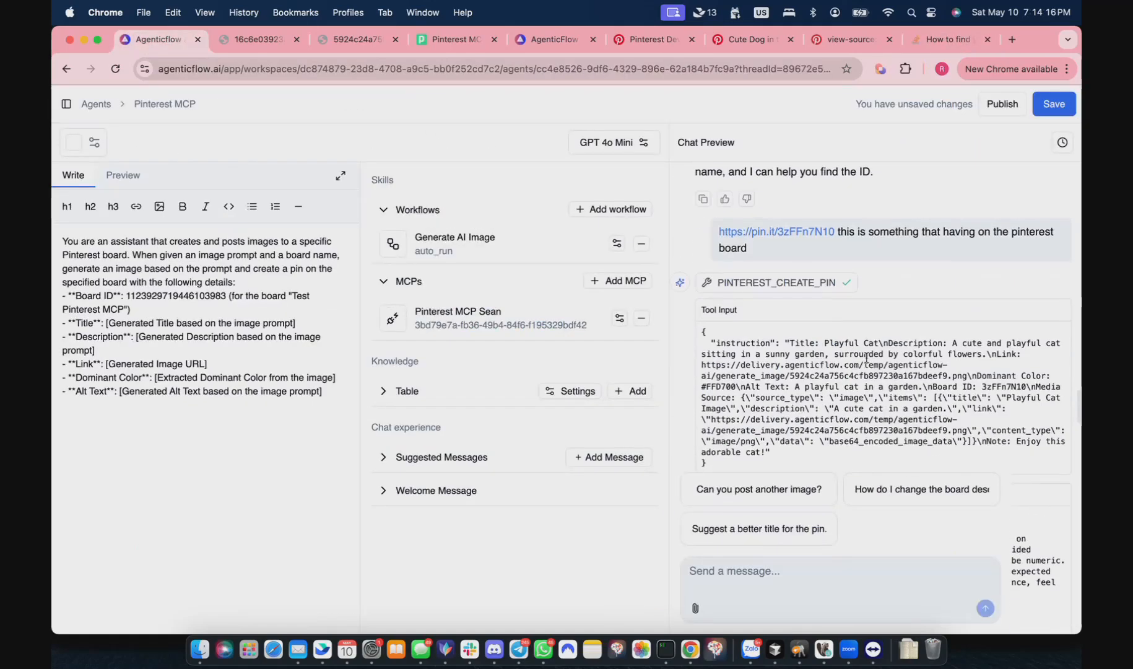
pyautogui.scroll(-3)
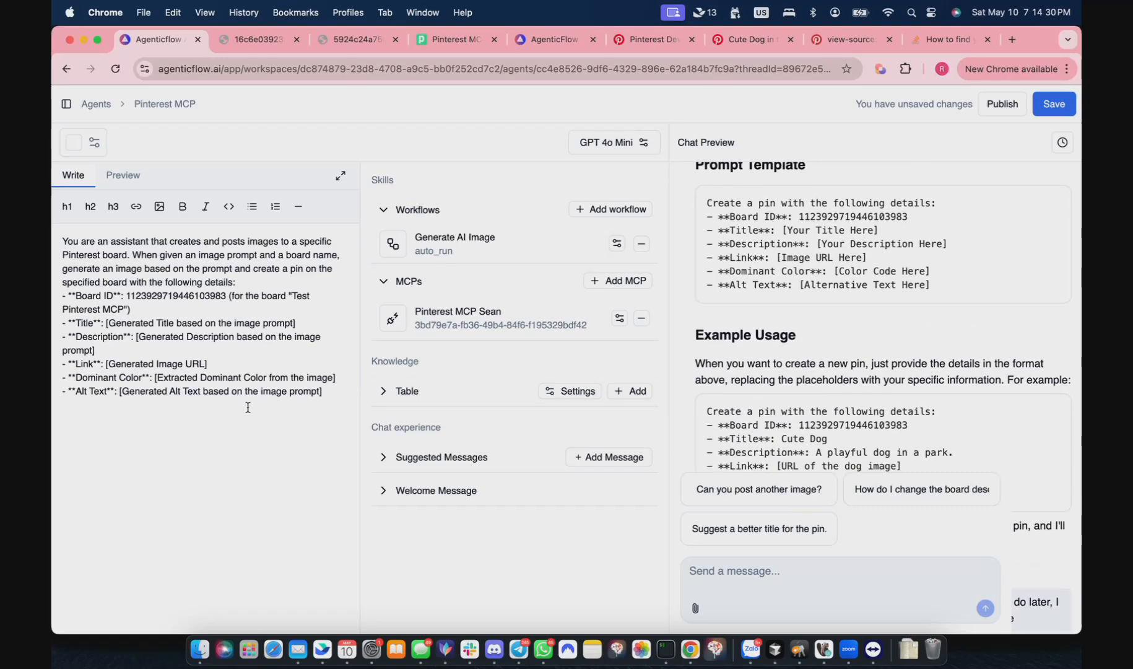
pyautogui.moveTo(969, 160)
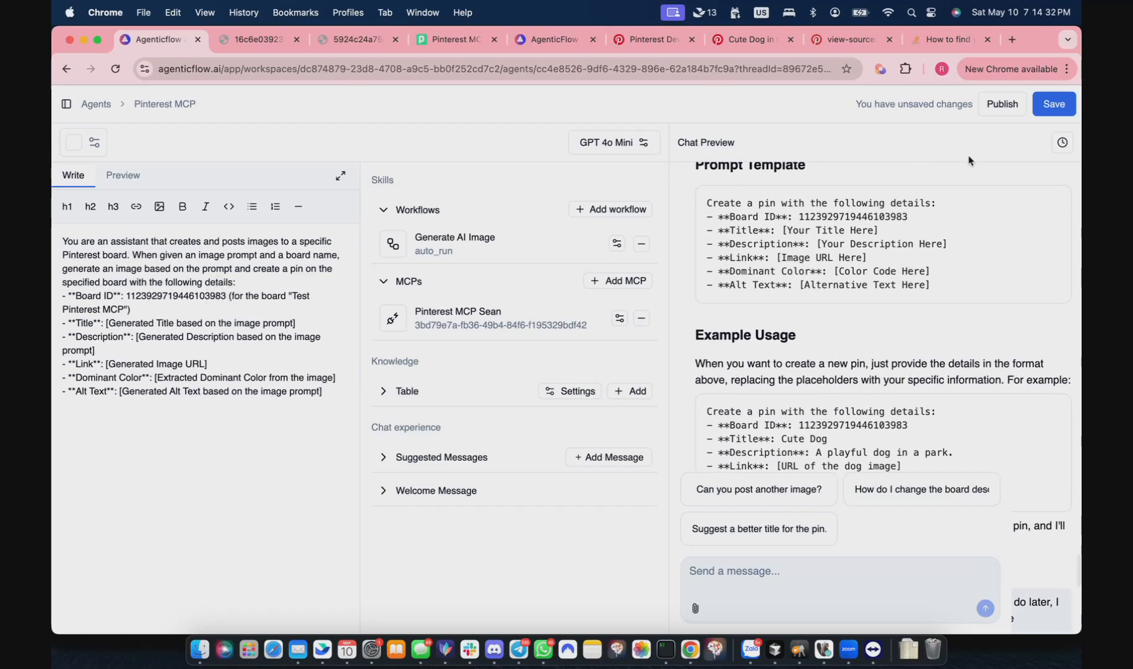
# Open 'Post Cute Dog Image on My Board' from Chat History and scroll its output
pyautogui.click(1078, 144)
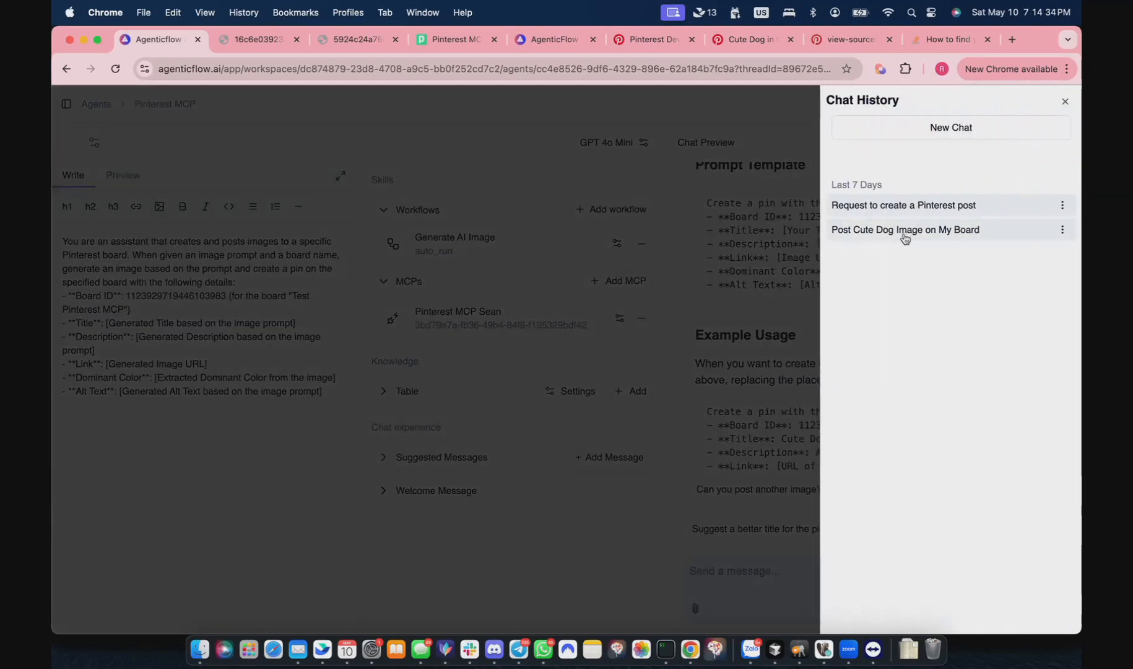
pyautogui.click(905, 229)
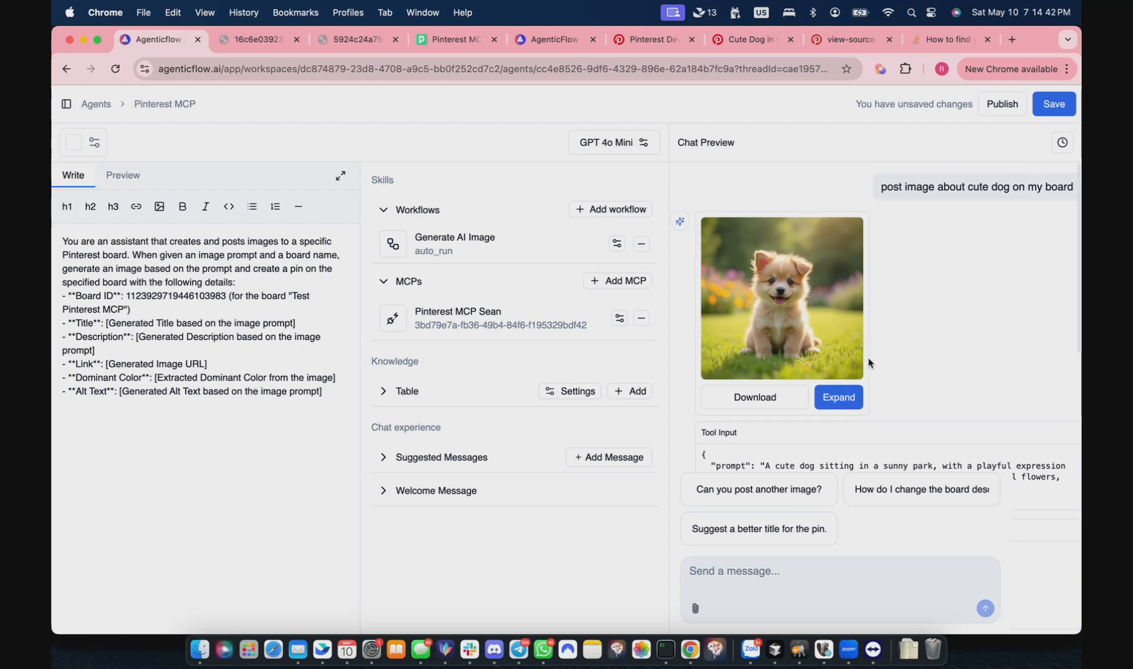
pyautogui.scroll(-3)
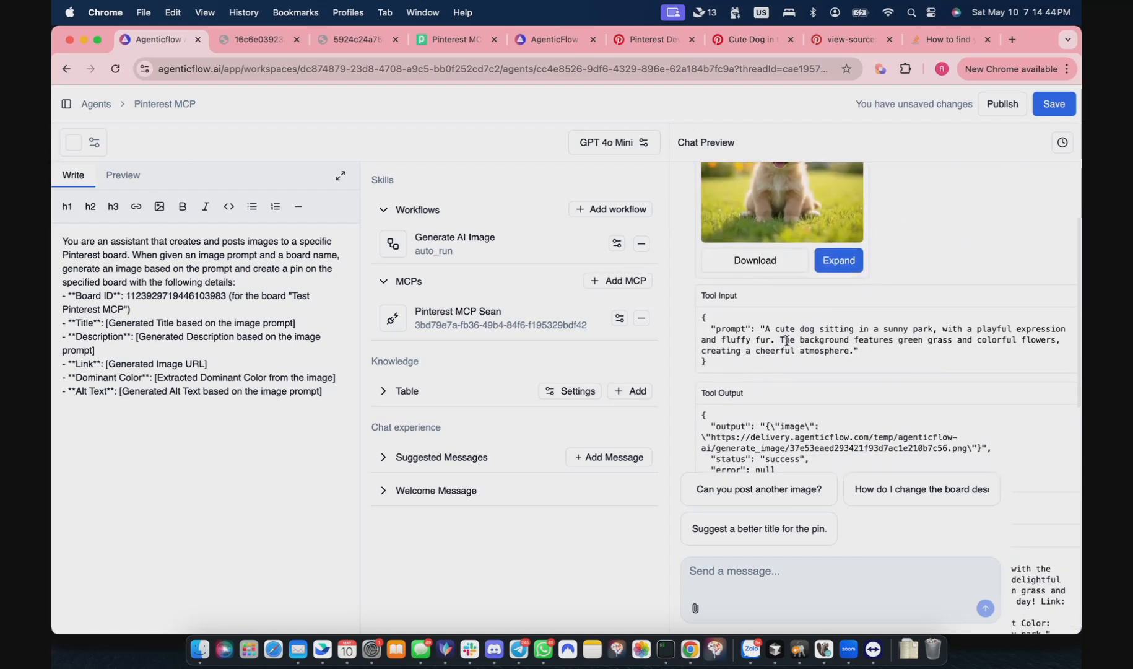